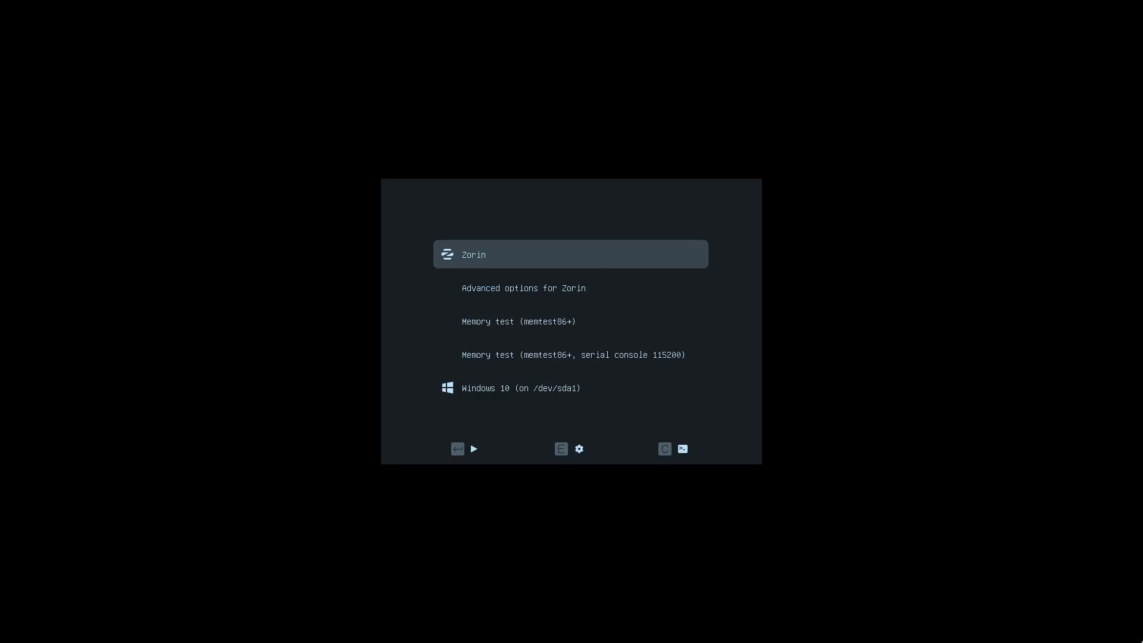
Boot into the Mint live session and search the applications menu for 'disks'.
key("Down")
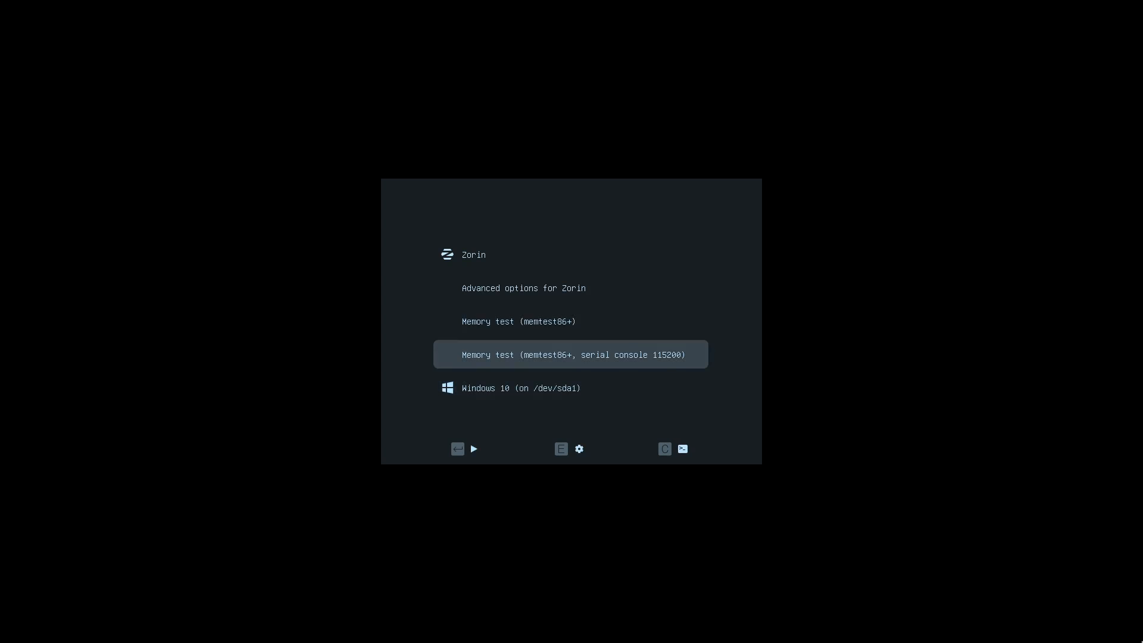
key("Up")
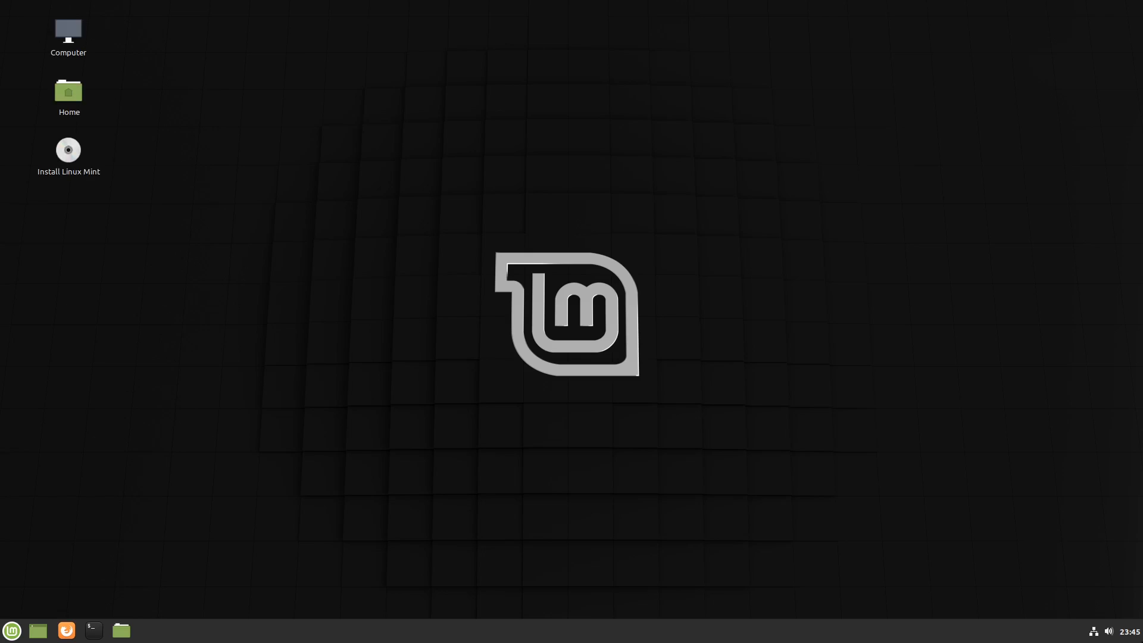
left_click(12, 631)
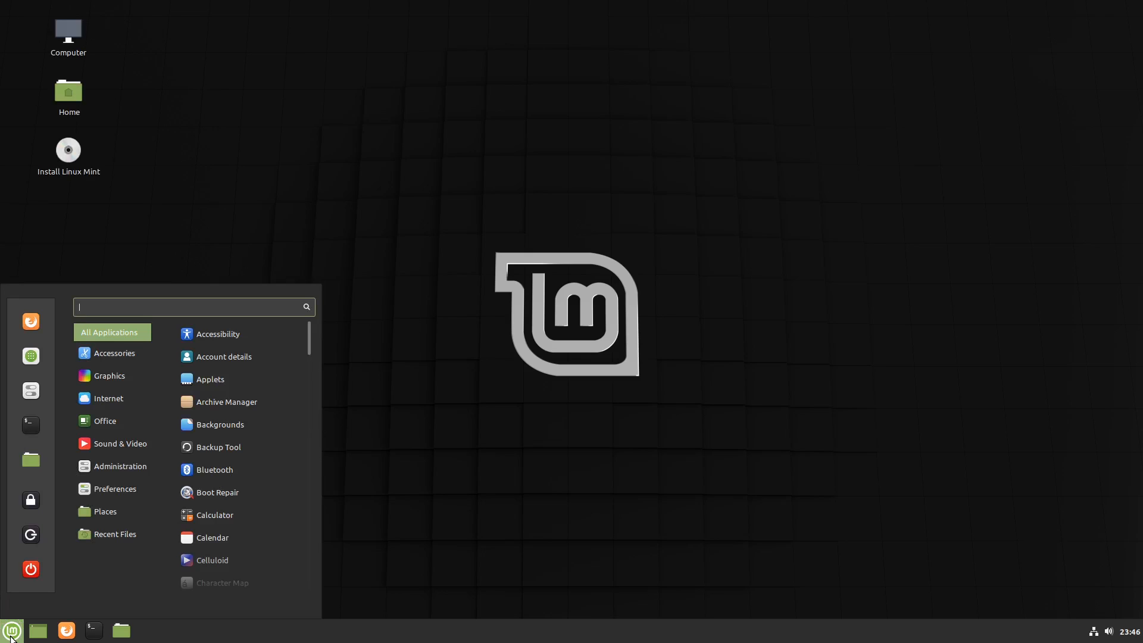
type("disks")
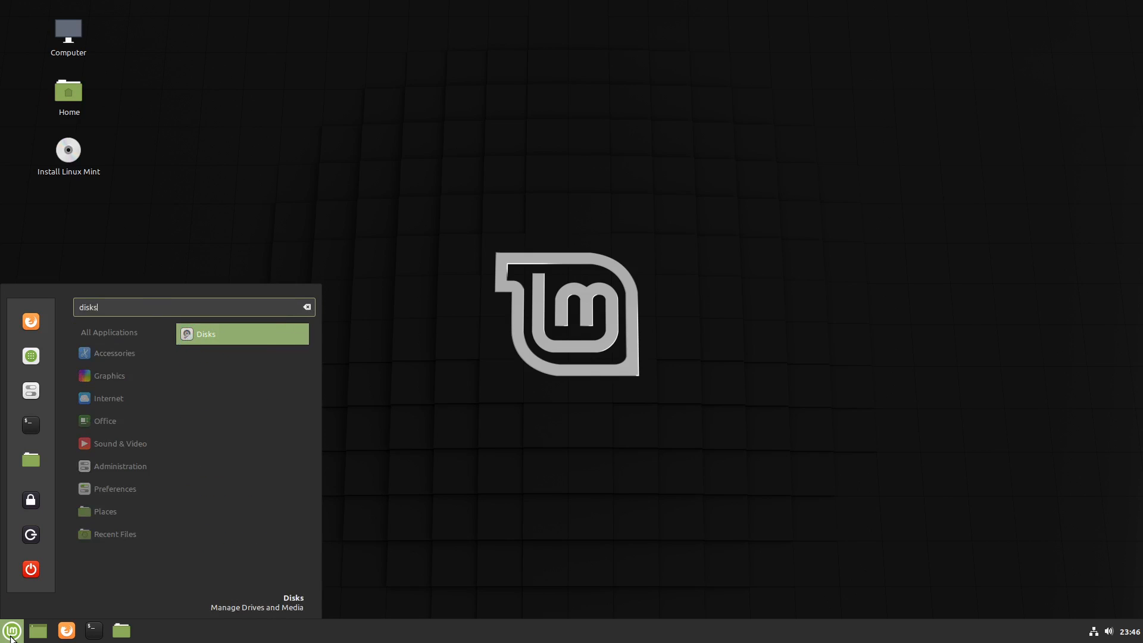
Launch Disks and inspect the NTFS Partition 2, the extended partition and the 92 GB Ext4 Partition 5.
left_click(206, 333)
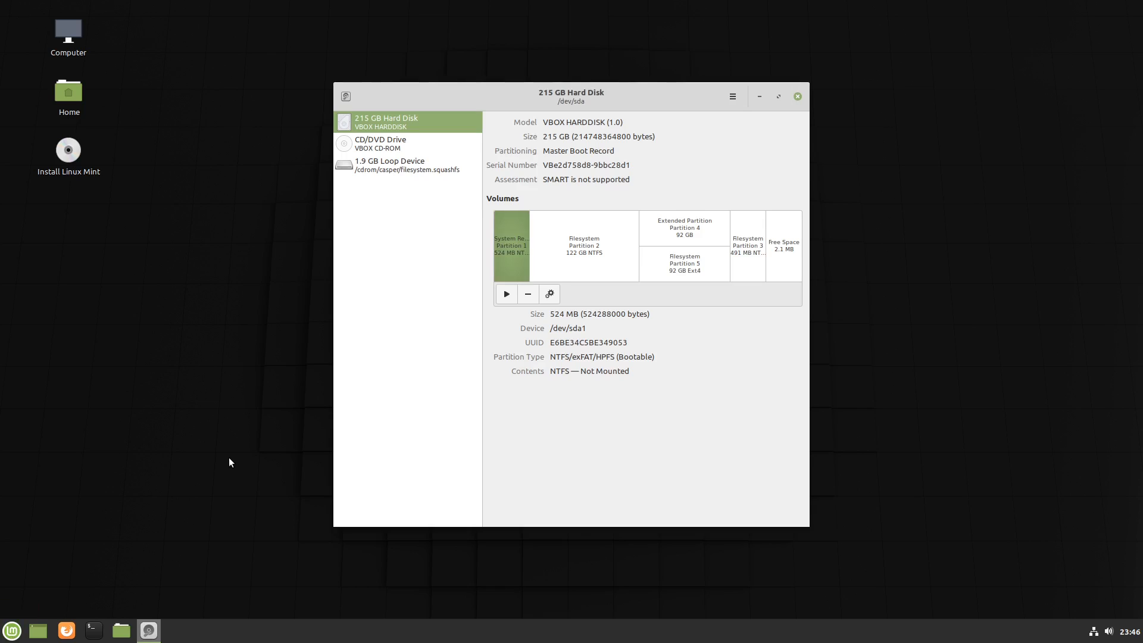
mouse_move(388, 280)
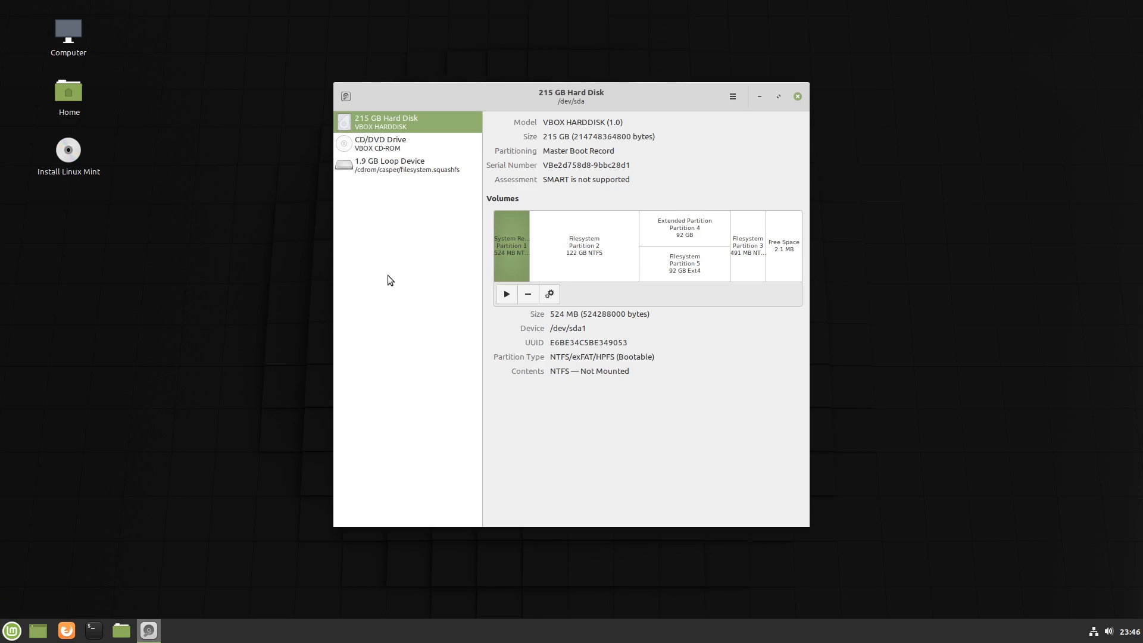
mouse_move(615, 225)
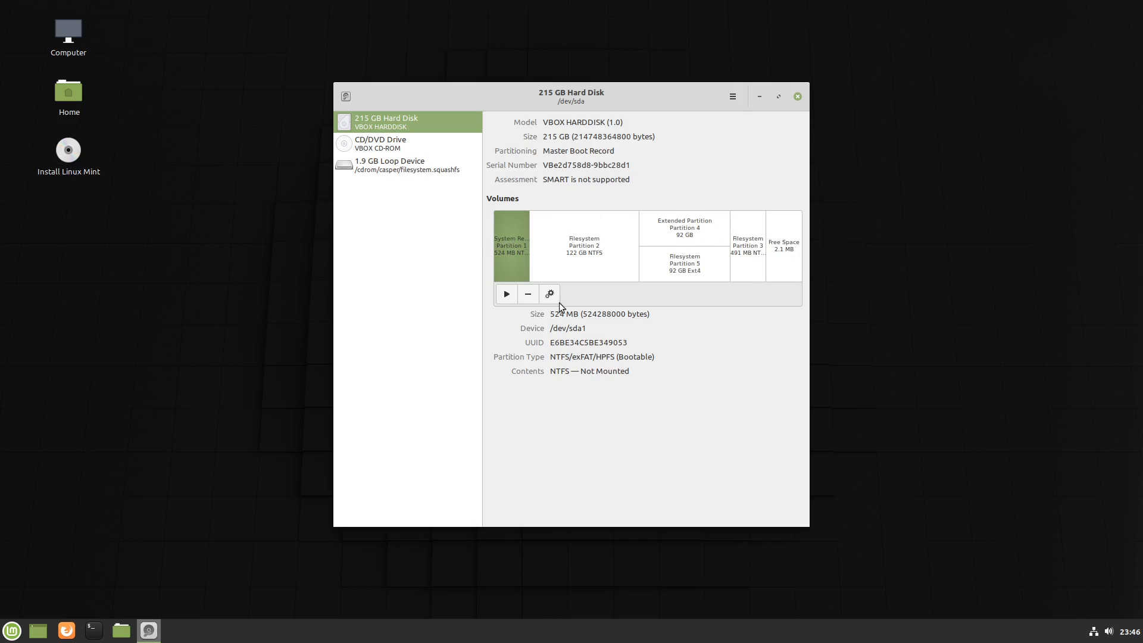
mouse_move(513, 264)
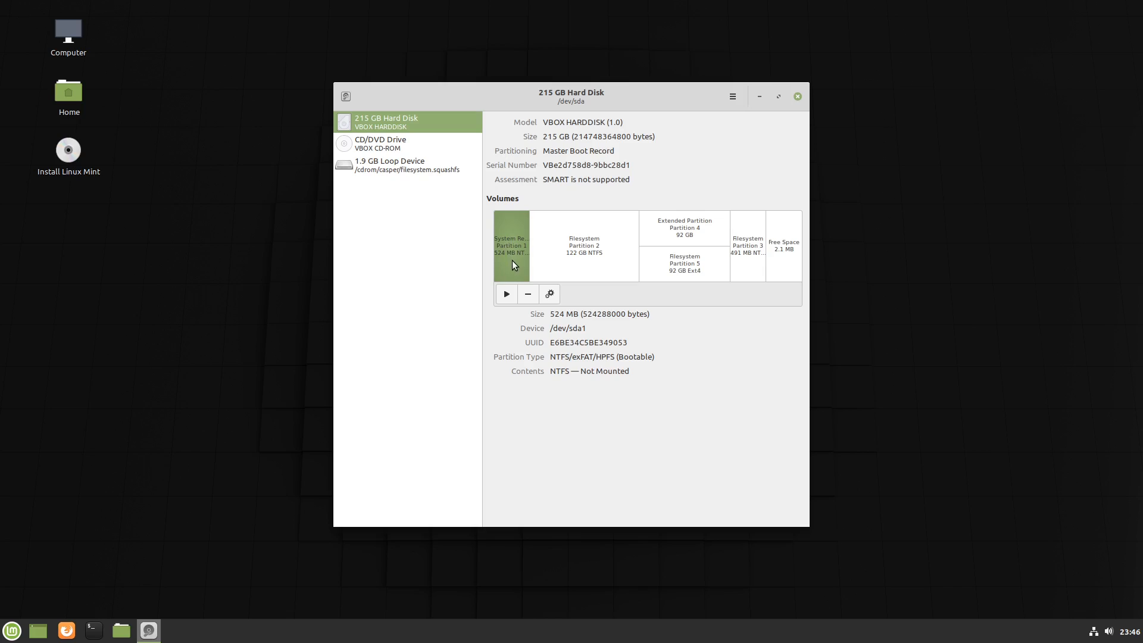
mouse_move(528, 231)
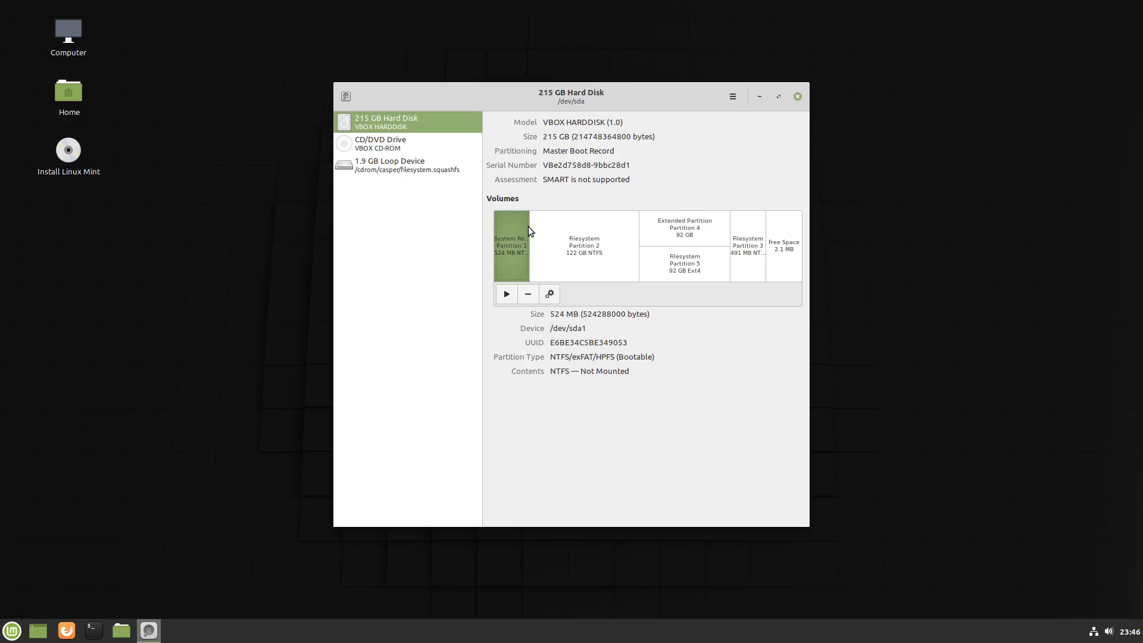
mouse_move(551, 356)
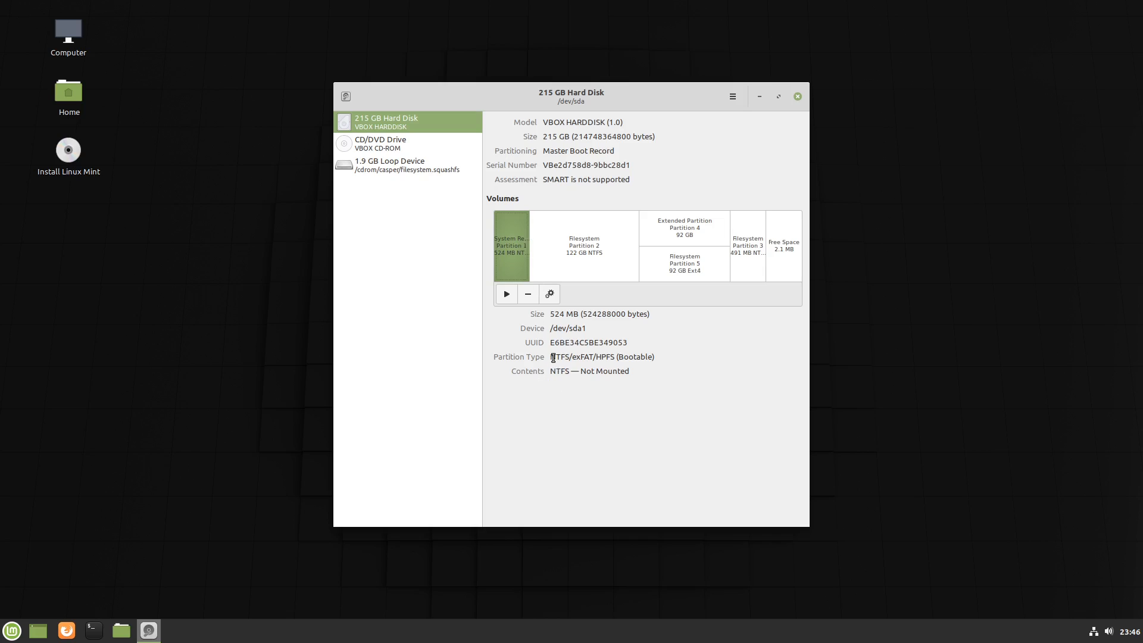
double_click(560, 356)
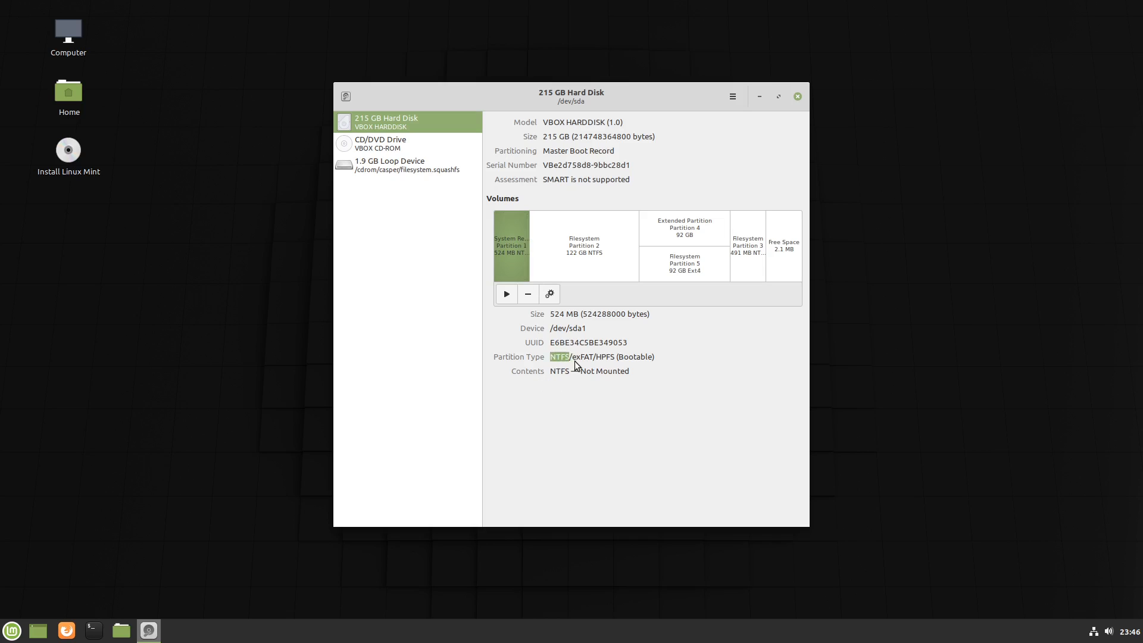
left_click(584, 245)
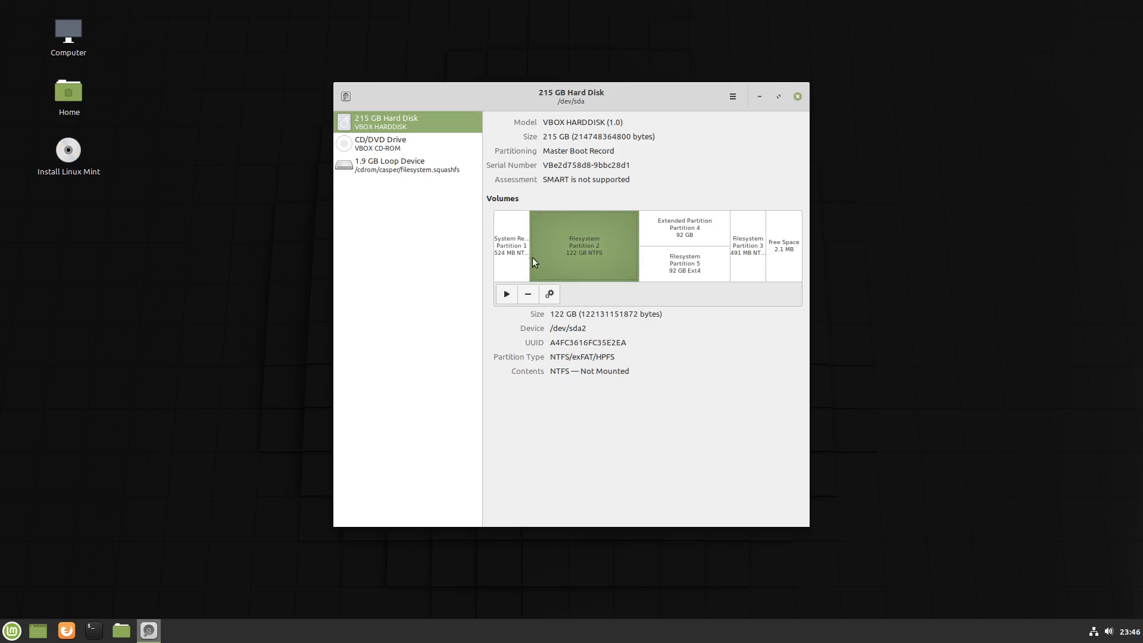
mouse_move(570, 262)
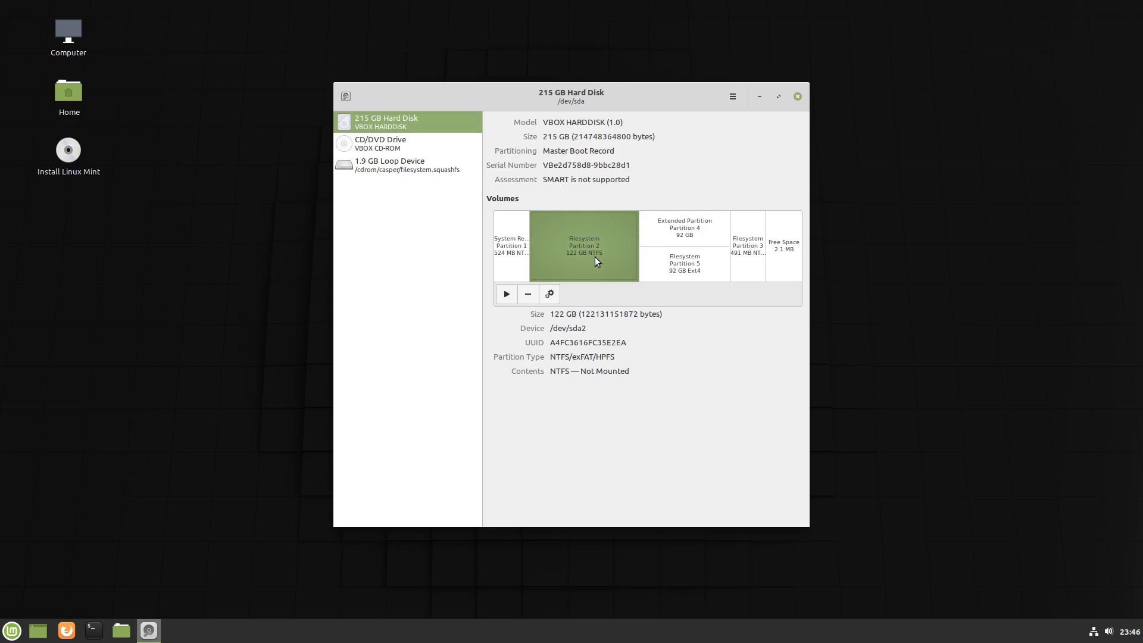
left_click(684, 227)
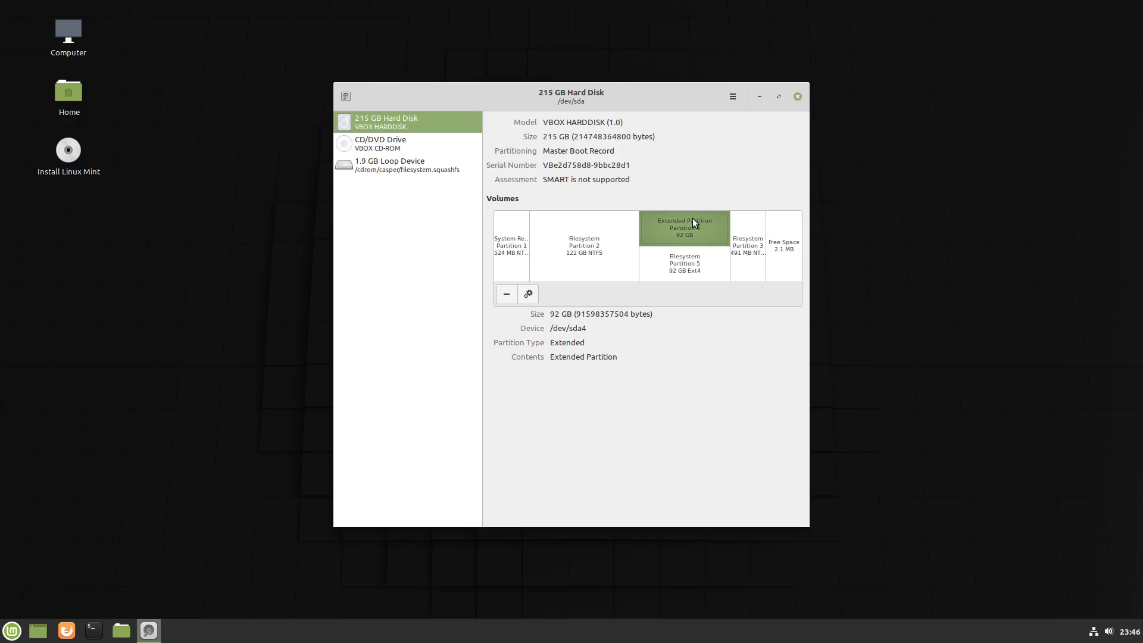
left_click(683, 263)
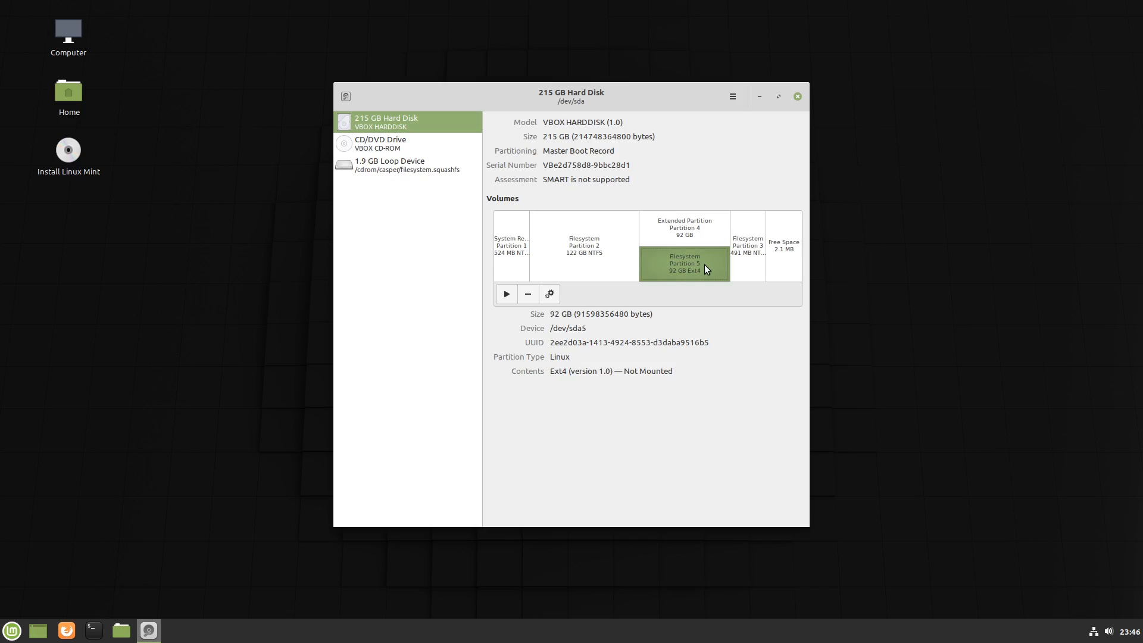
mouse_move(681, 268)
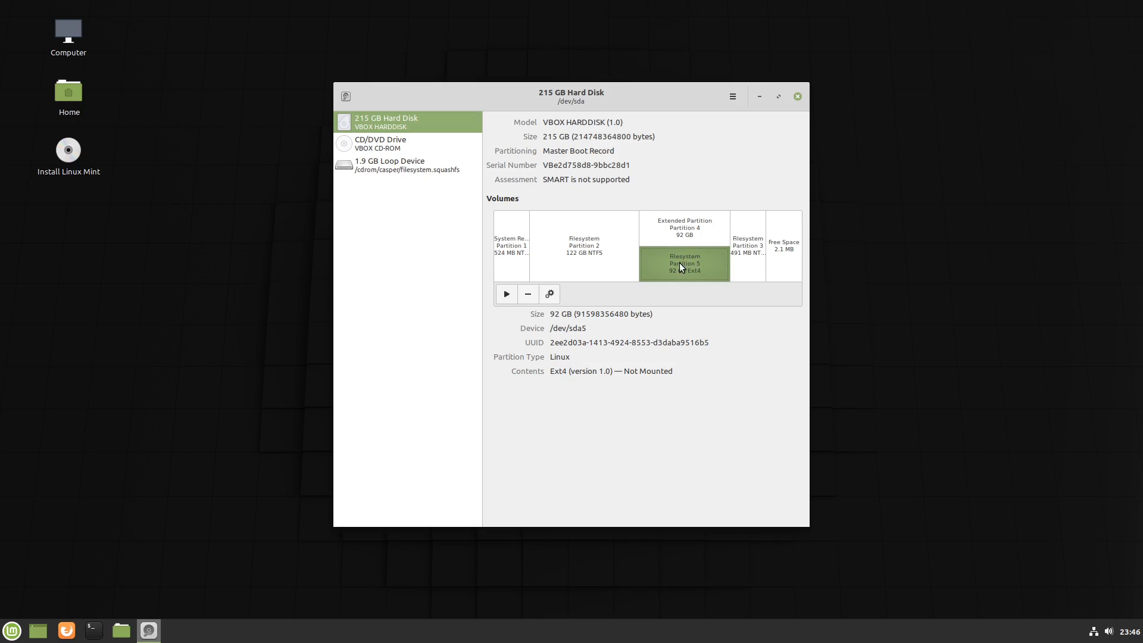
mouse_move(665, 264)
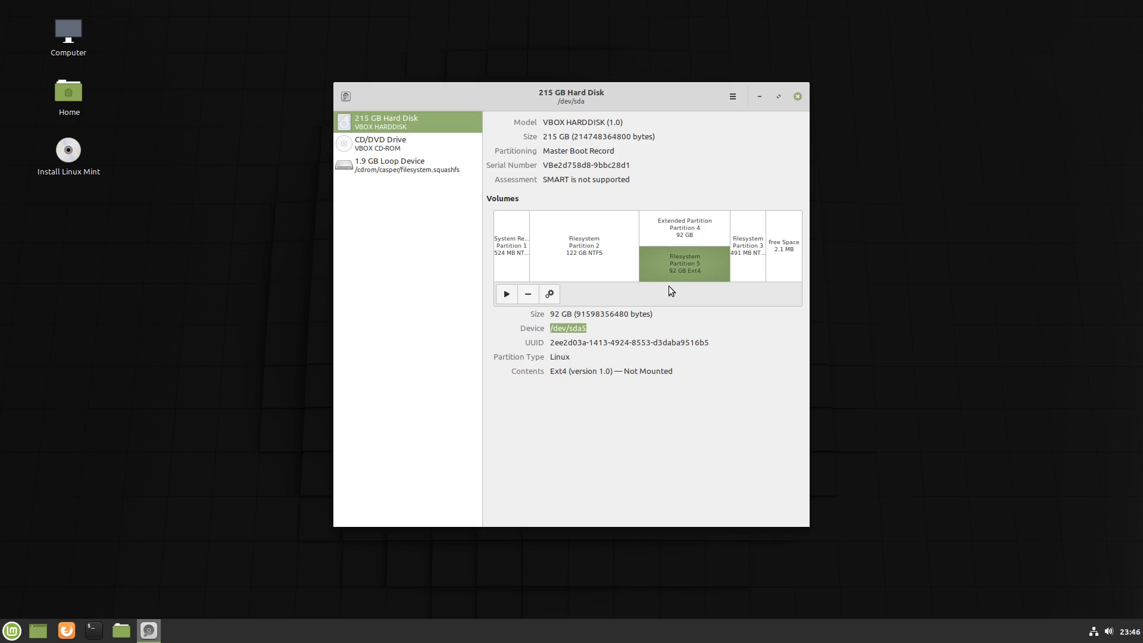
mouse_move(676, 272)
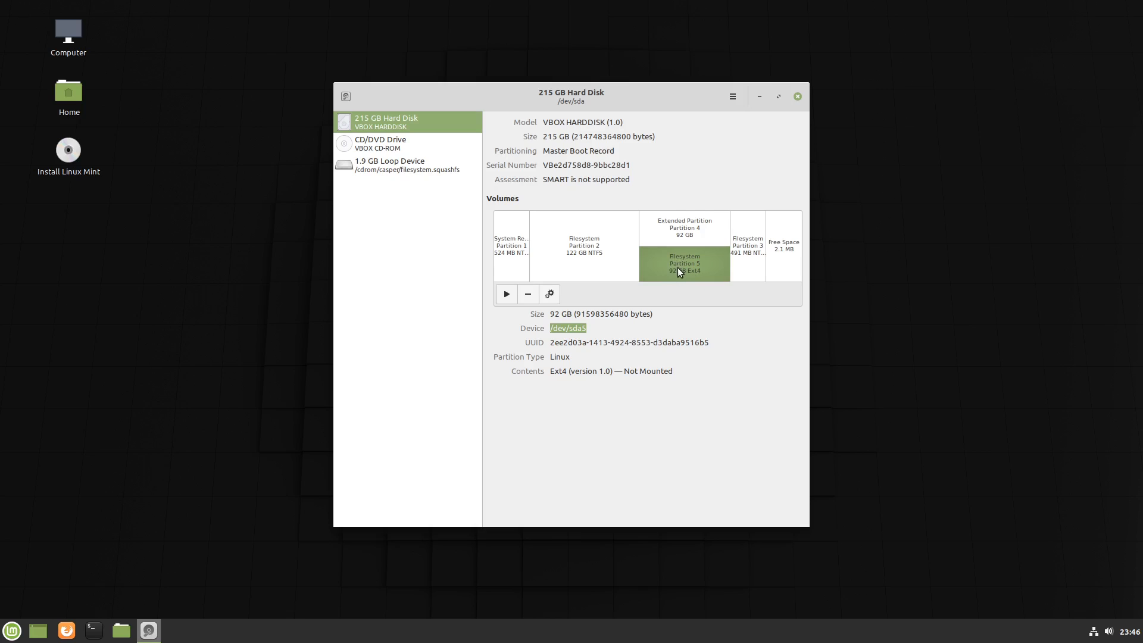
Review Partitions 3, 1 and 2, then the Ext4 Partition 5, noting its device name sda5.
left_click(747, 245)
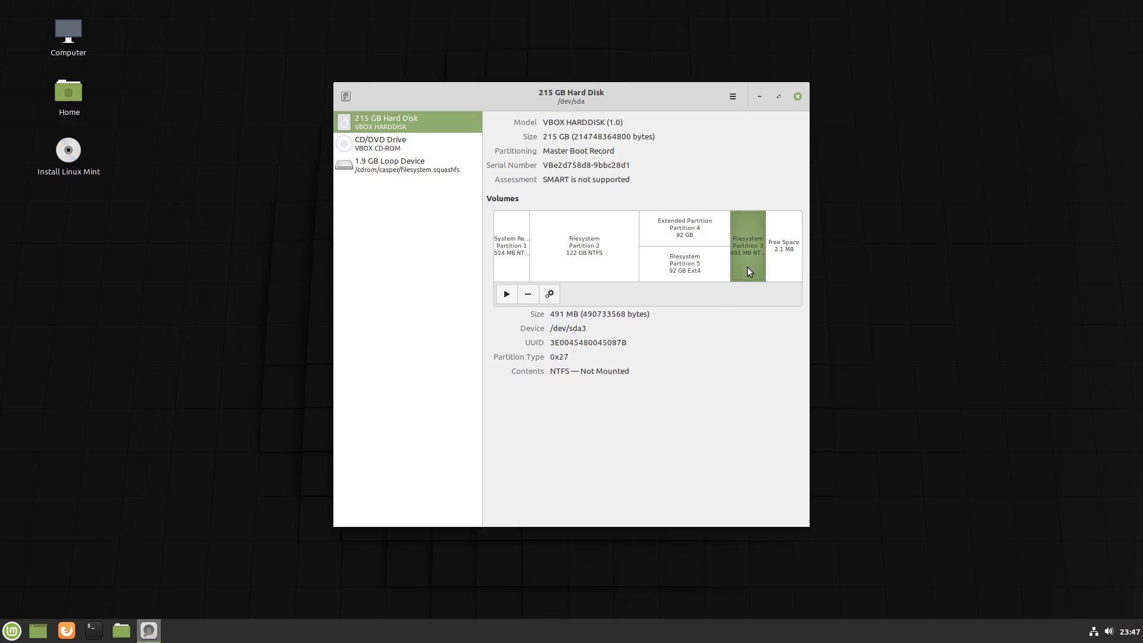
mouse_move(745, 234)
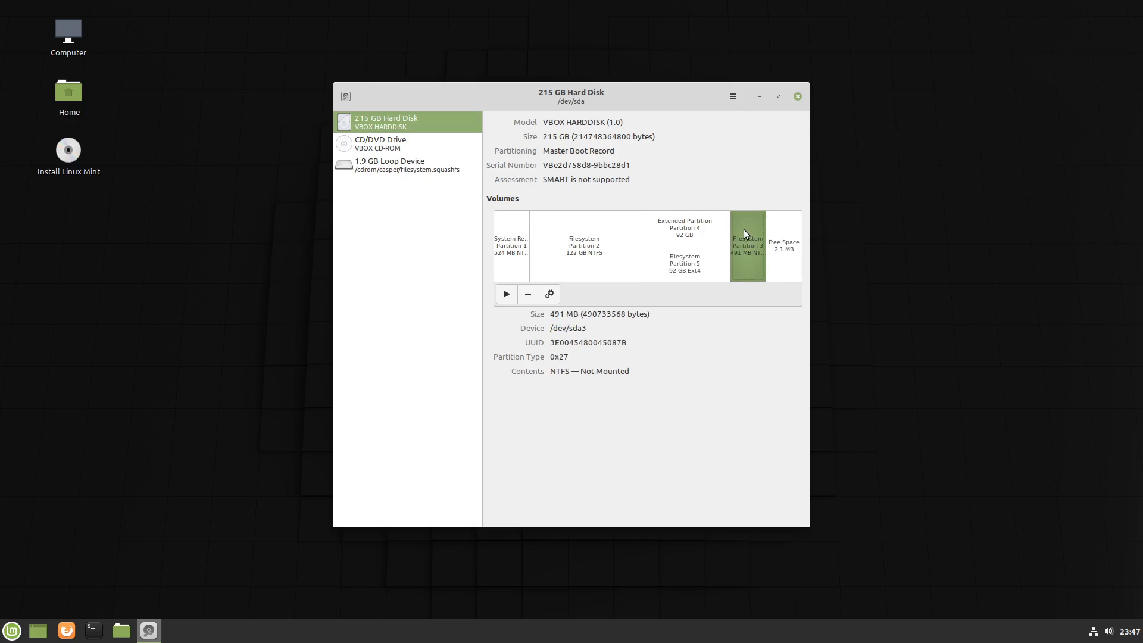
left_click(511, 246)
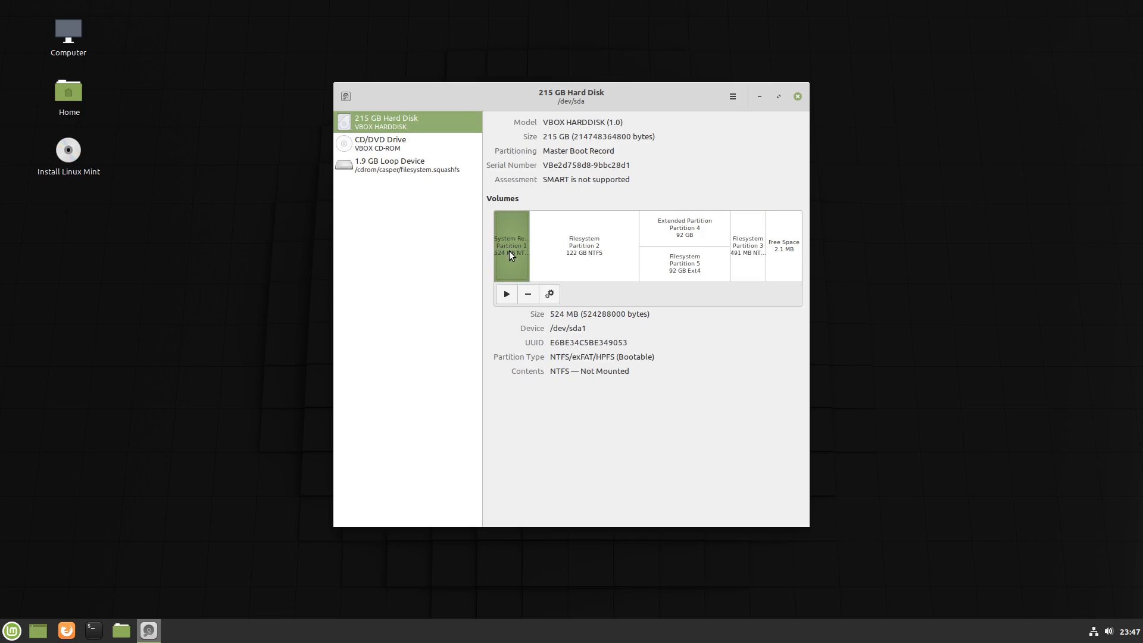
left_click(747, 245)
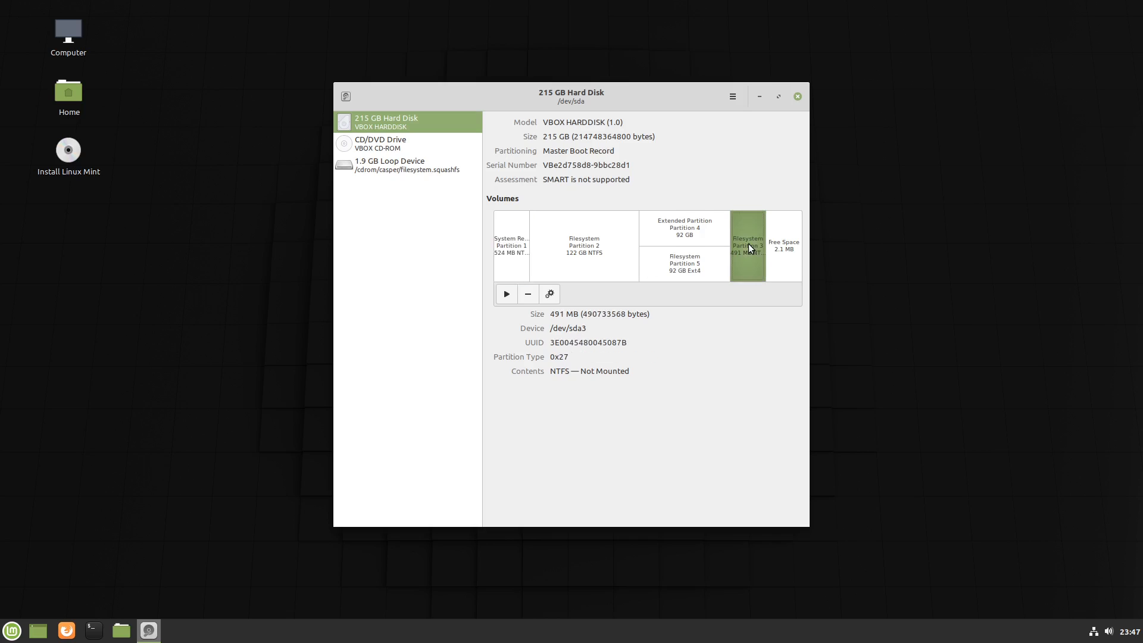
mouse_move(593, 232)
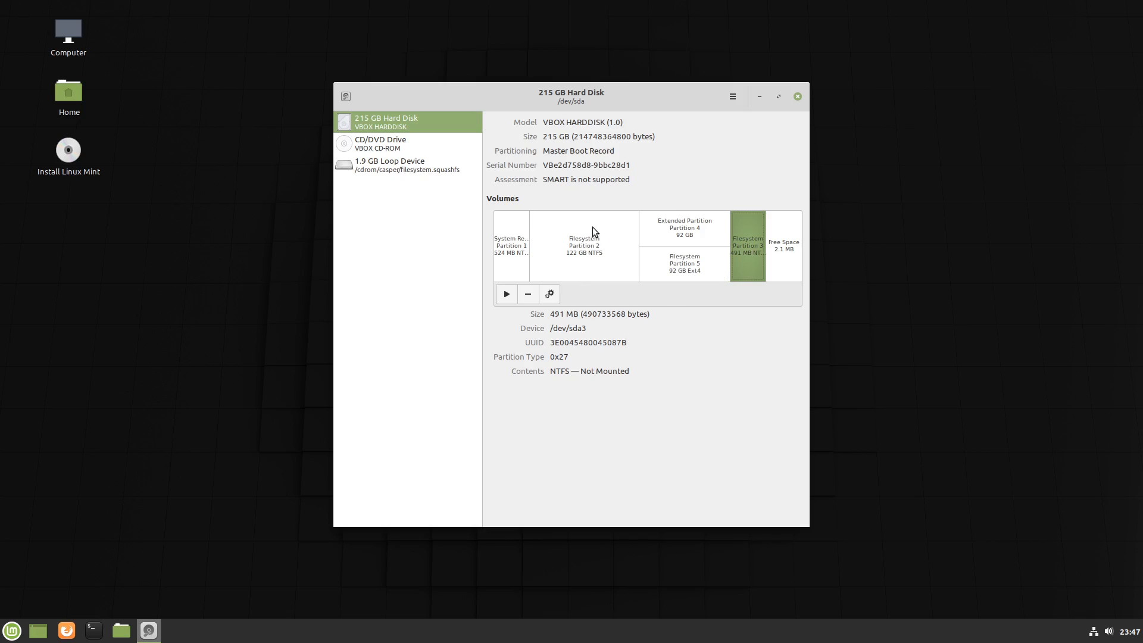
left_click(583, 246)
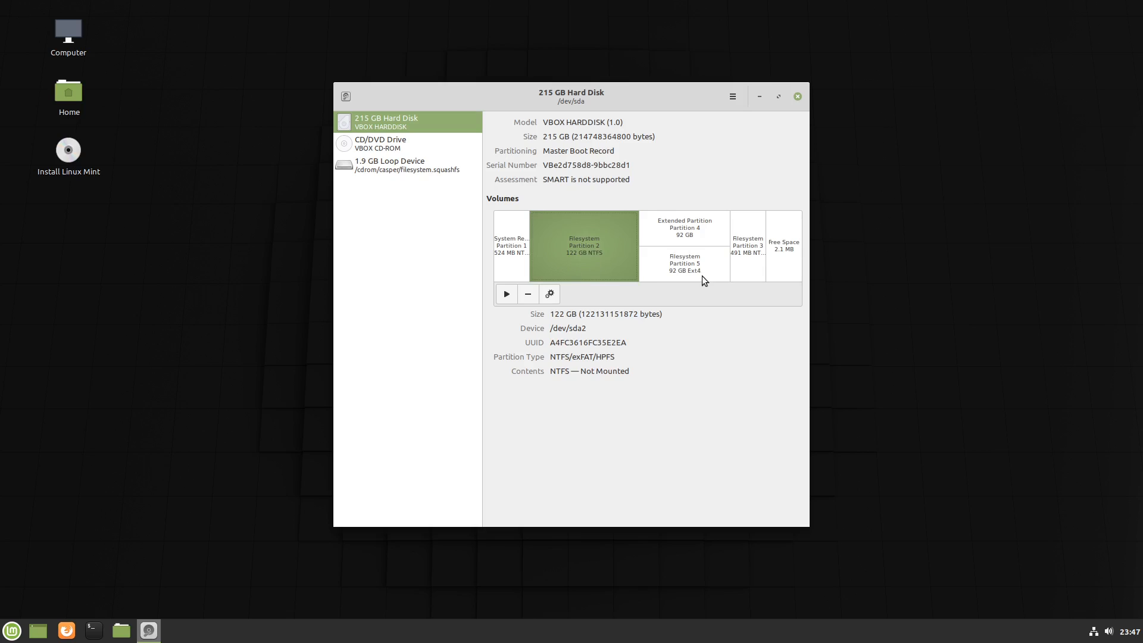
left_click(683, 262)
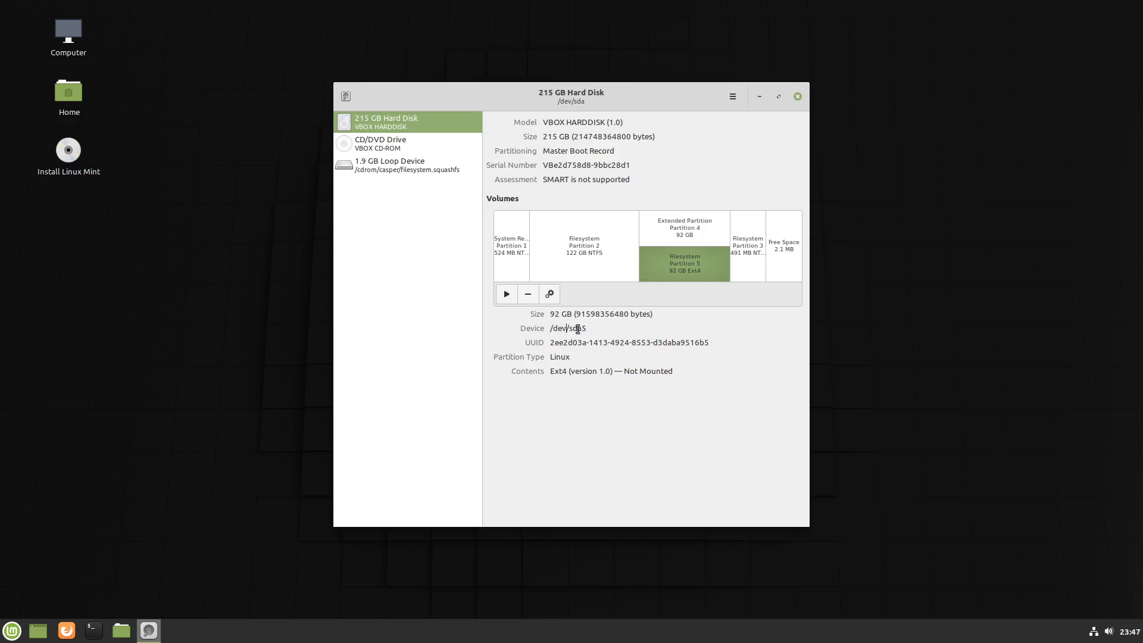
double_click(570, 328)
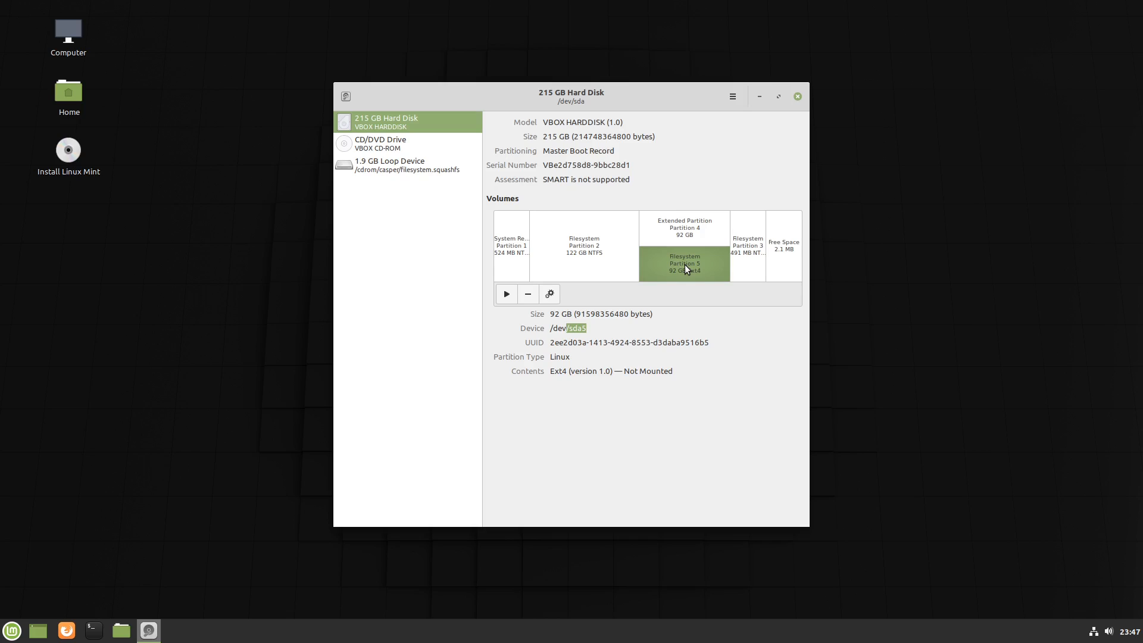
mouse_move(596, 337)
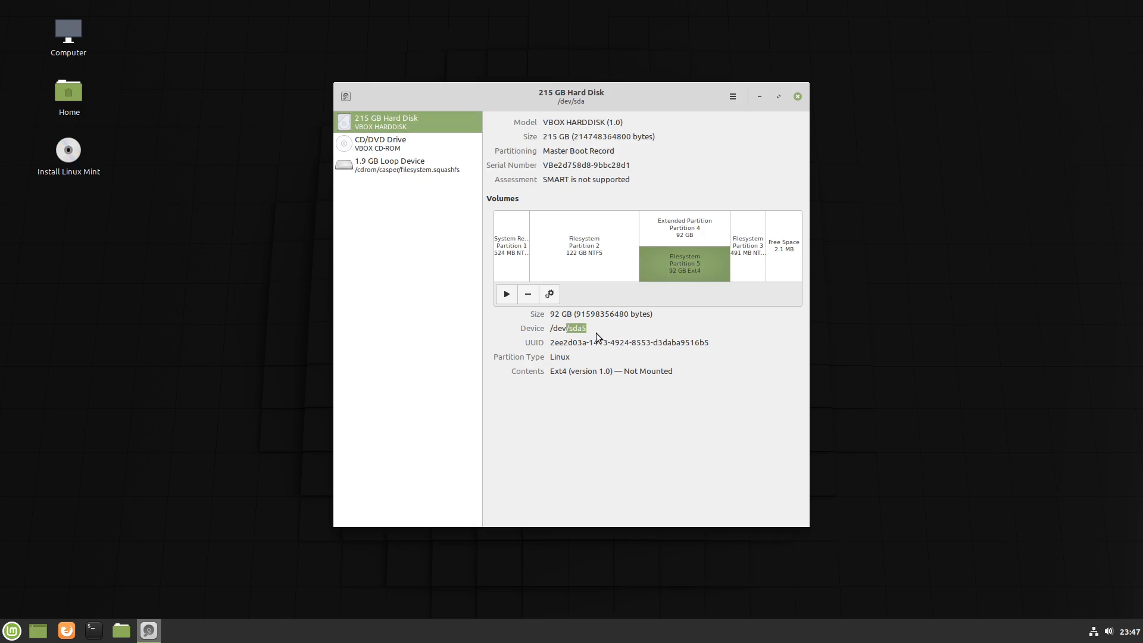
mouse_move(673, 272)
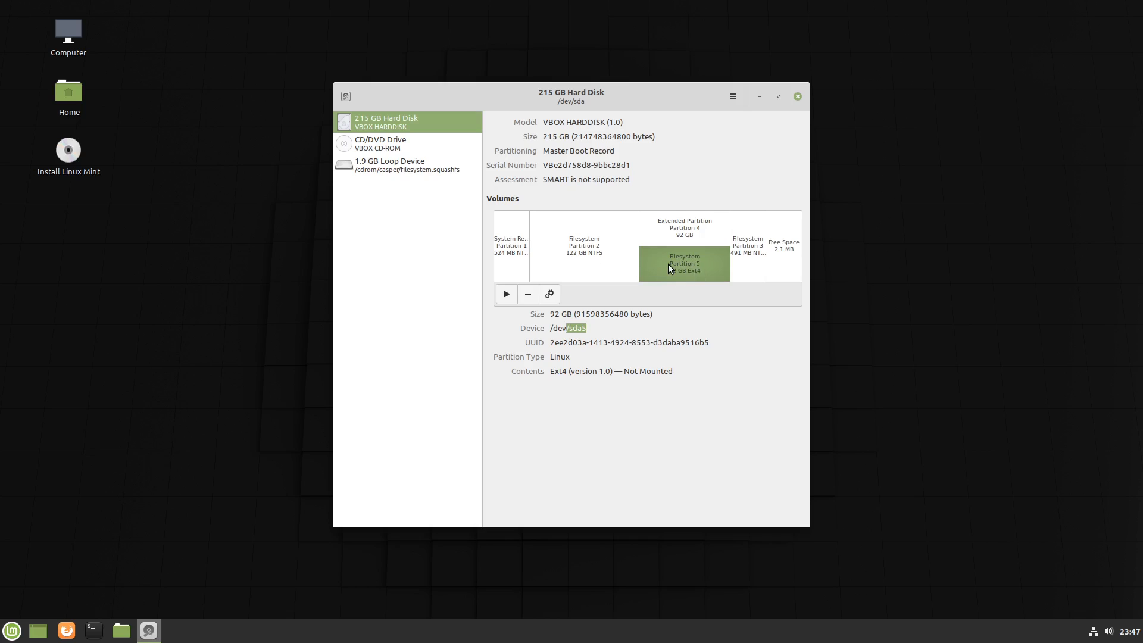
mouse_move(681, 271)
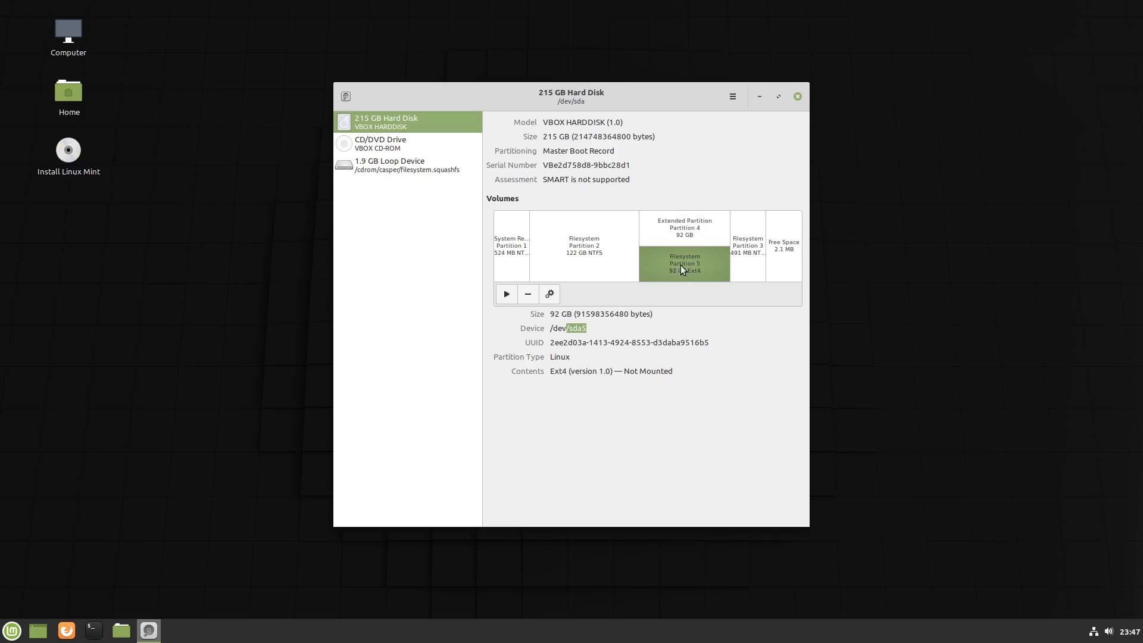
mouse_move(593, 261)
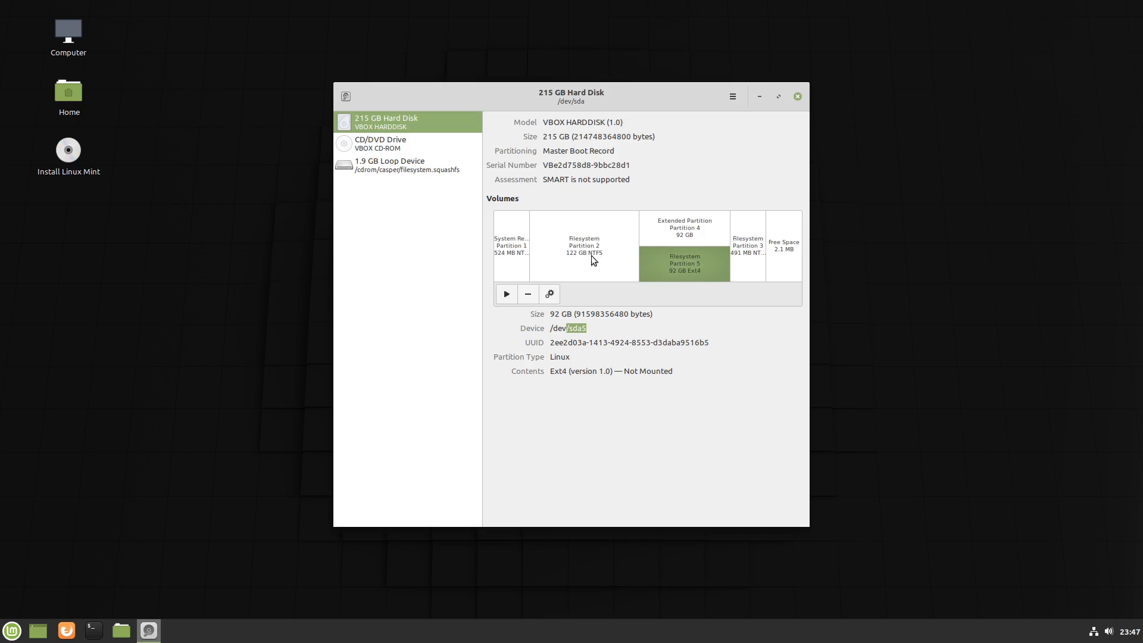
Compare the 122 GB NTFS Partition 2 with the 92 GB Ext4 partition, ending on the NTFS one.
left_click(583, 246)
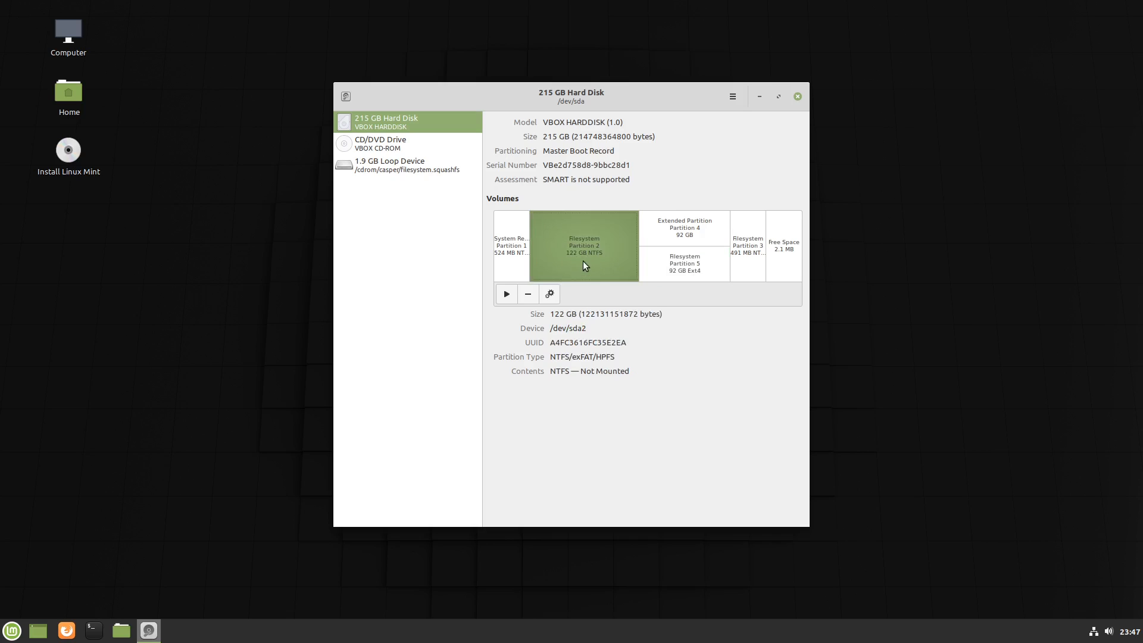
left_click(683, 263)
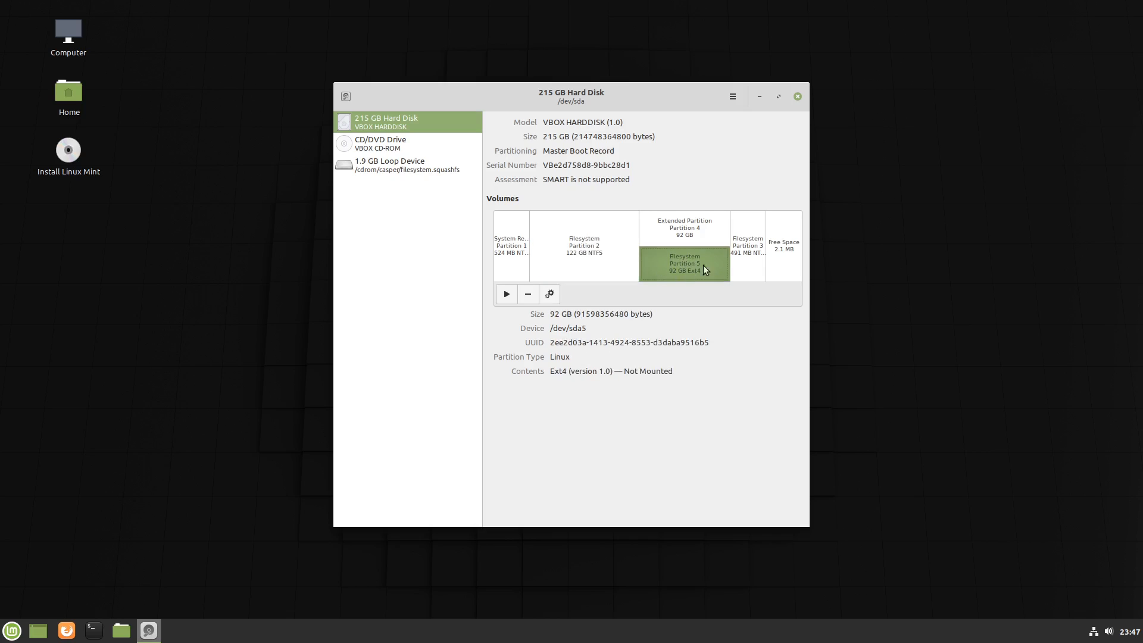
mouse_move(587, 275)
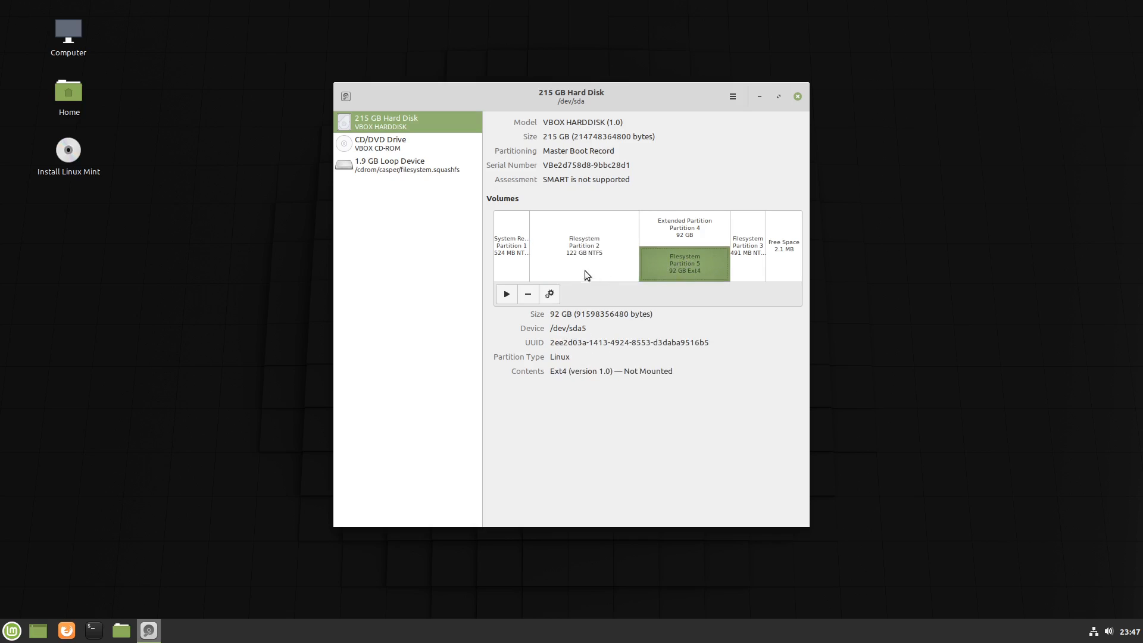
left_click(584, 245)
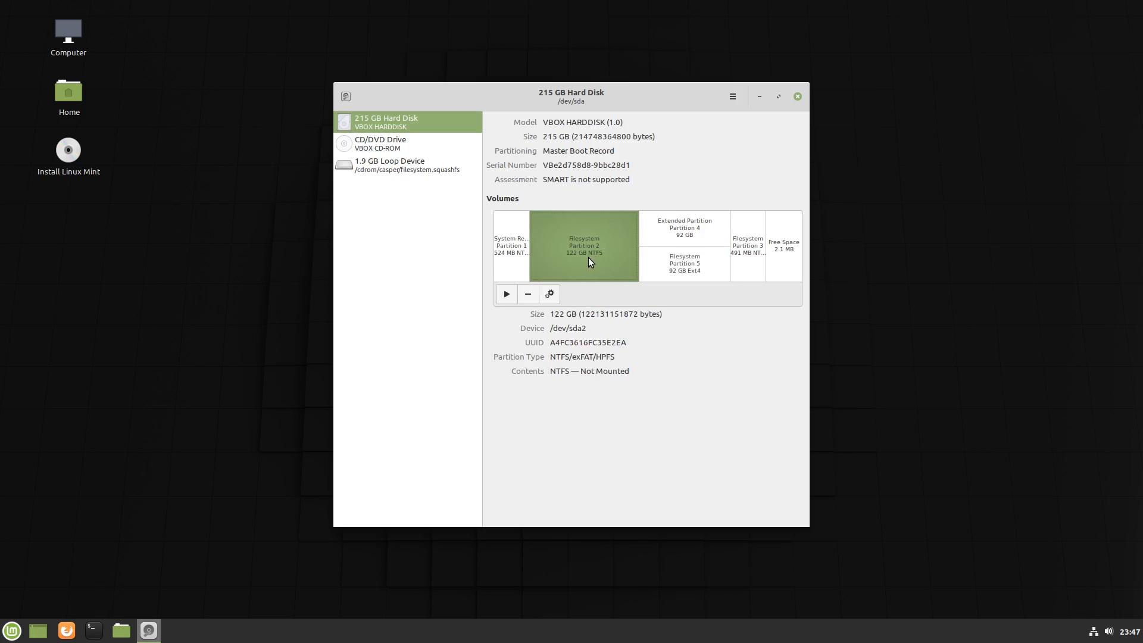
mouse_move(706, 284)
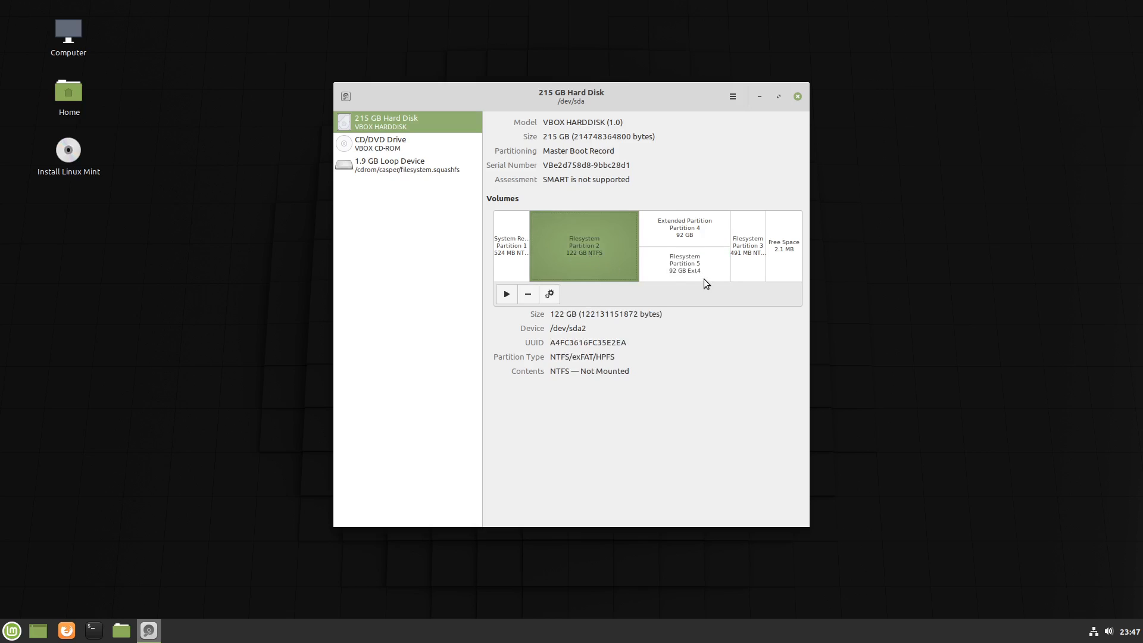
Highlight the Ext4 contents of the 92 GB Partition 5, then close Disks.
left_click(684, 263)
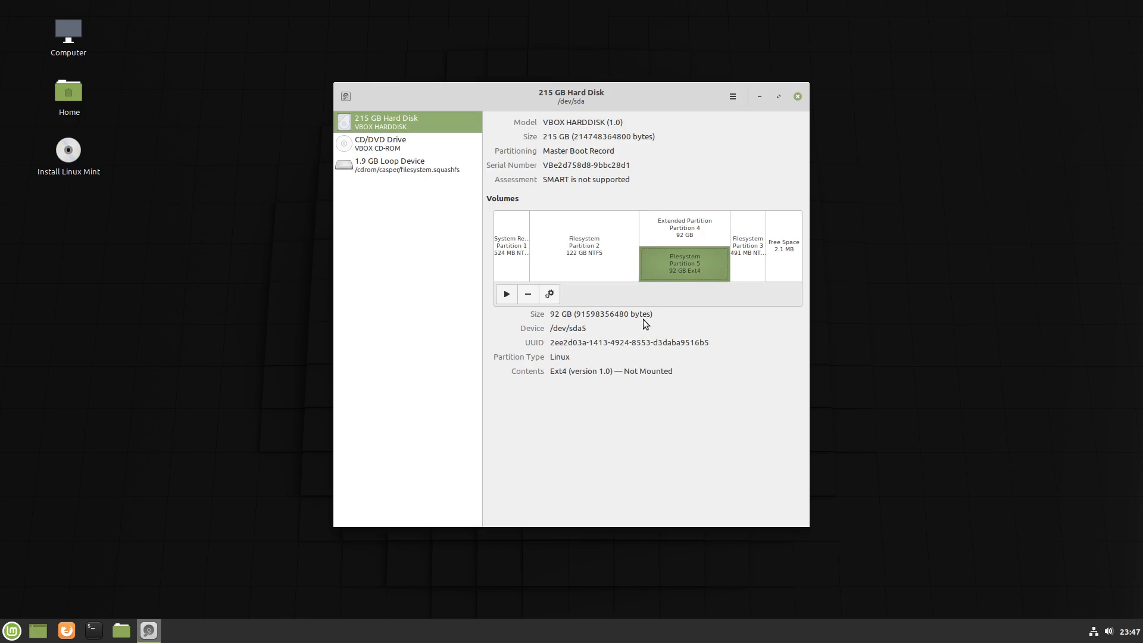
mouse_move(550, 372)
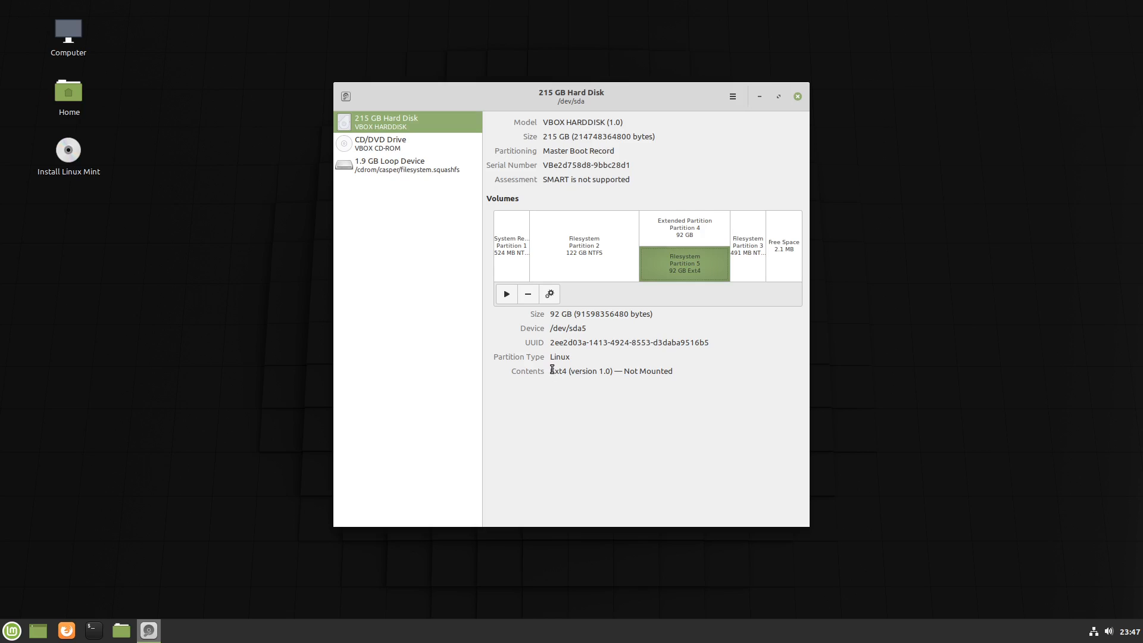
double_click(558, 370)
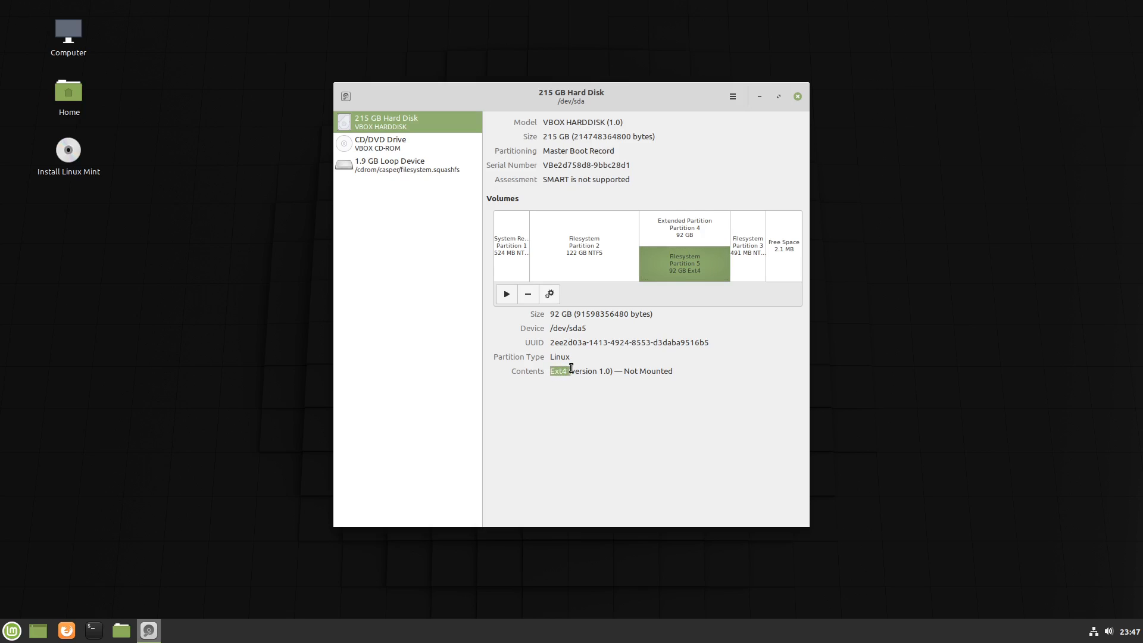
left_click_drag(550, 371, 591, 371)
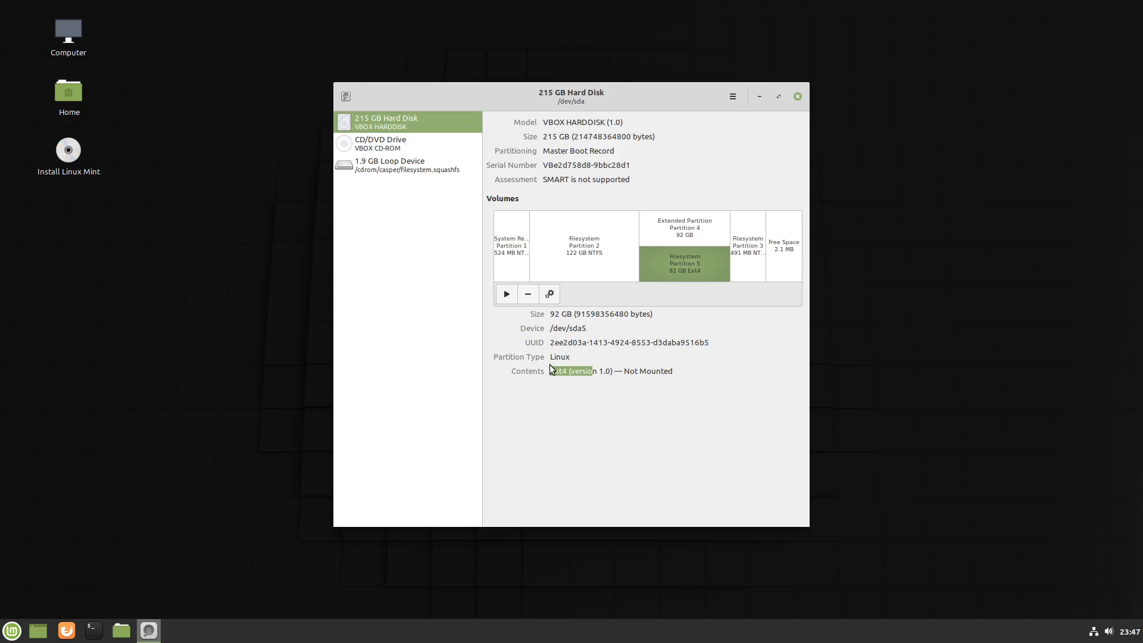
mouse_move(699, 291)
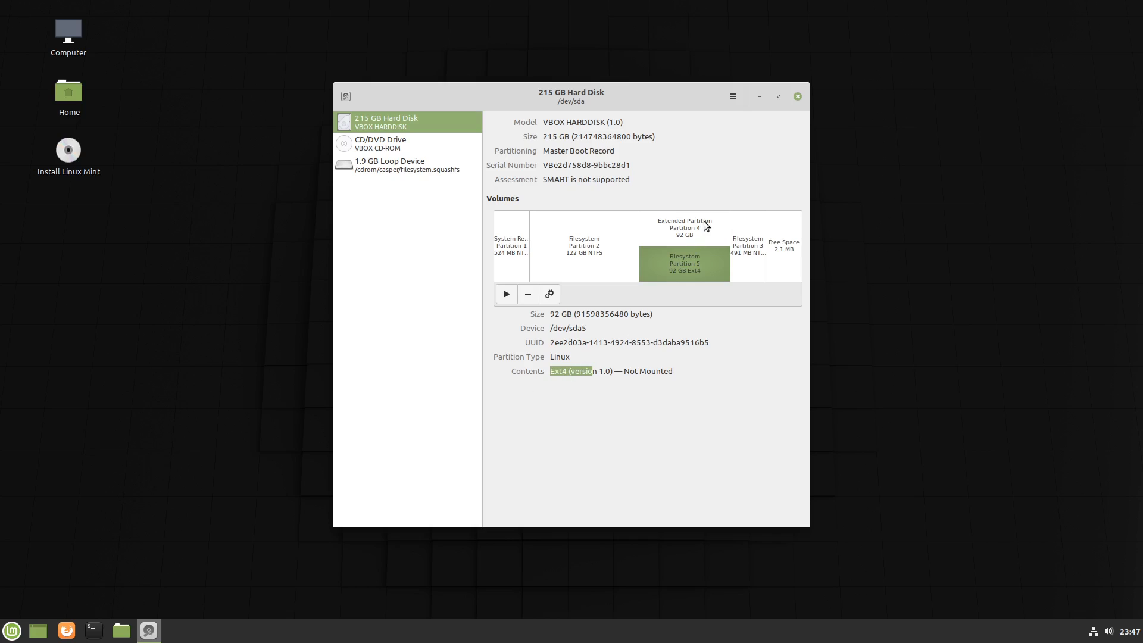
left_click(796, 95)
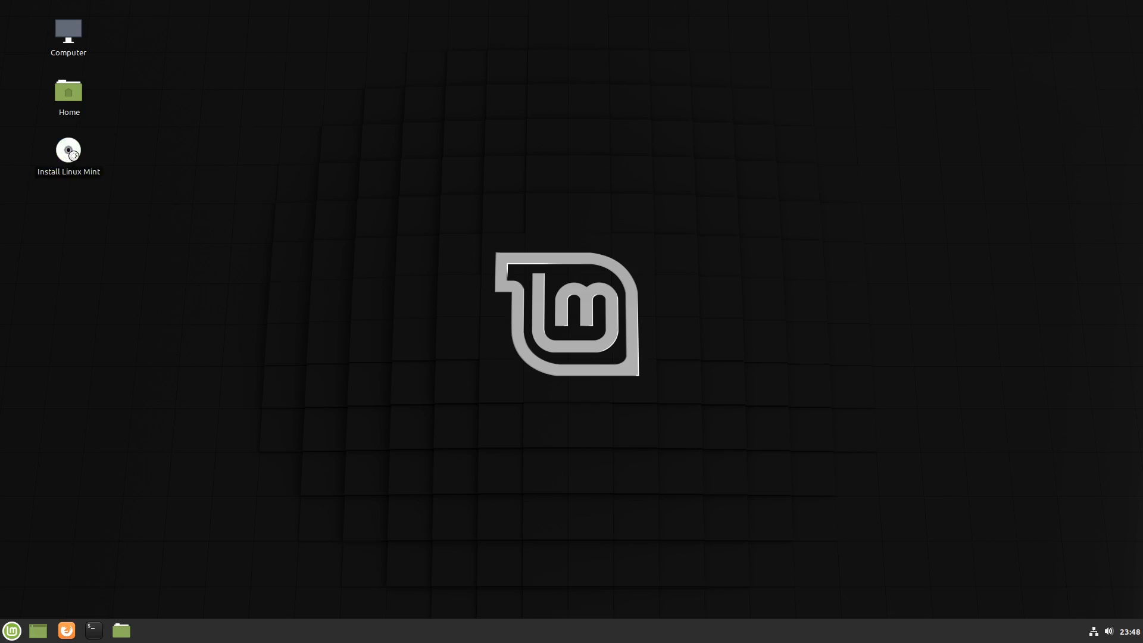
Launch Install Linux Mint, keep English and the US layout, and tick third-party software.
double_click(68, 150)
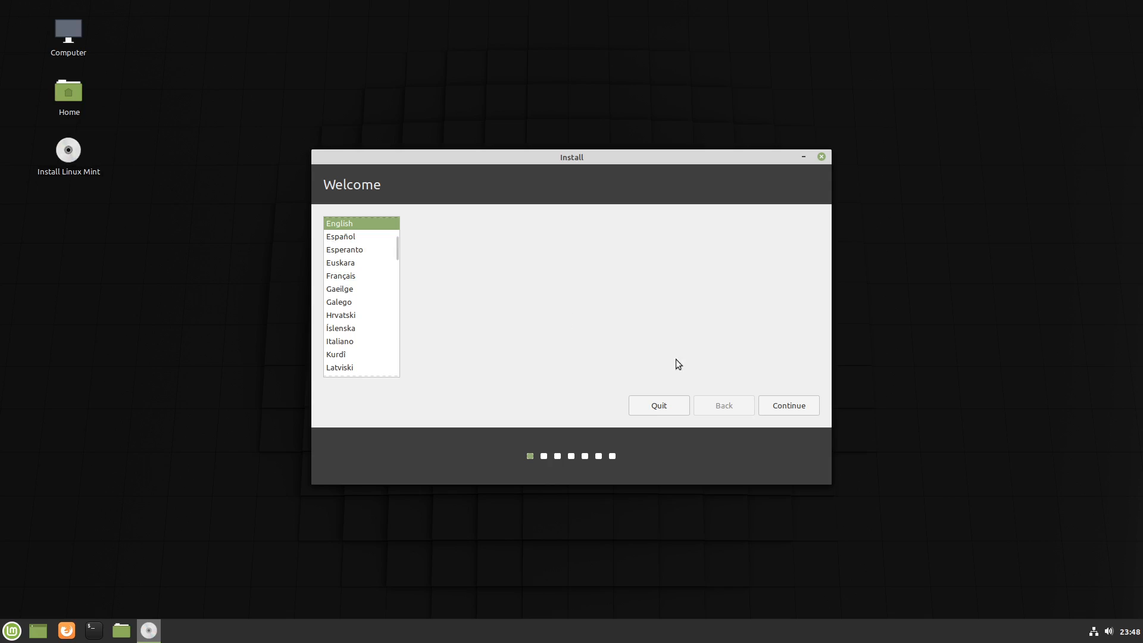
left_click(788, 405)
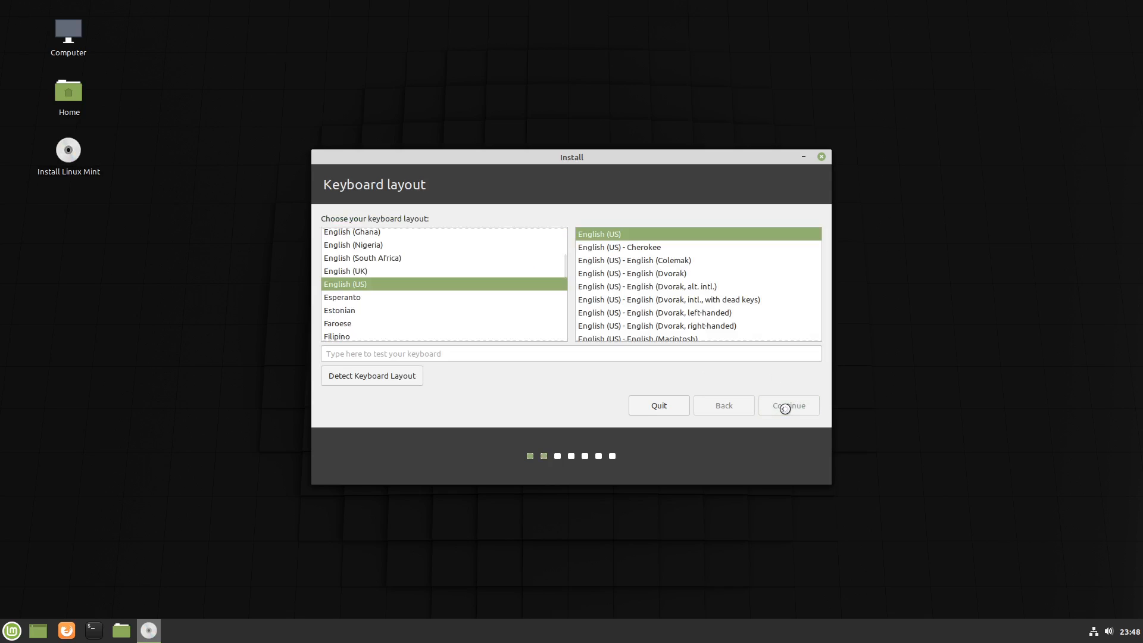
left_click(787, 404)
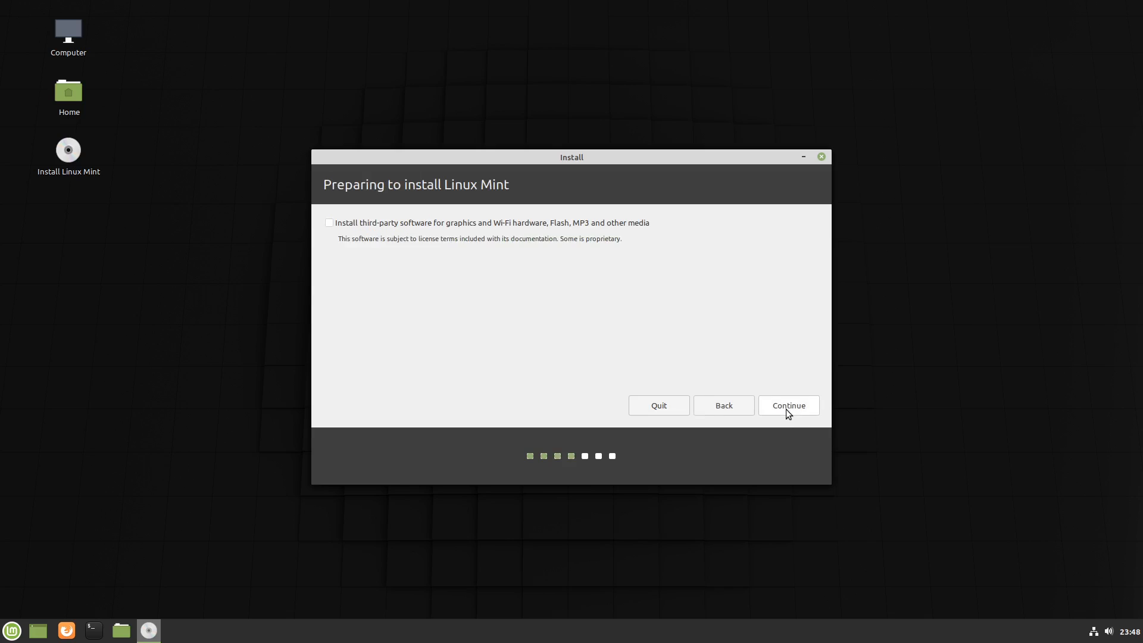
left_click(329, 223)
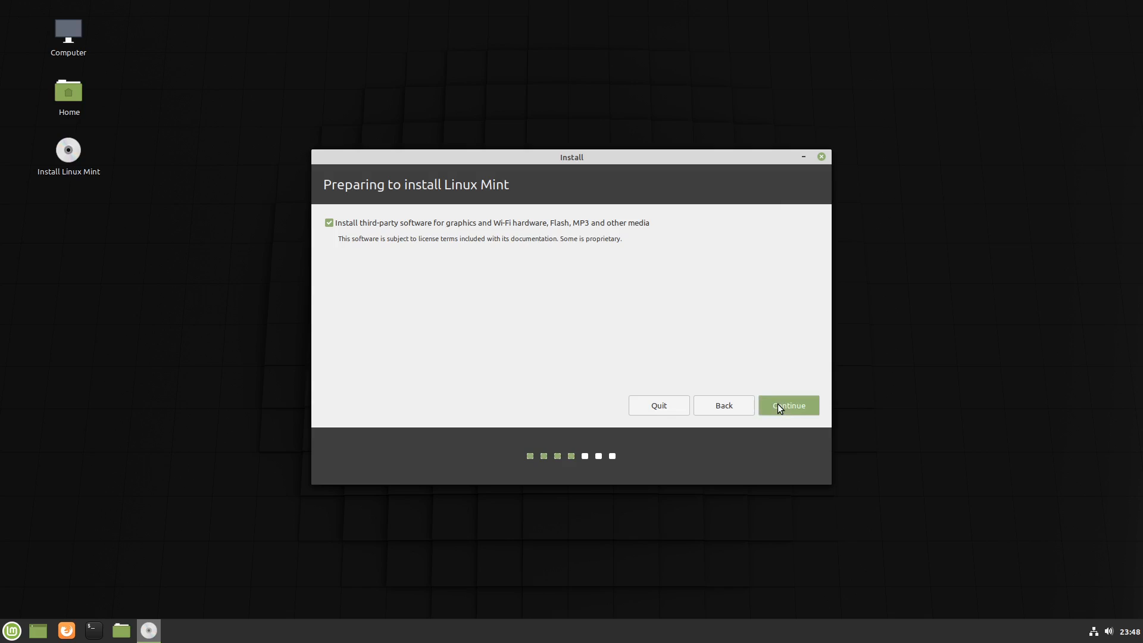
left_click(787, 405)
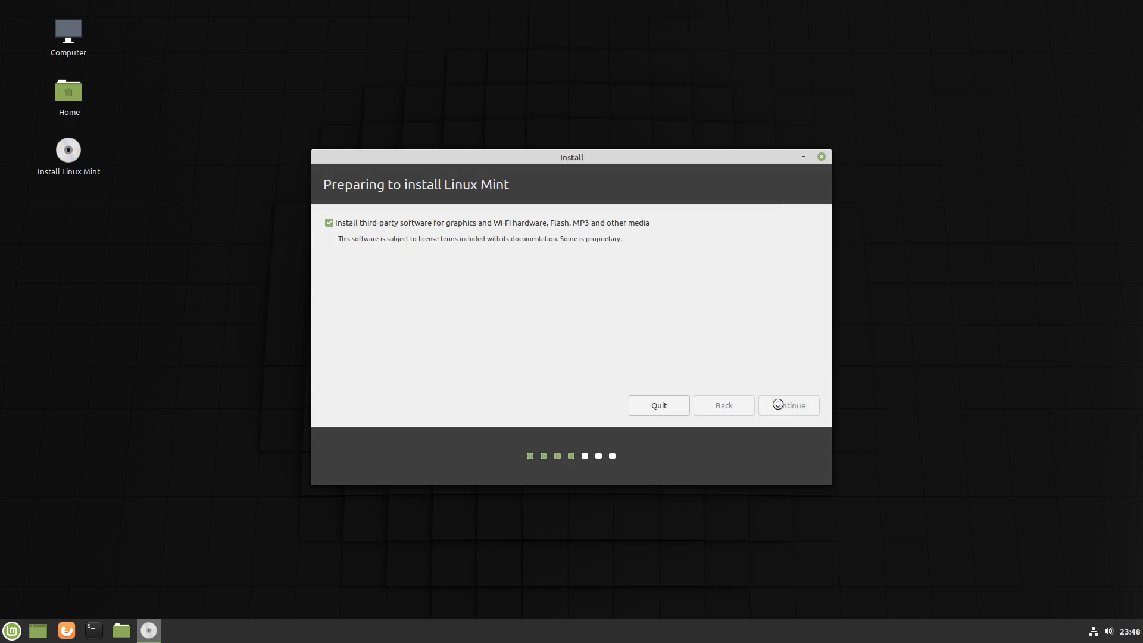
On Installation type, highlight the multiple-OS question and choose 'Something else'.
left_click(787, 405)
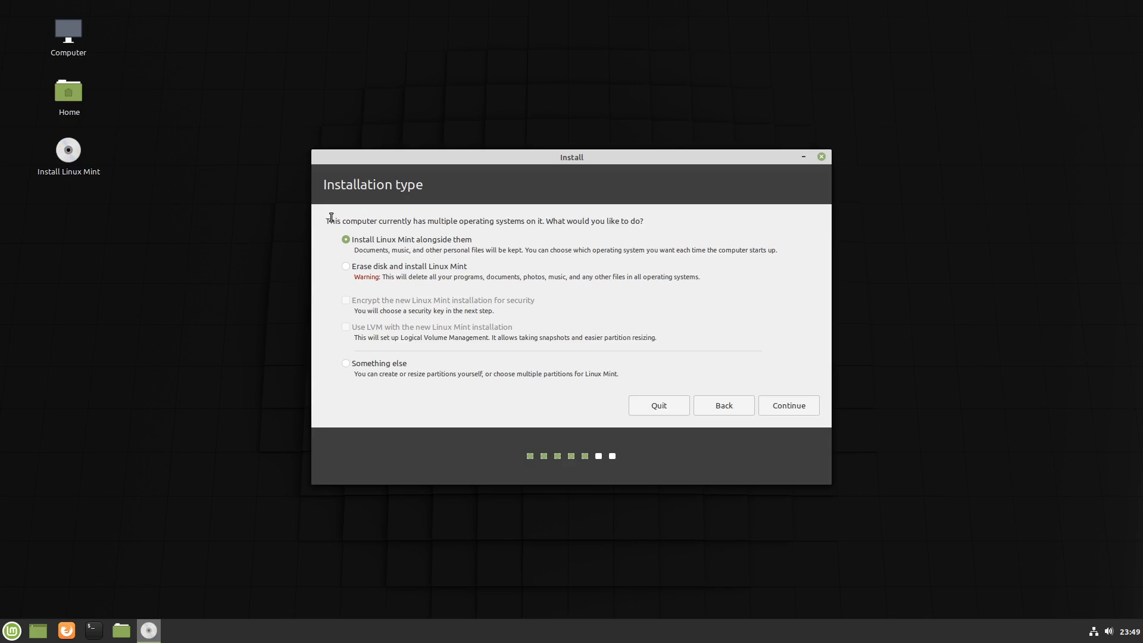
left_click_drag(325, 222, 413, 222)
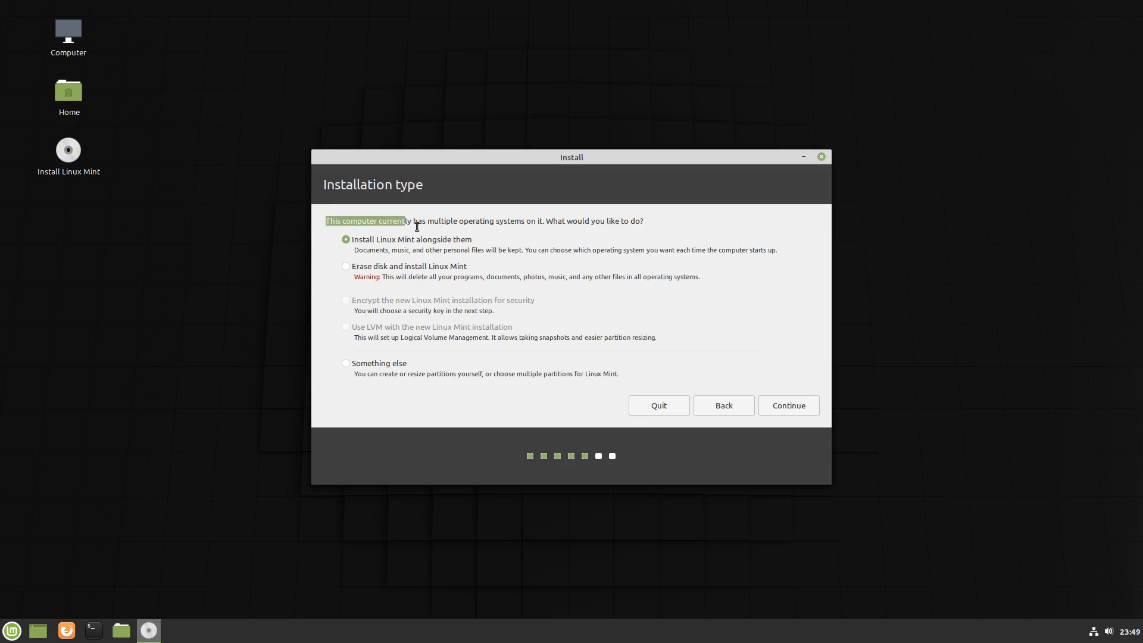
left_click_drag(415, 222, 529, 222)
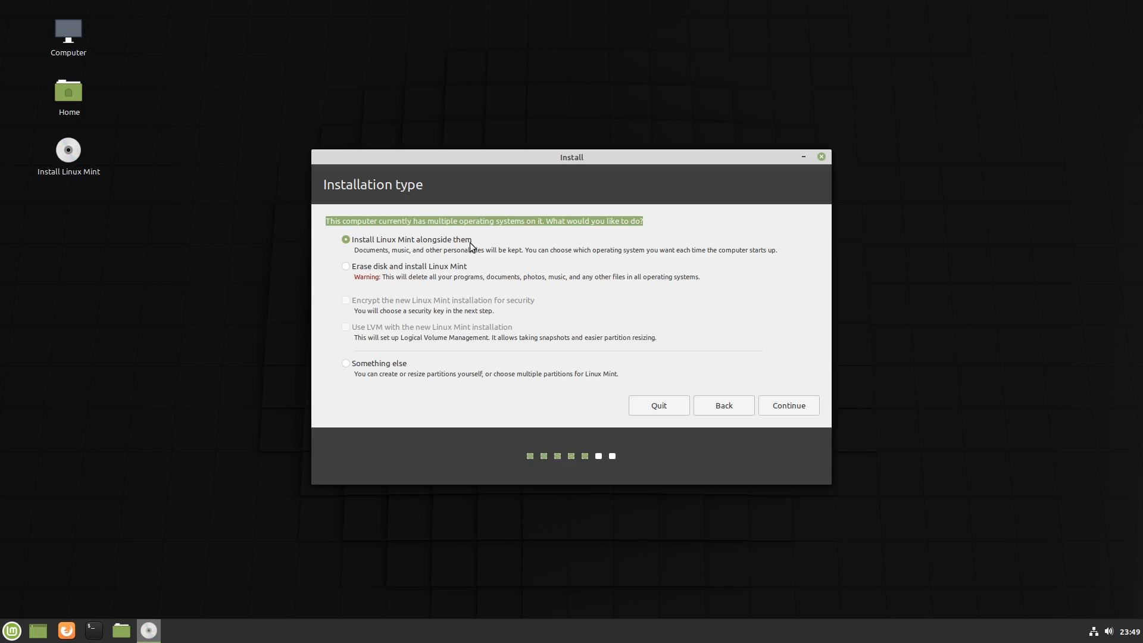
mouse_move(473, 249)
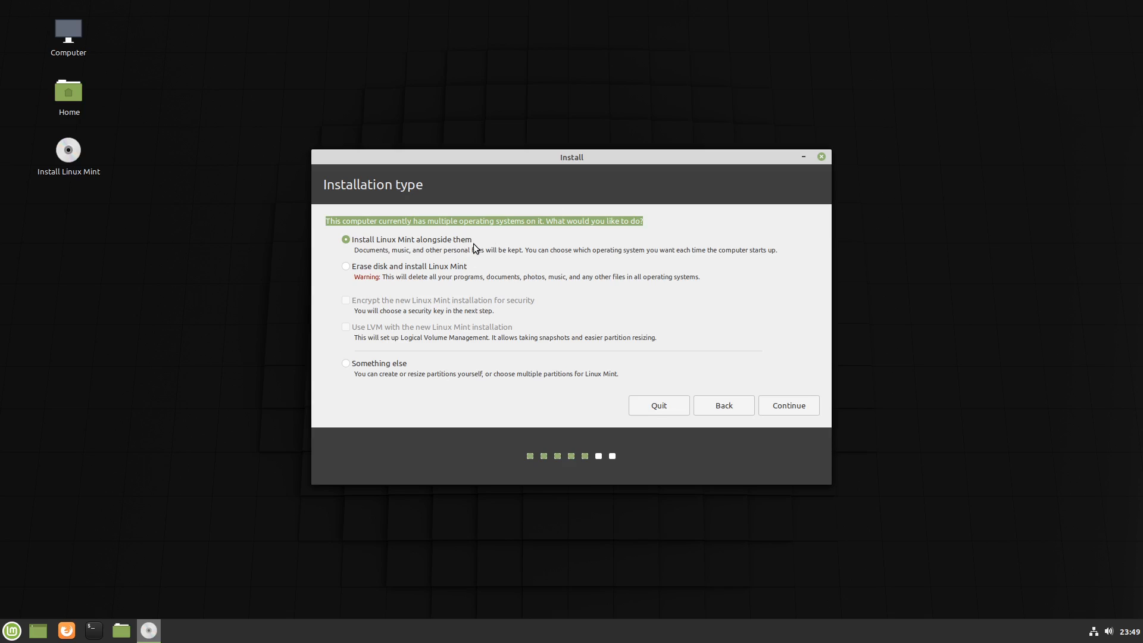
mouse_move(422, 333)
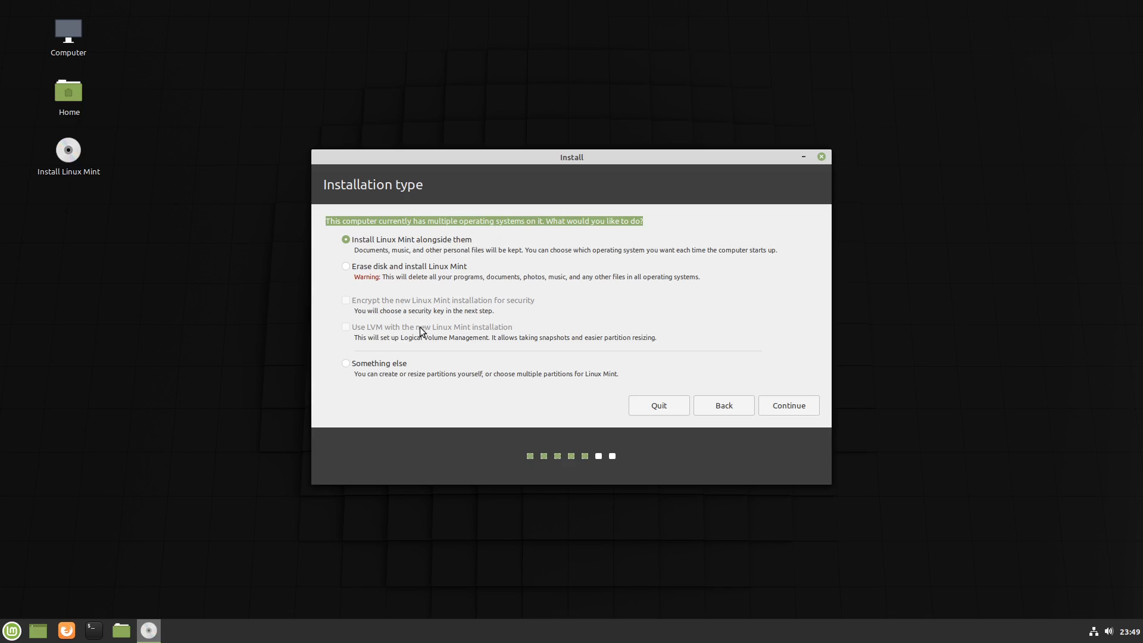
mouse_move(358, 368)
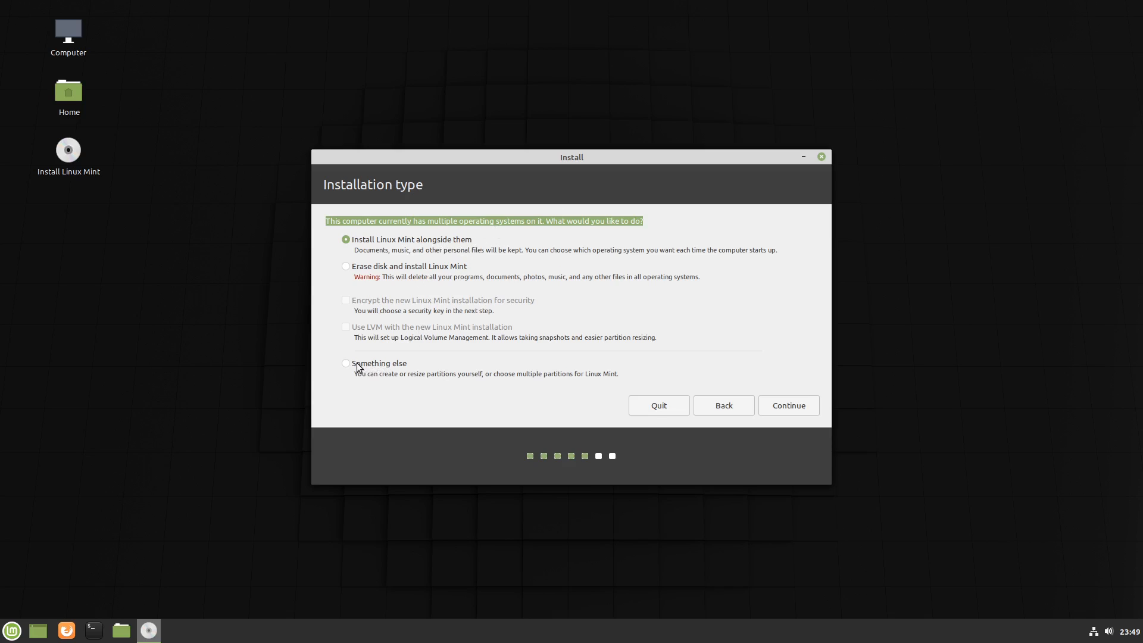
mouse_move(415, 249)
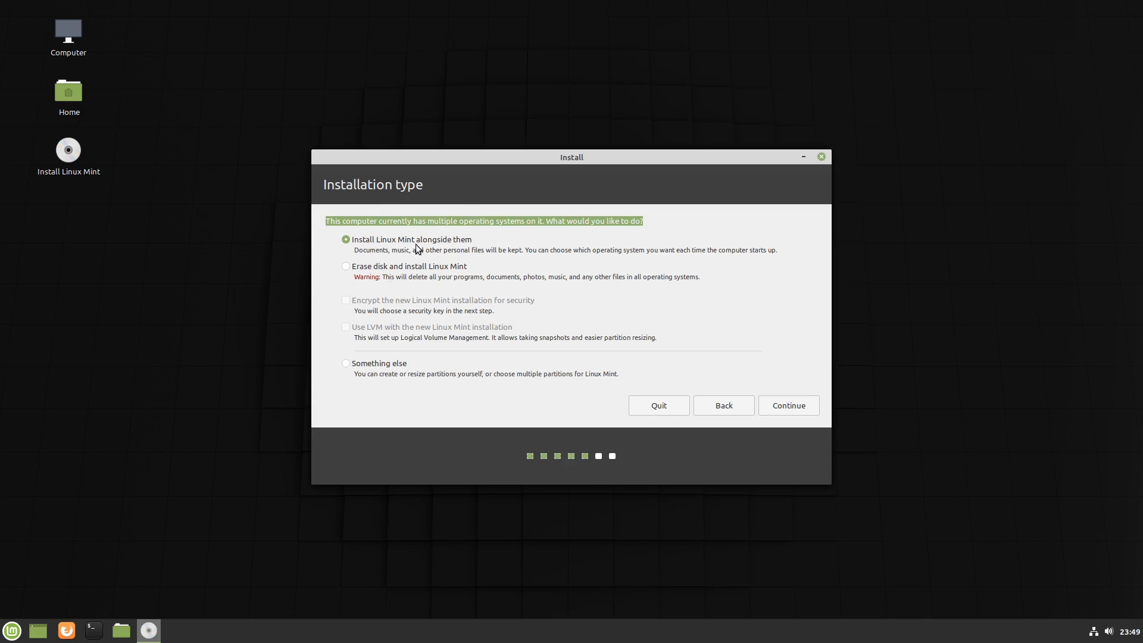
mouse_move(394, 279)
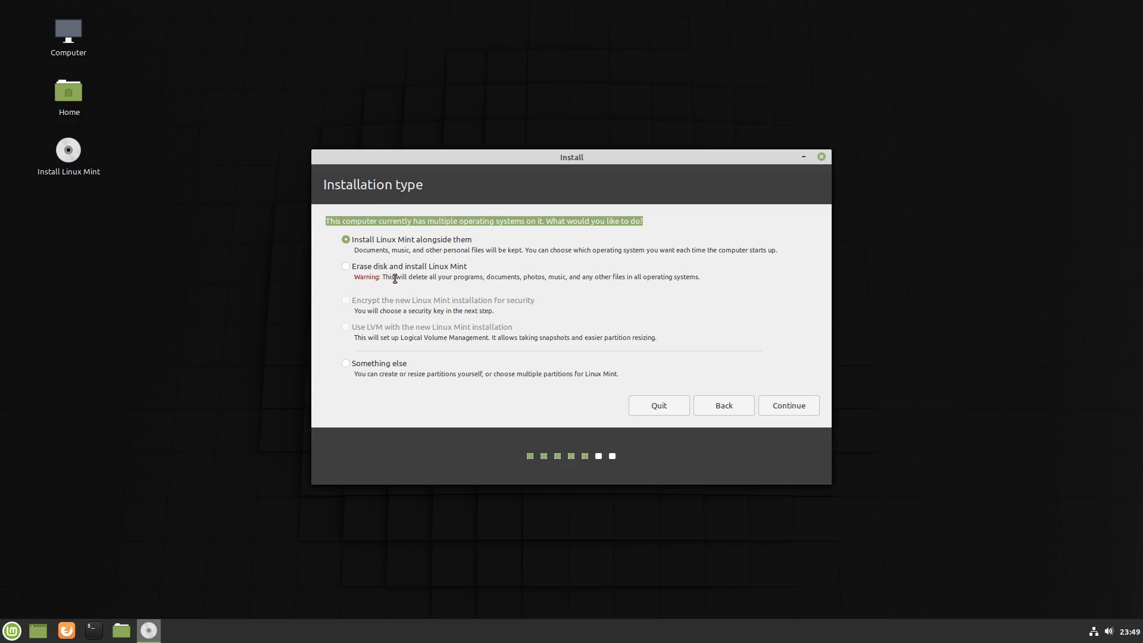
mouse_move(361, 371)
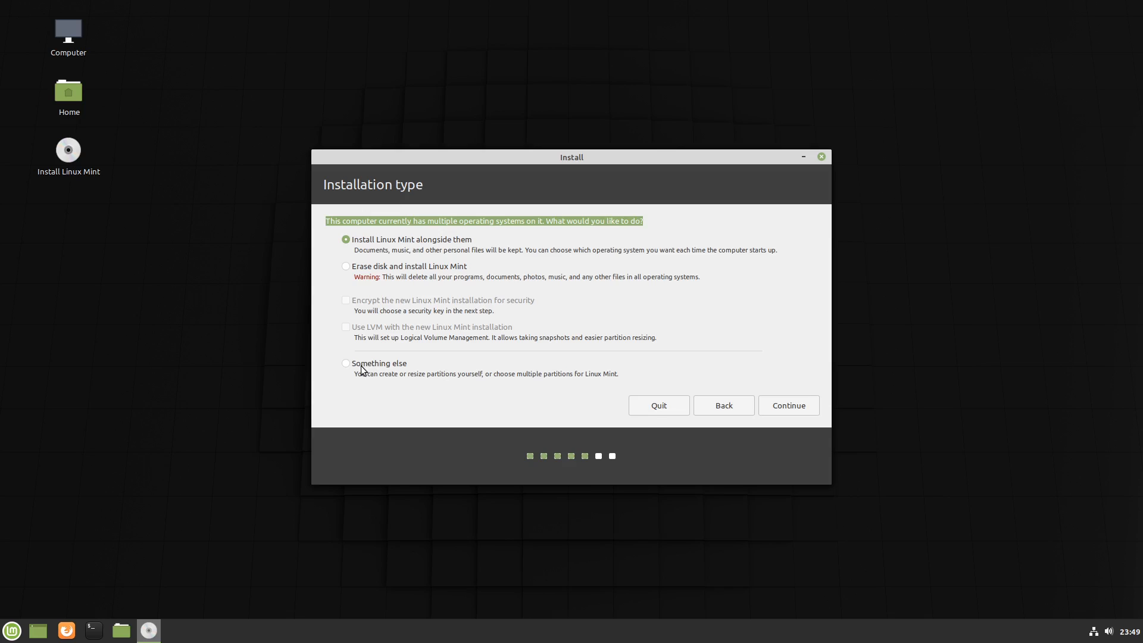
left_click(347, 363)
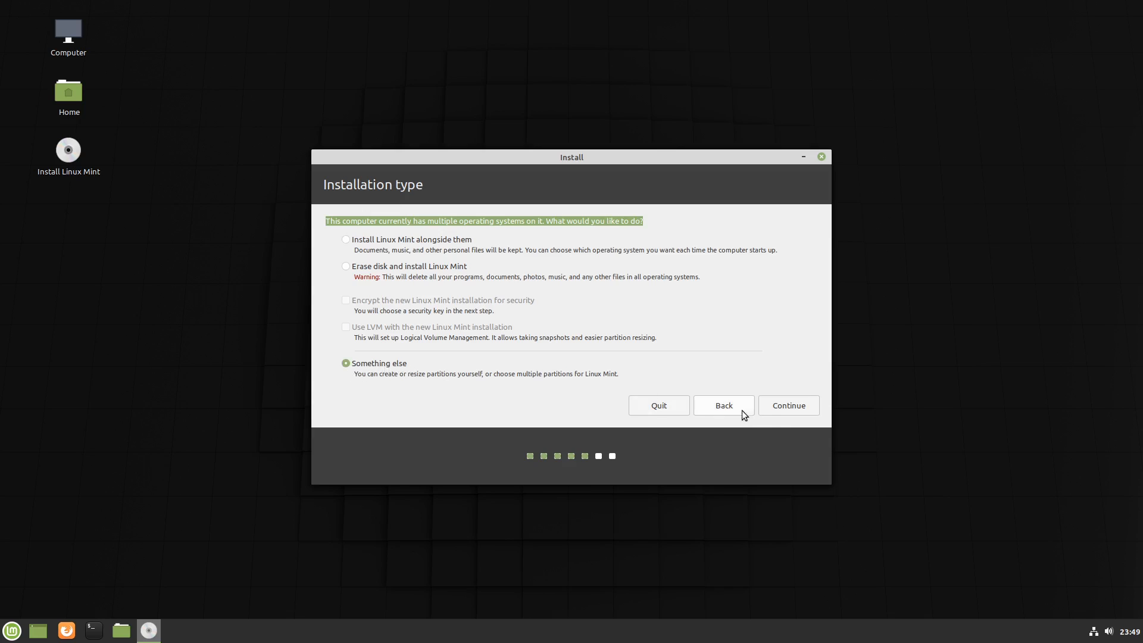
left_click(787, 405)
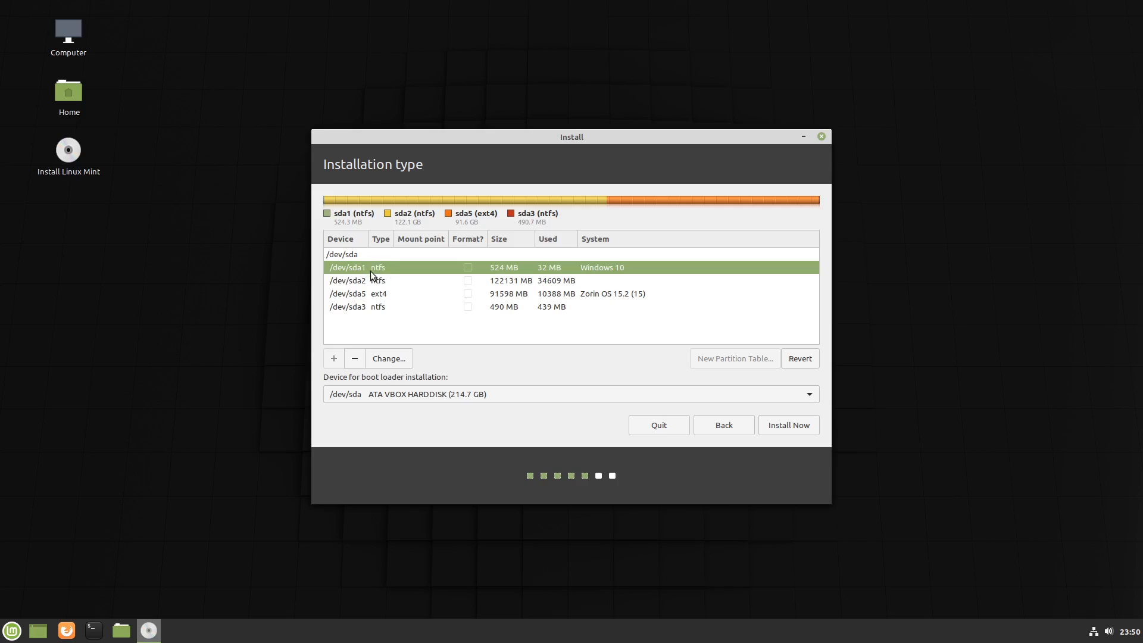
mouse_move(489, 274)
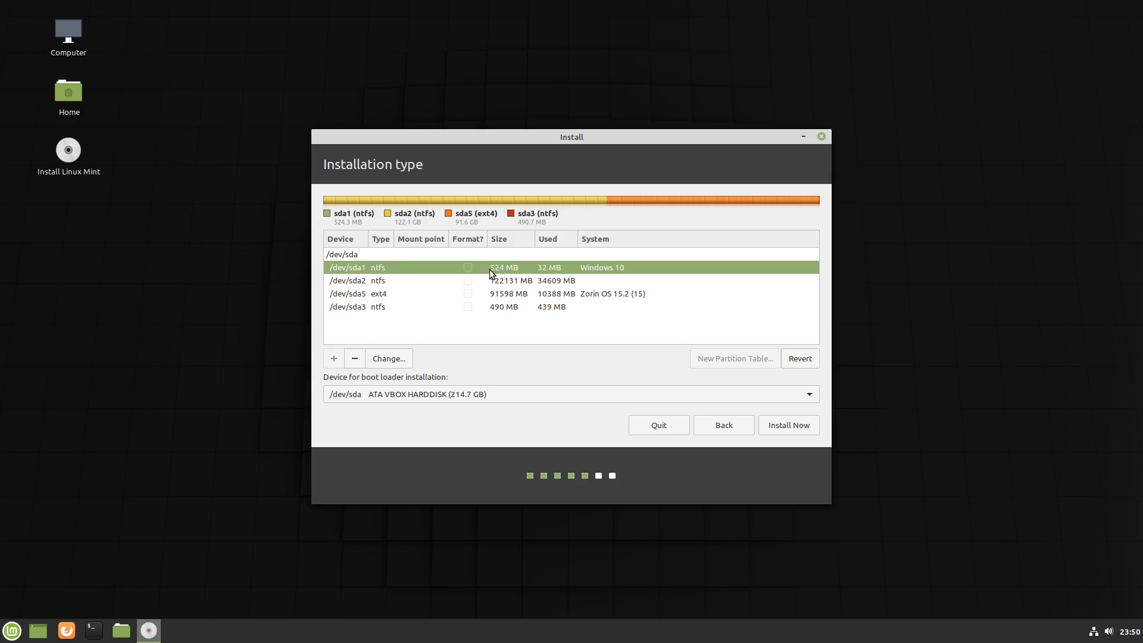
mouse_move(505, 281)
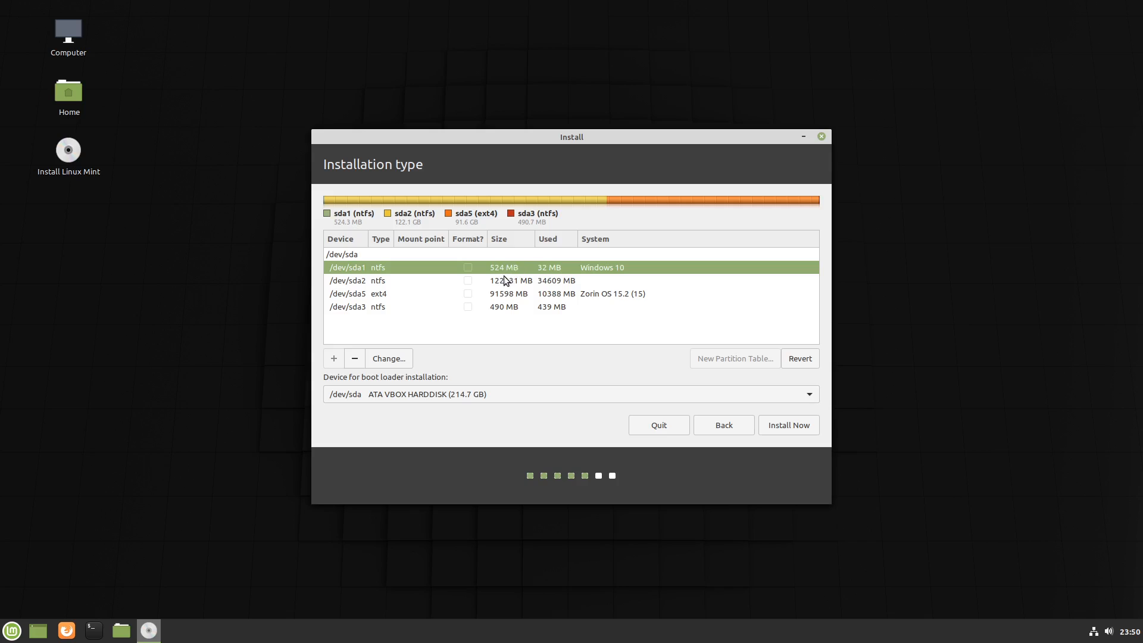
mouse_move(326, 209)
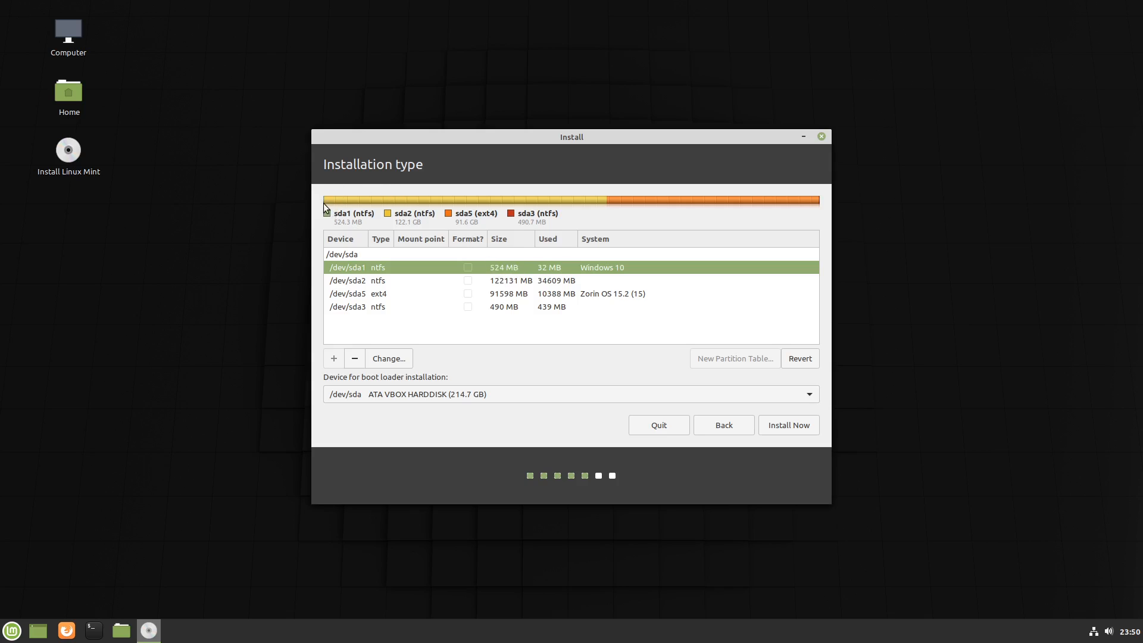
mouse_move(334, 207)
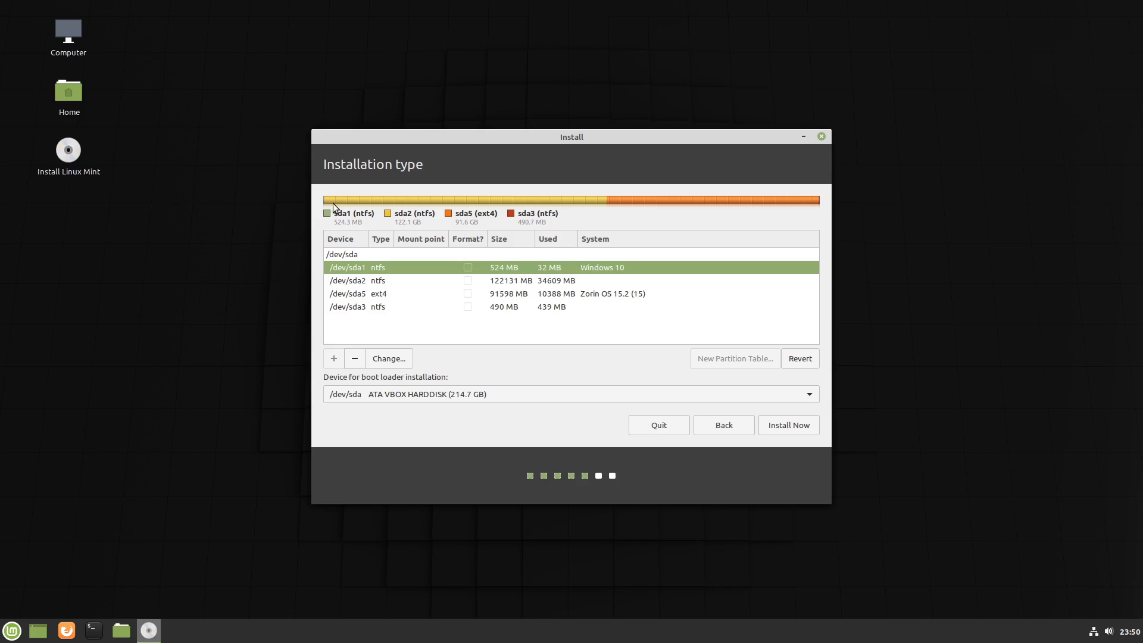
mouse_move(343, 209)
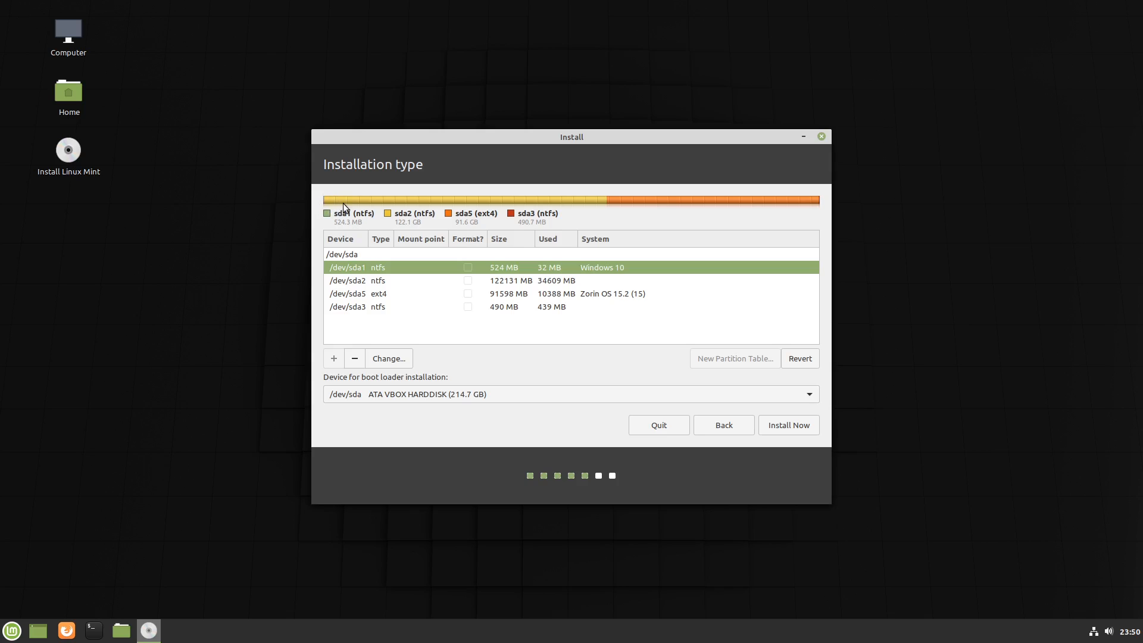
mouse_move(329, 203)
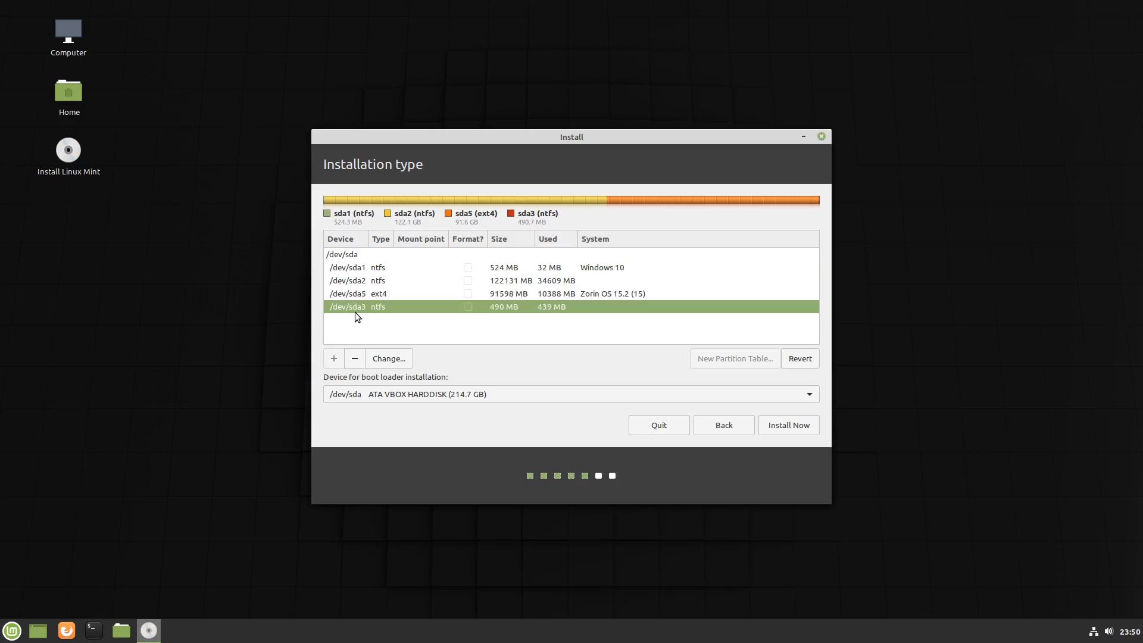
mouse_move(394, 314)
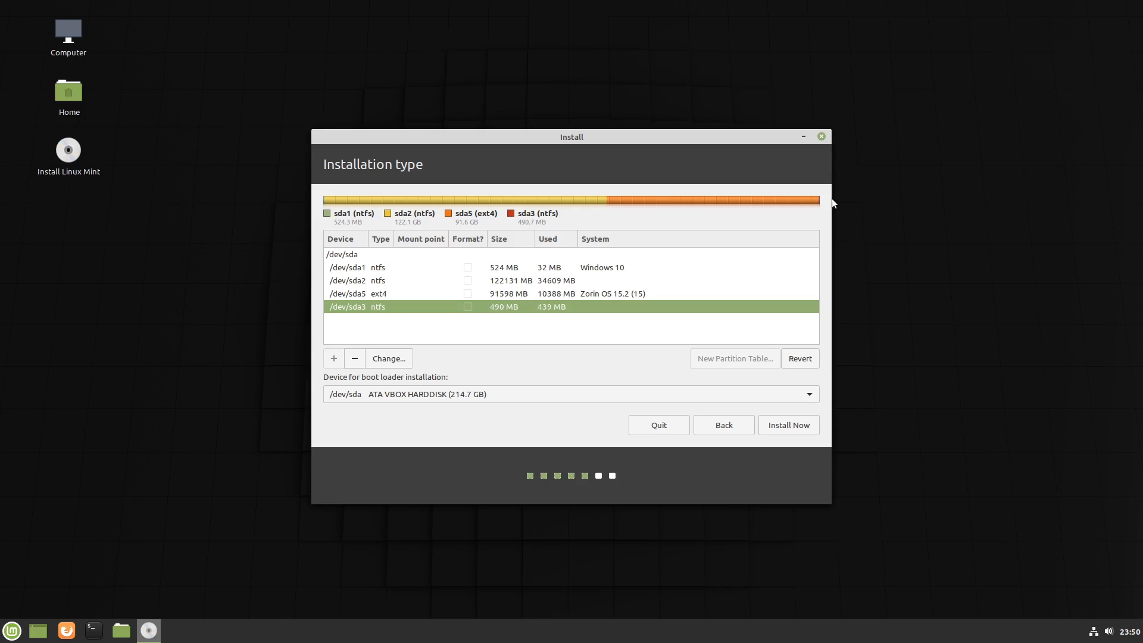
mouse_move(805, 201)
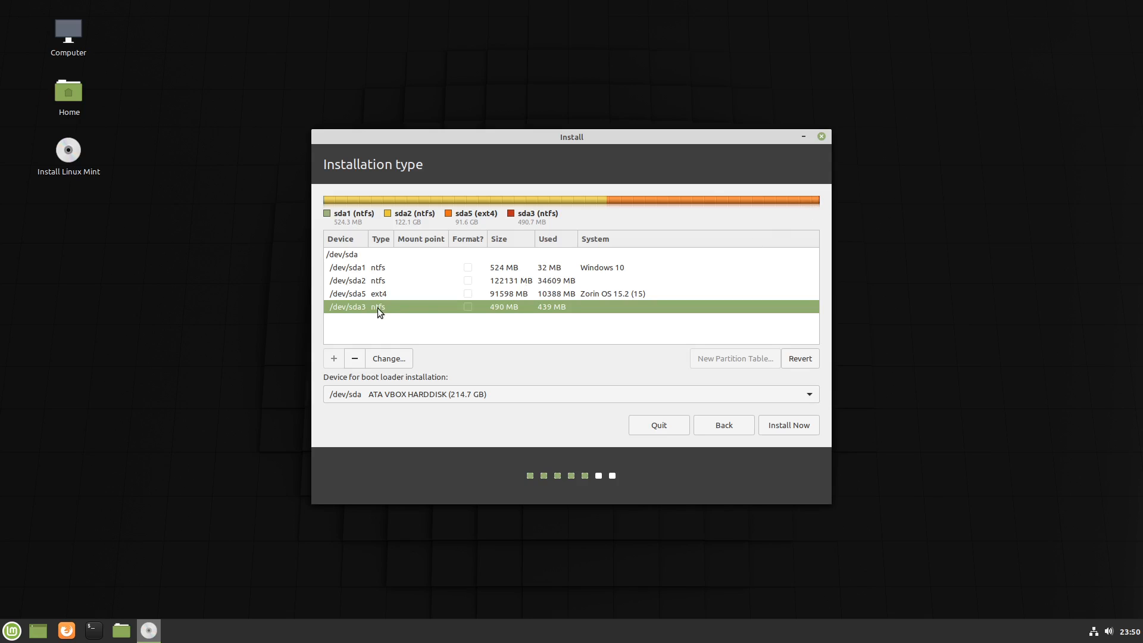
Select the /dev/sda5 ext4 partition holding Zorin OS 15.2.
left_click(377, 293)
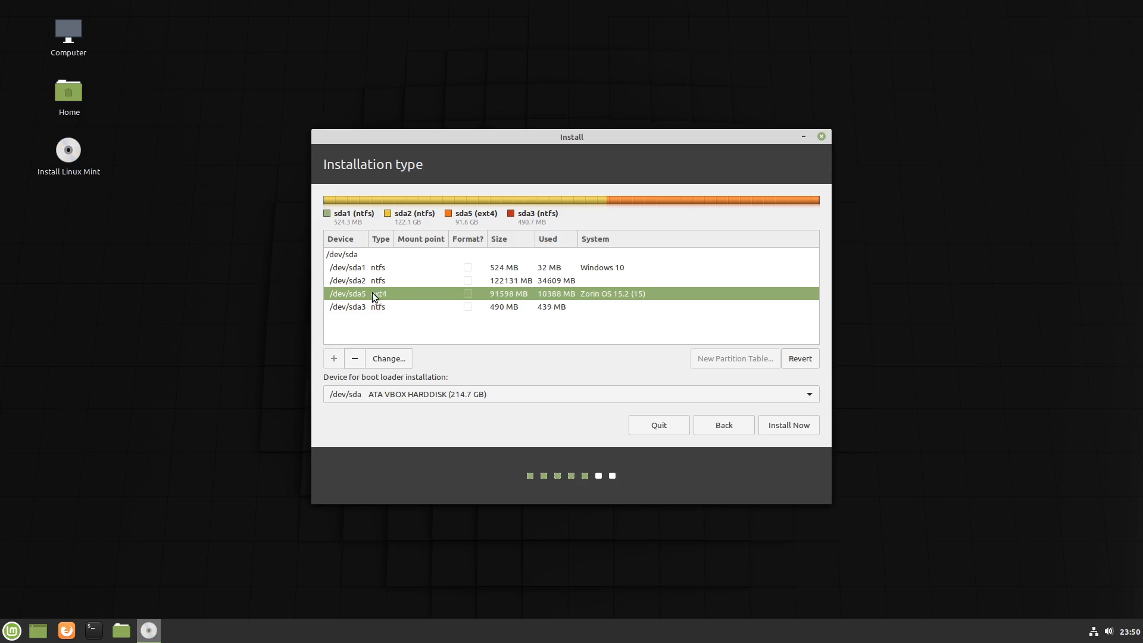
left_click(799, 359)
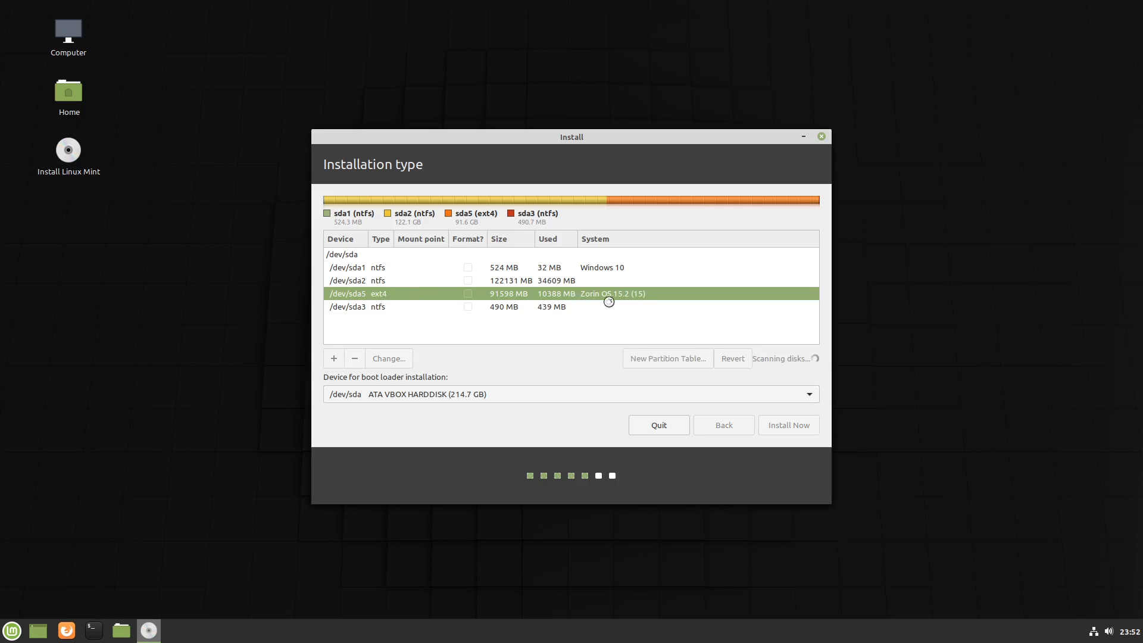
mouse_move(669, 299)
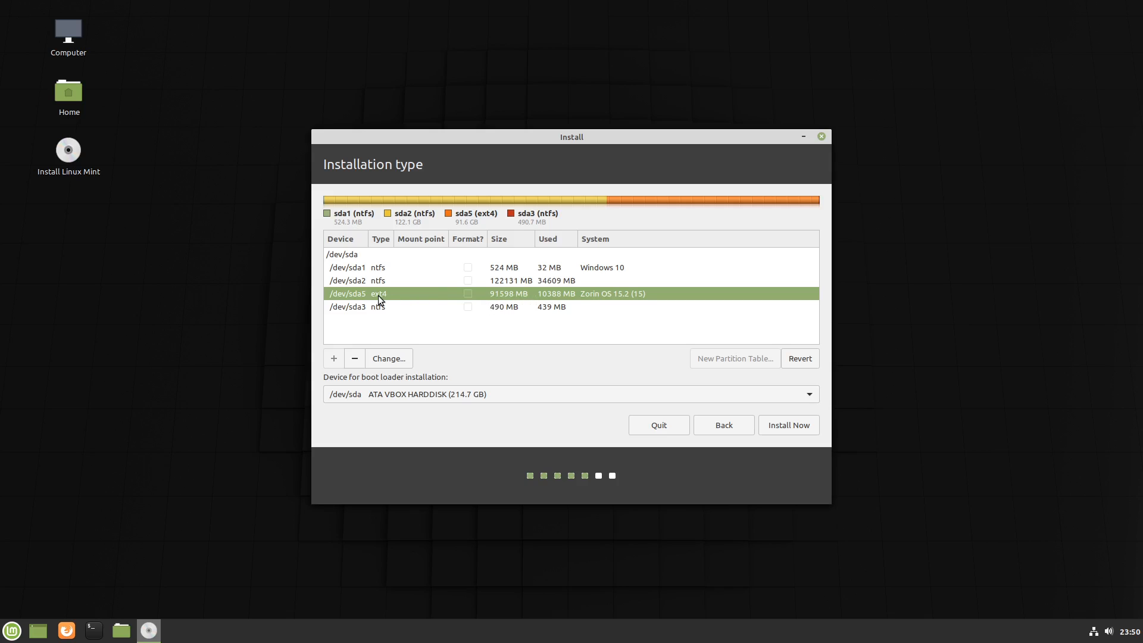
mouse_move(453, 300)
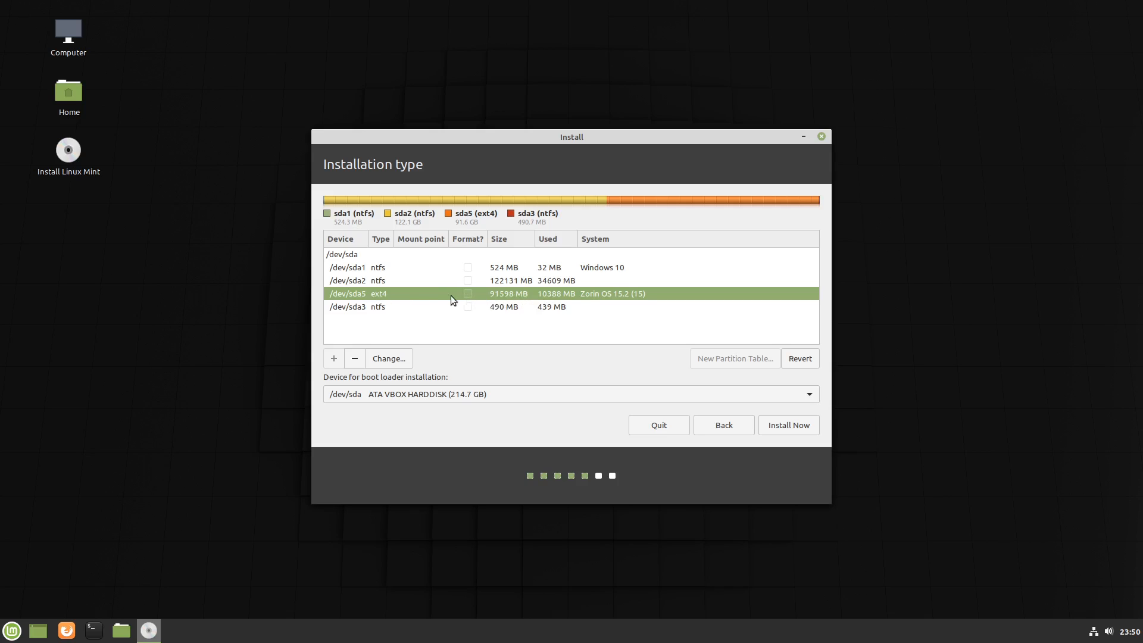
mouse_move(404, 298)
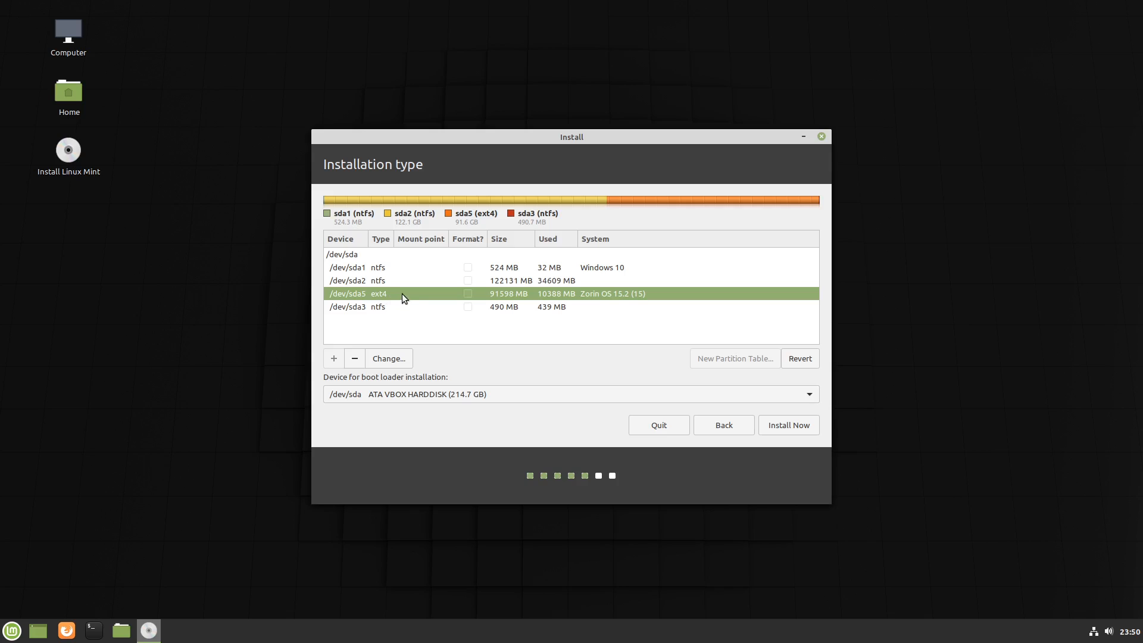
mouse_move(411, 296)
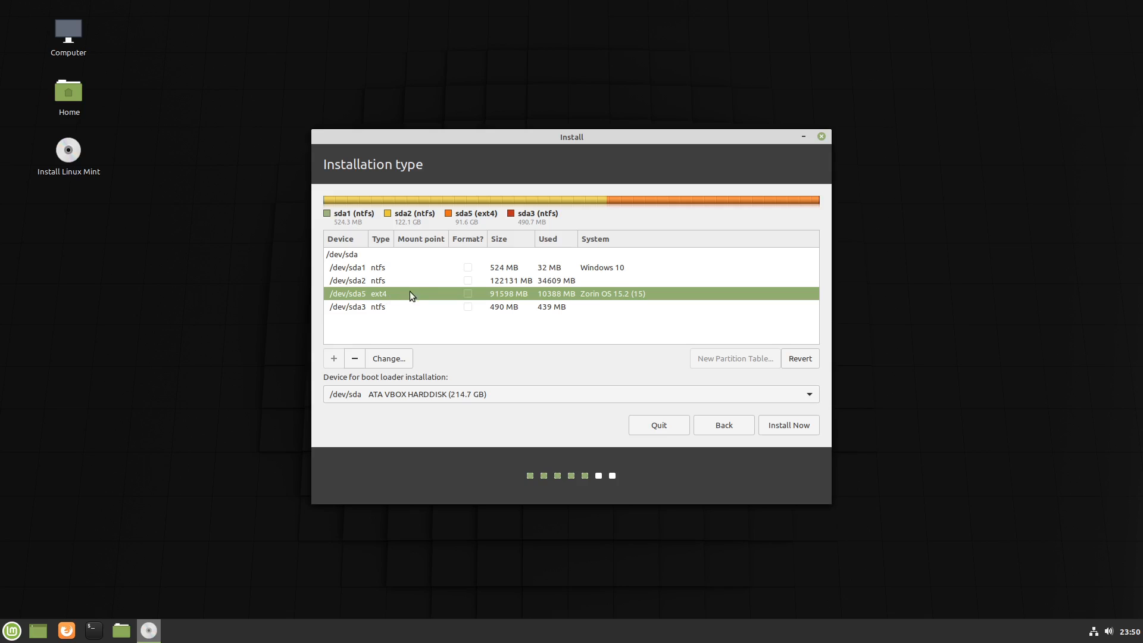
mouse_move(765, 210)
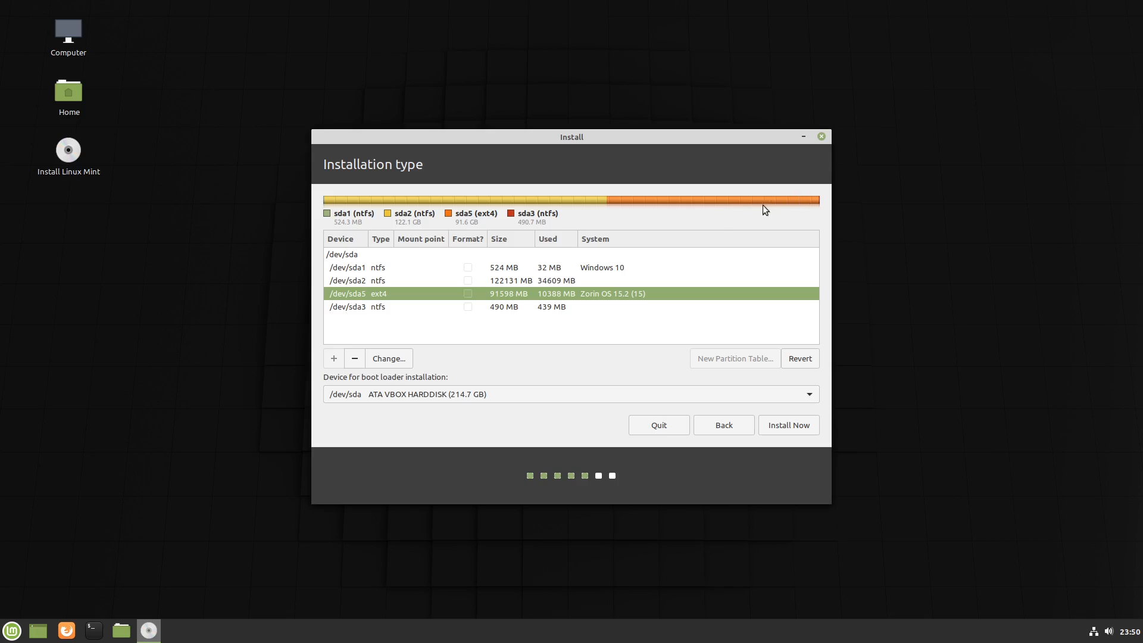
mouse_move(452, 222)
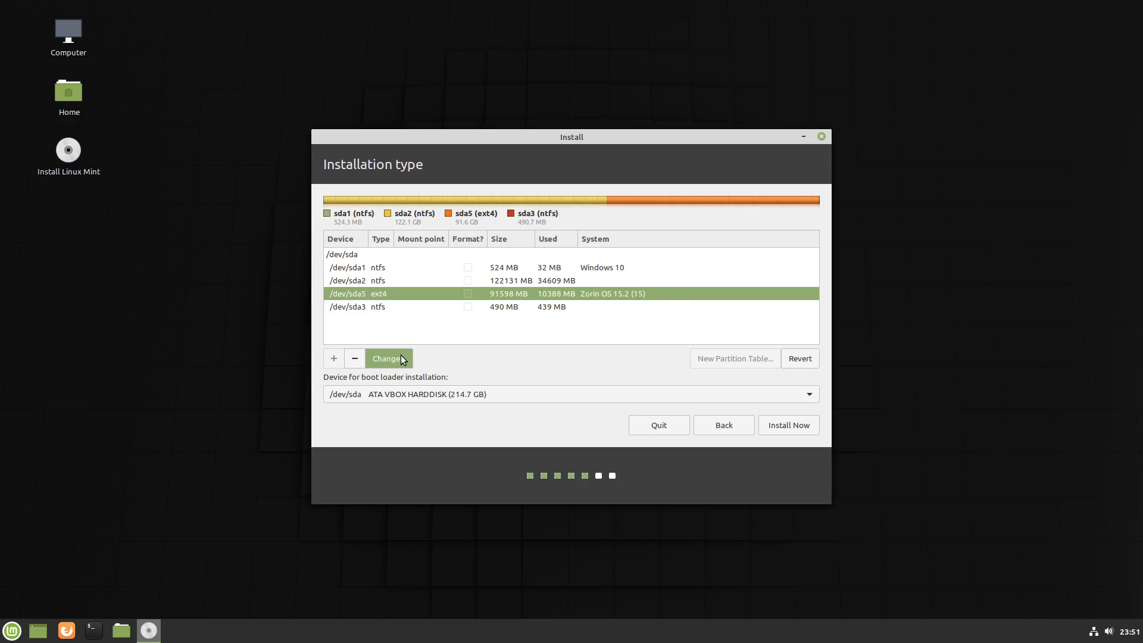
Set sda5 to use as Ext4 journaling file system mounted at /.
left_click(389, 359)
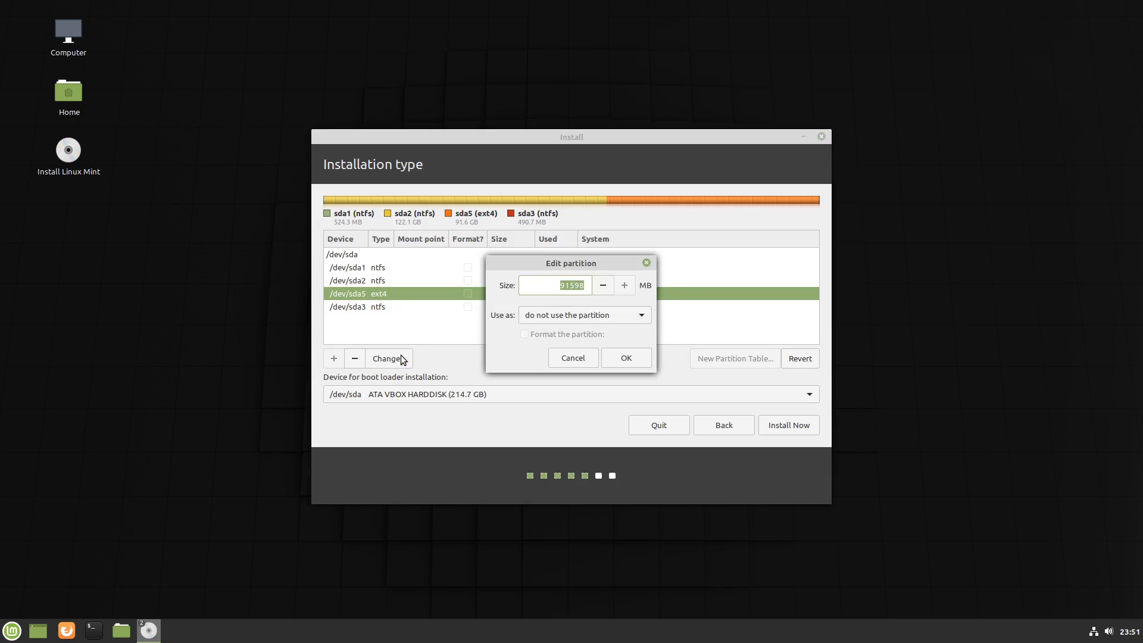
mouse_move(651, 303)
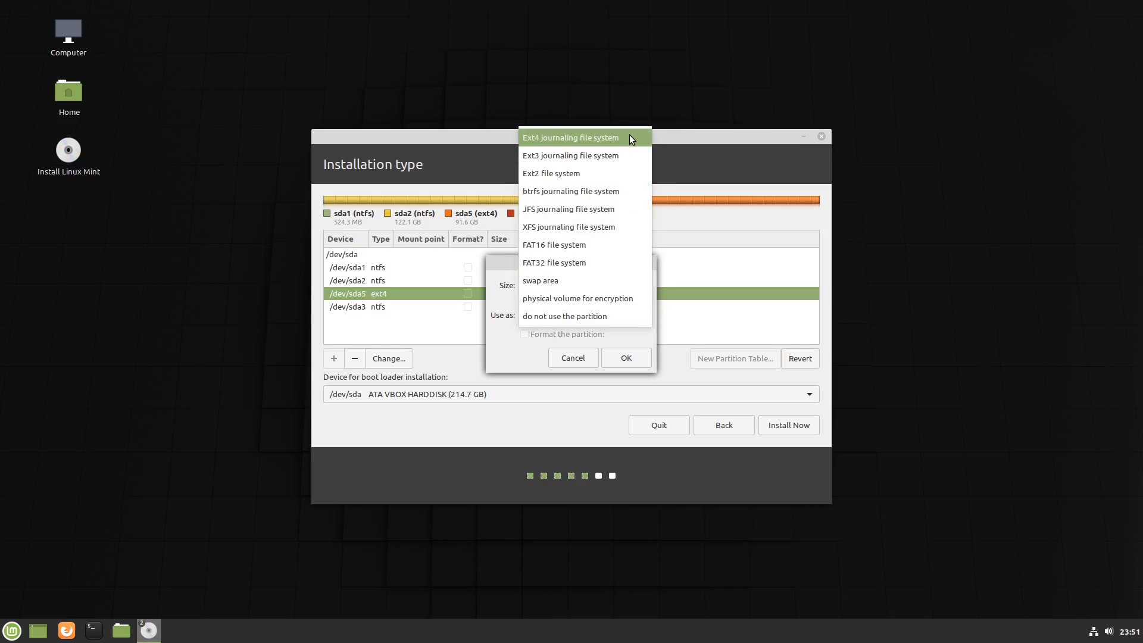
left_click(570, 137)
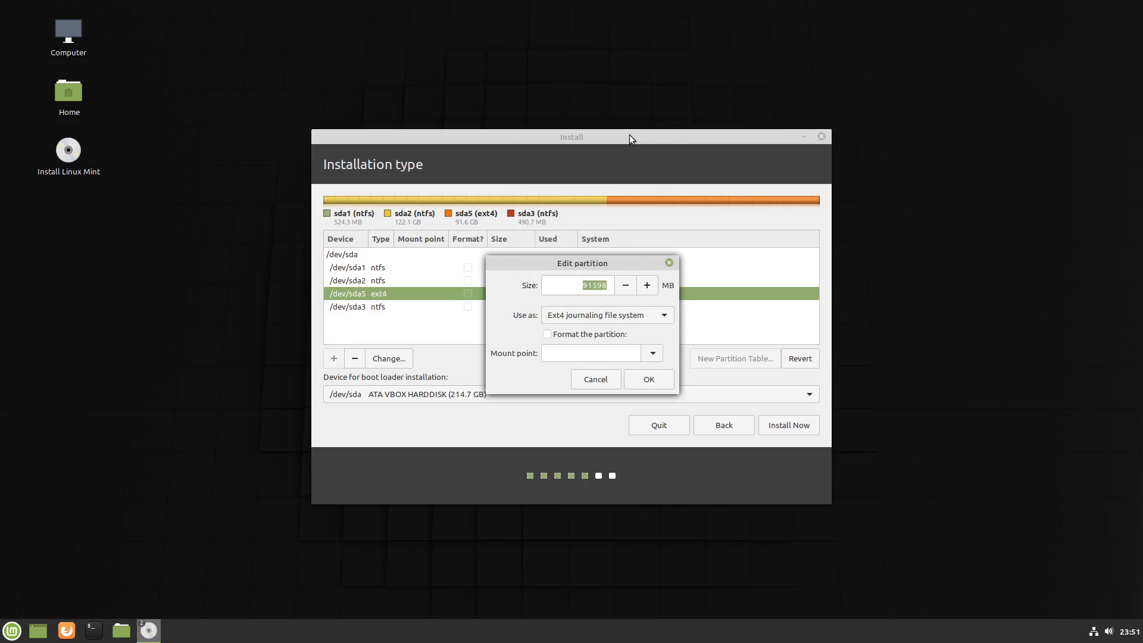
mouse_move(489, 375)
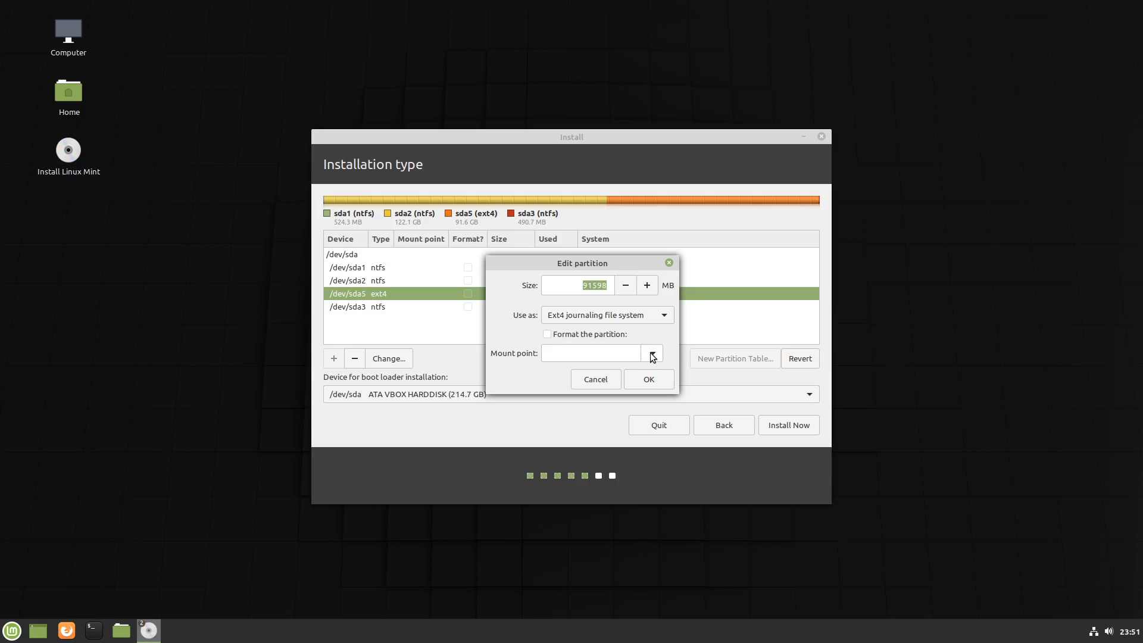
left_click(650, 353)
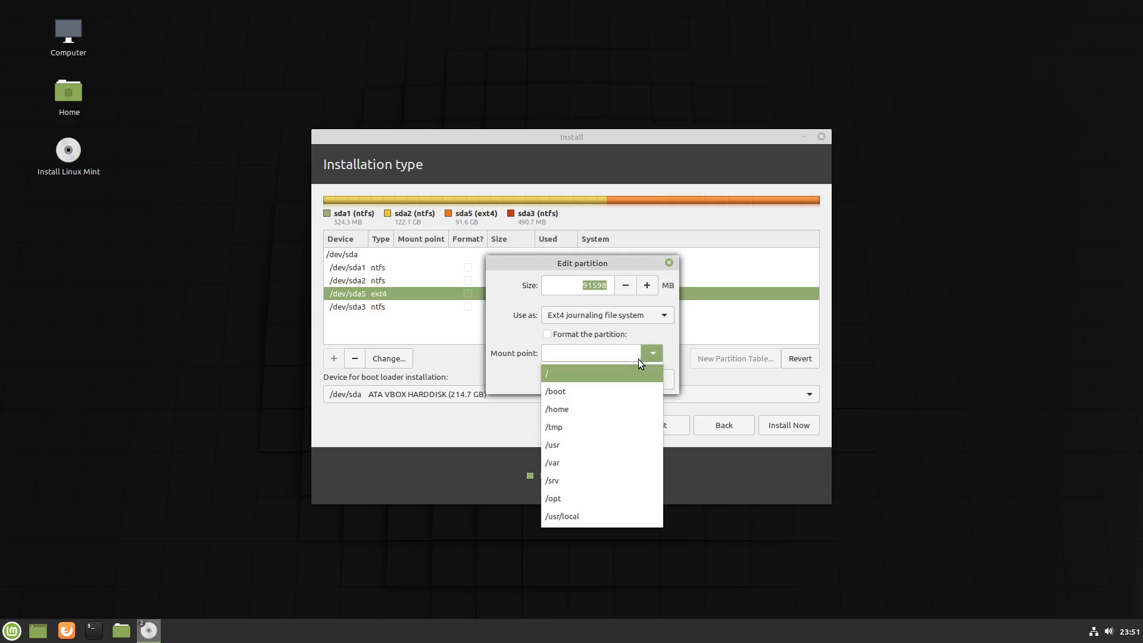
mouse_move(556, 376)
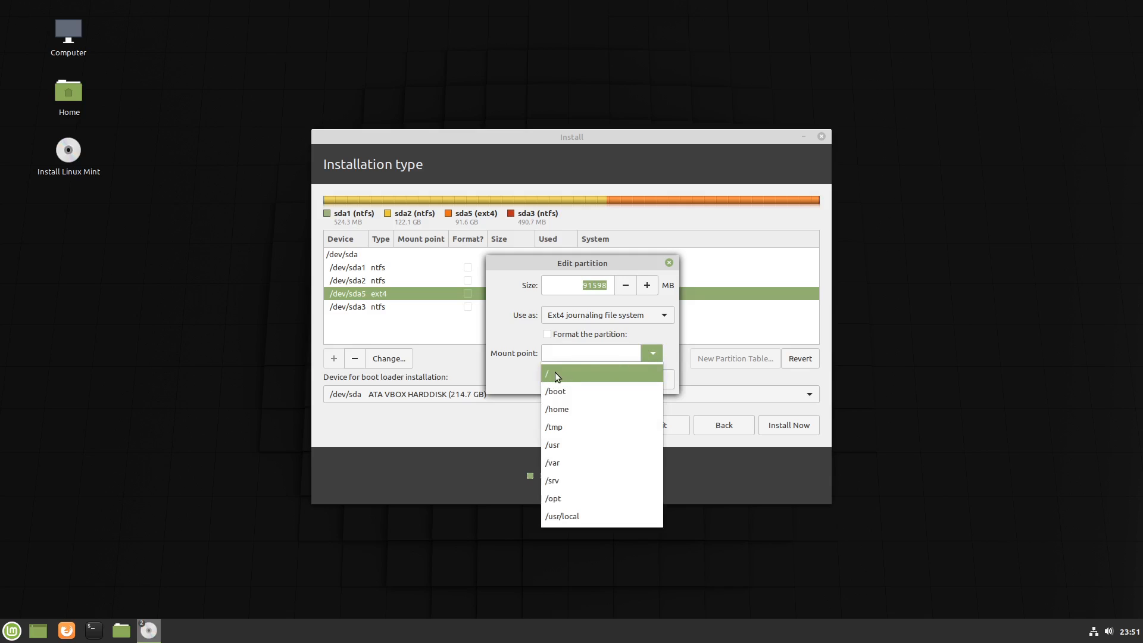
left_click(548, 374)
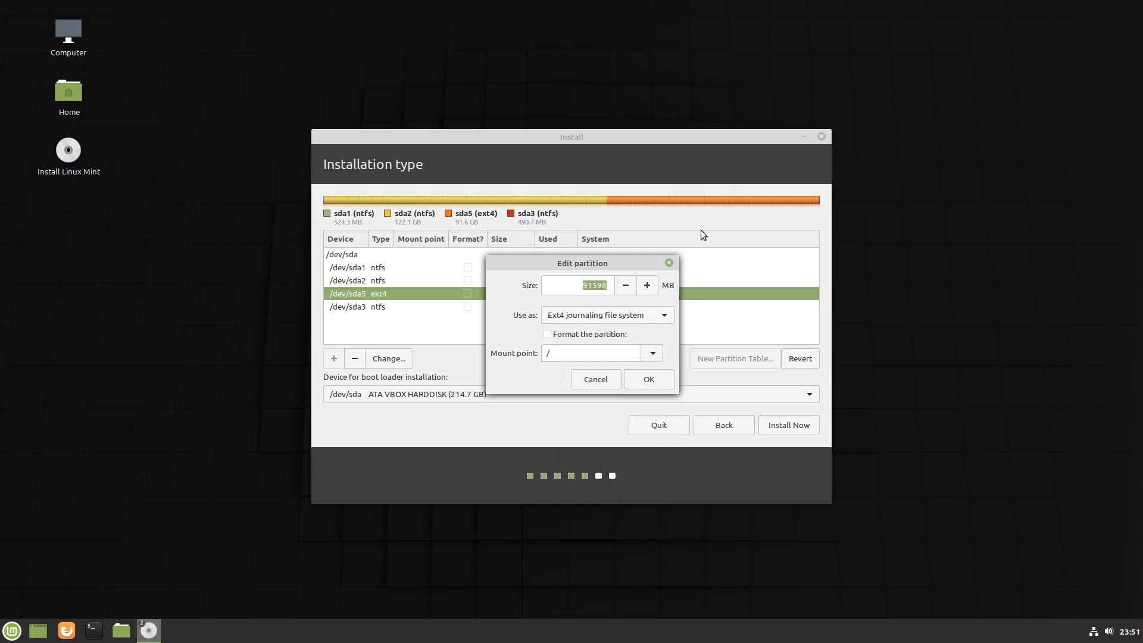
mouse_move(535, 190)
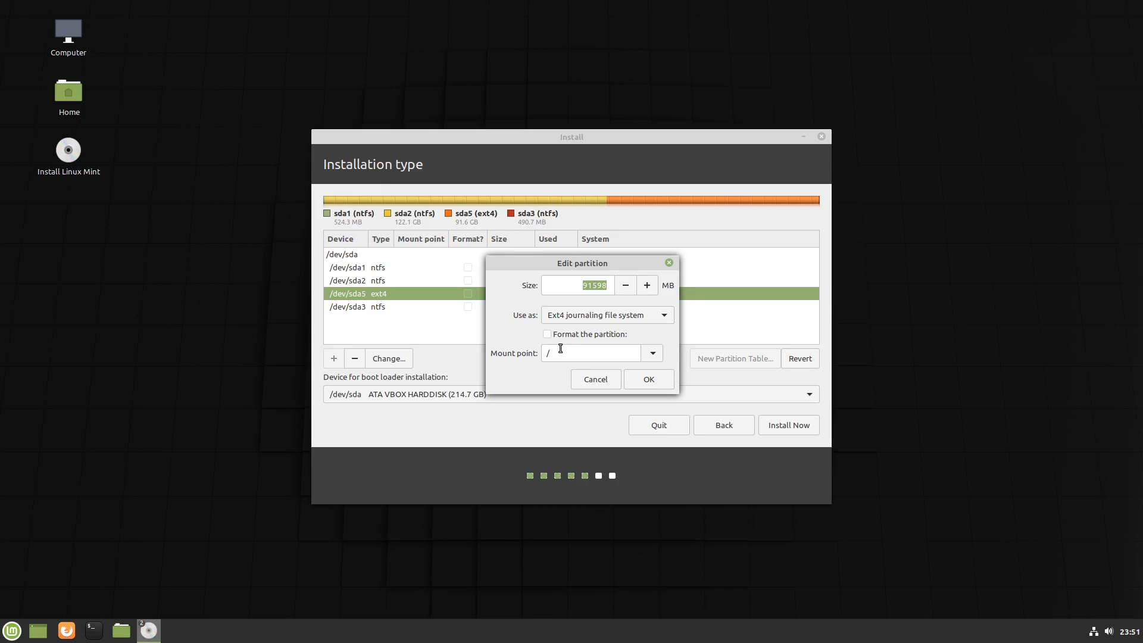
Tick Format the partition and confirm the partition settings with OK.
left_click(548, 333)
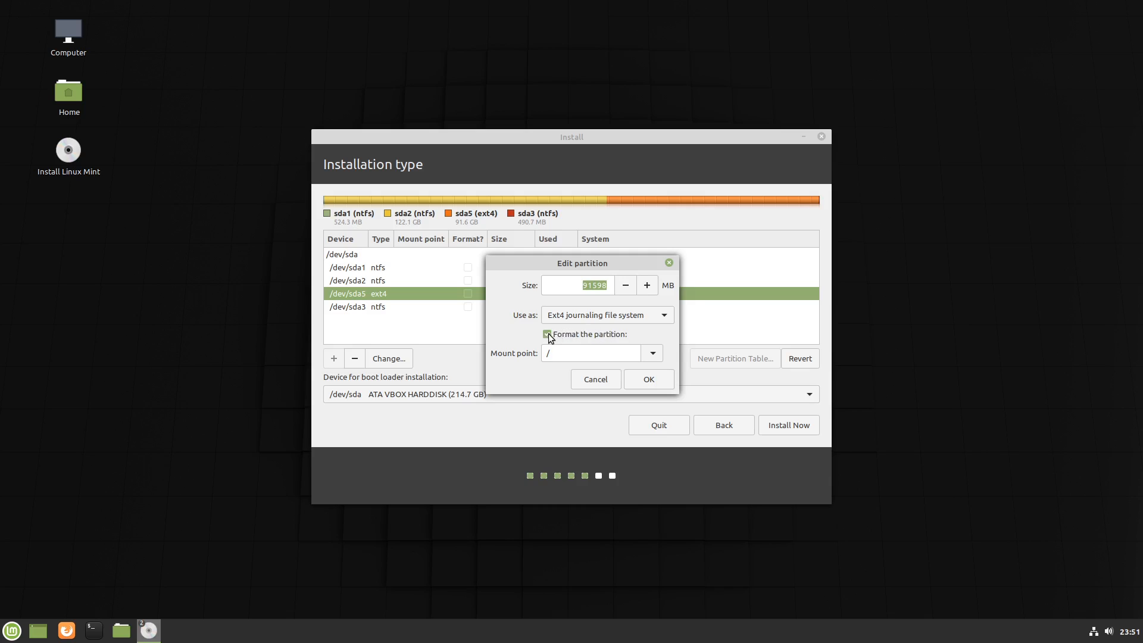
left_click(546, 333)
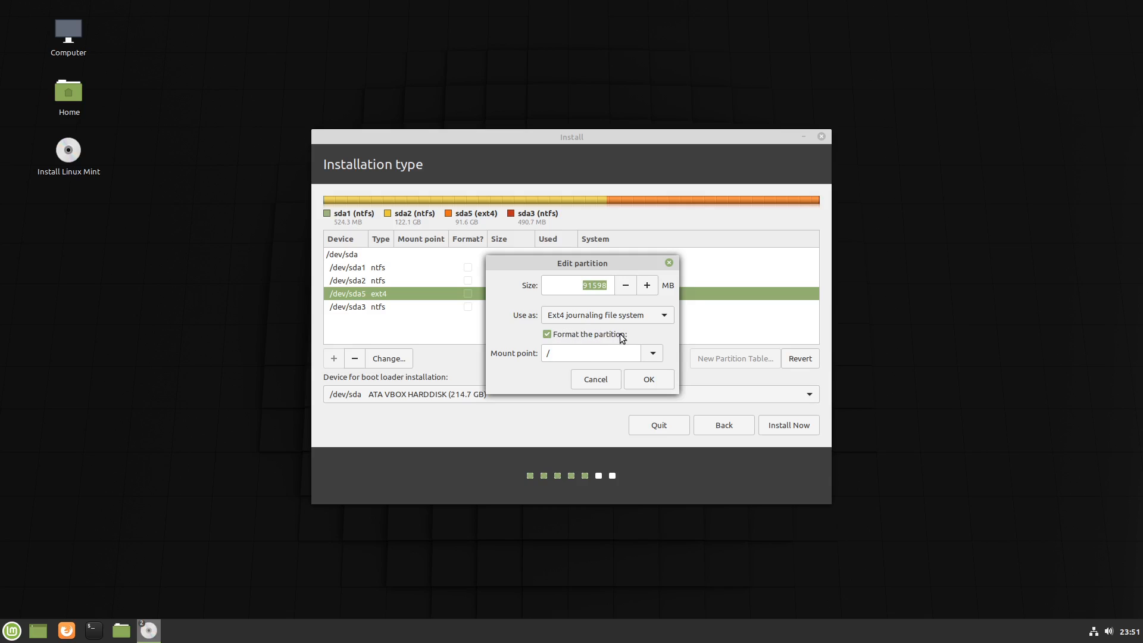
mouse_move(562, 341)
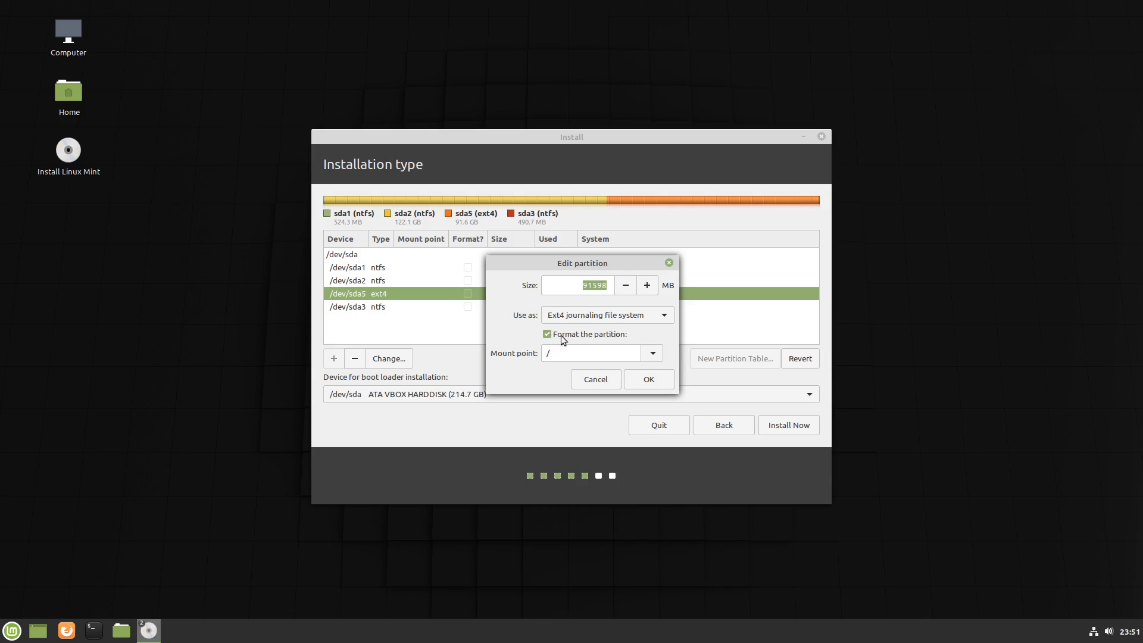
mouse_move(619, 339)
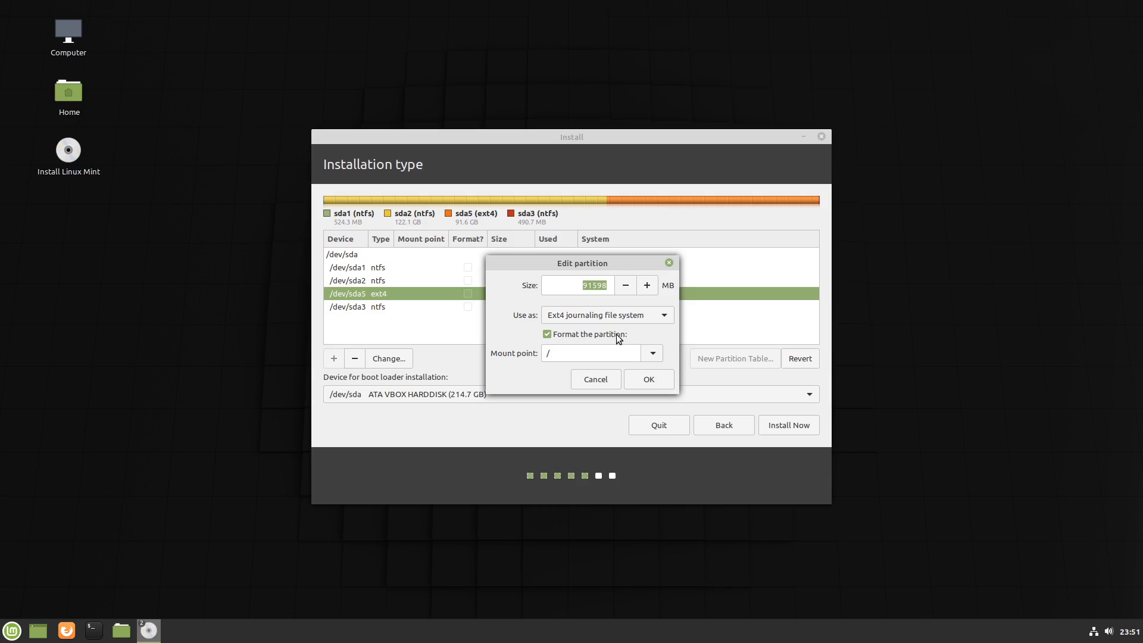
mouse_move(560, 333)
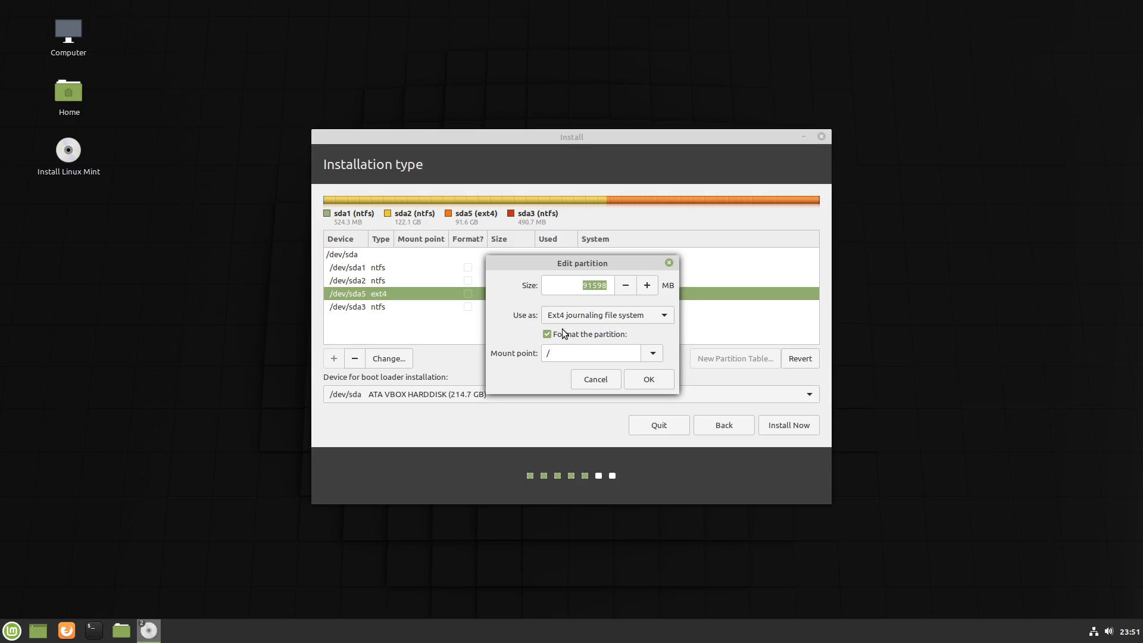
mouse_move(625, 337)
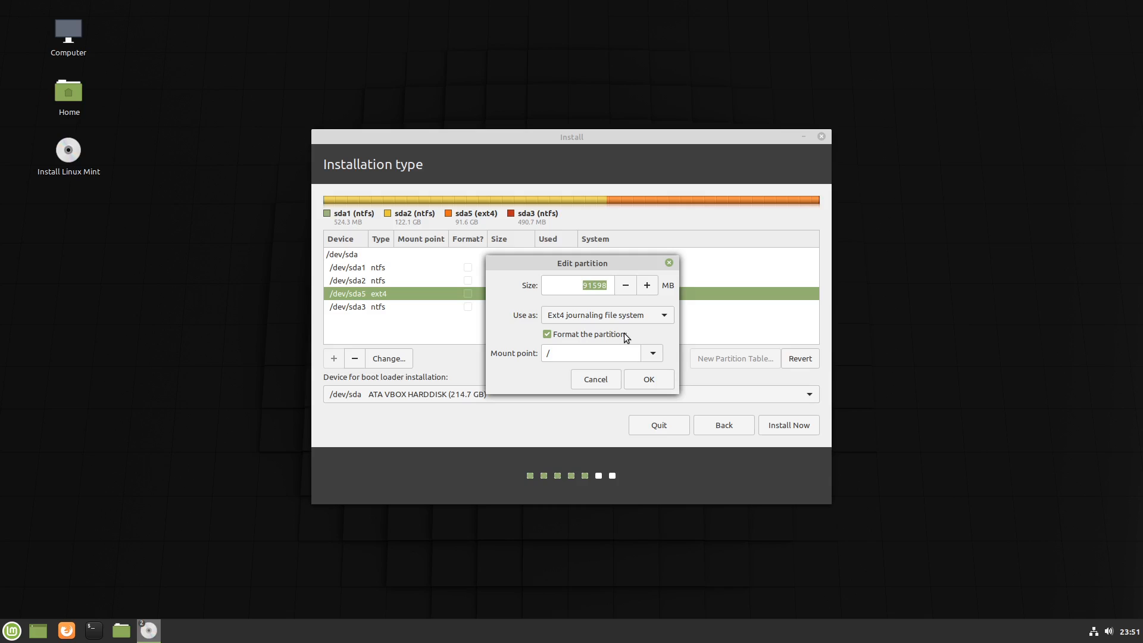
mouse_move(628, 337)
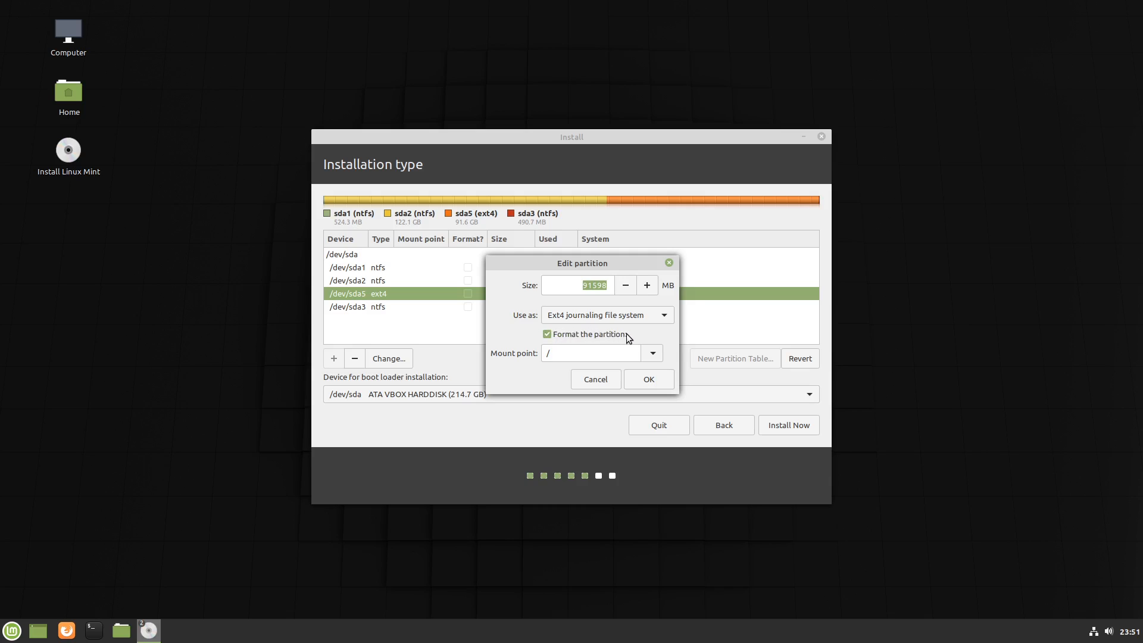
left_click(547, 334)
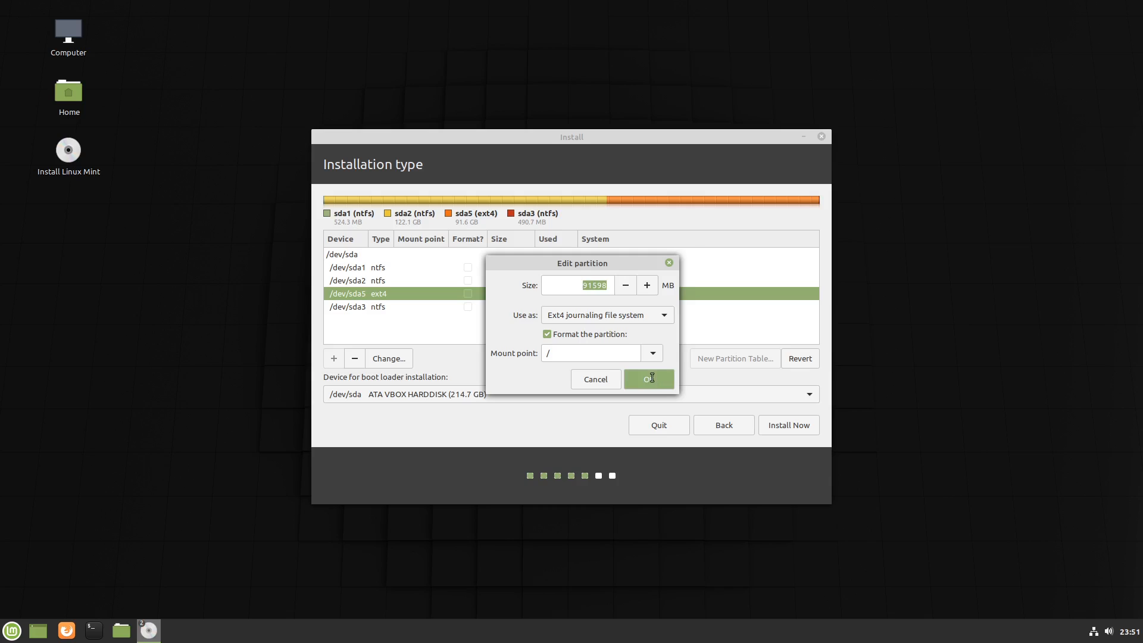
left_click(648, 379)
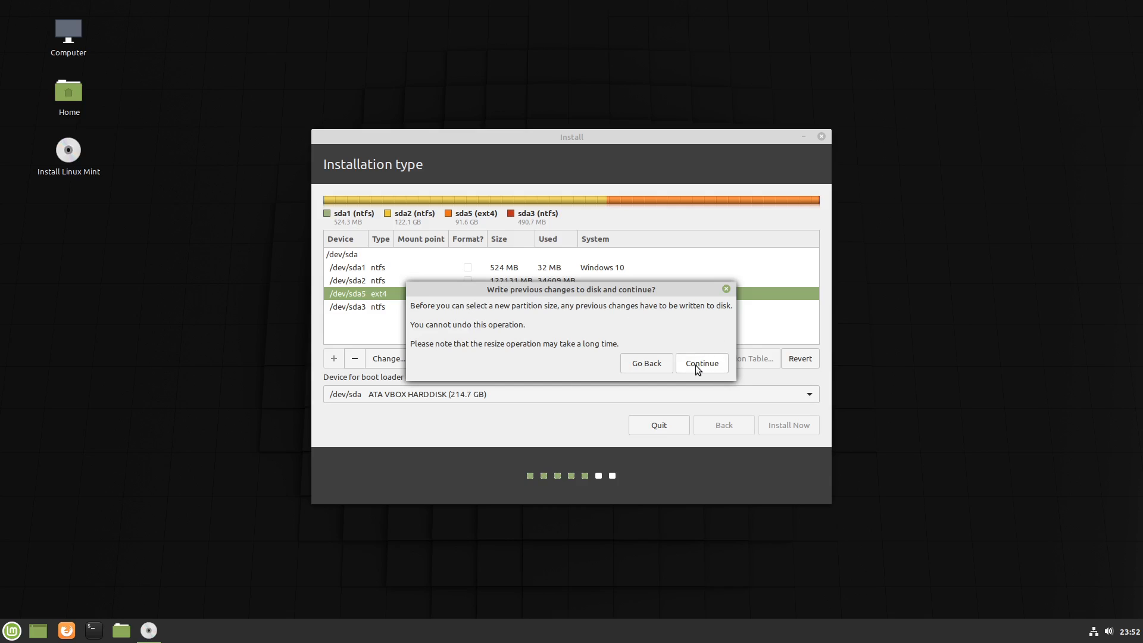
Write the changes to disk, select the sda5 root partition and start Install Now.
left_click(700, 363)
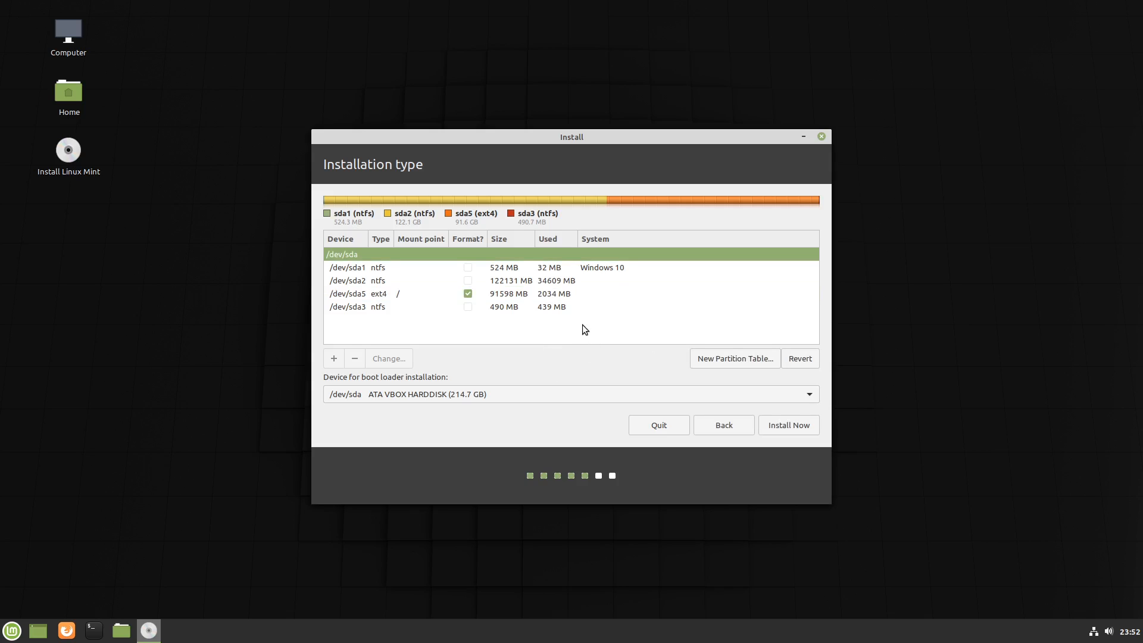
left_click(346, 293)
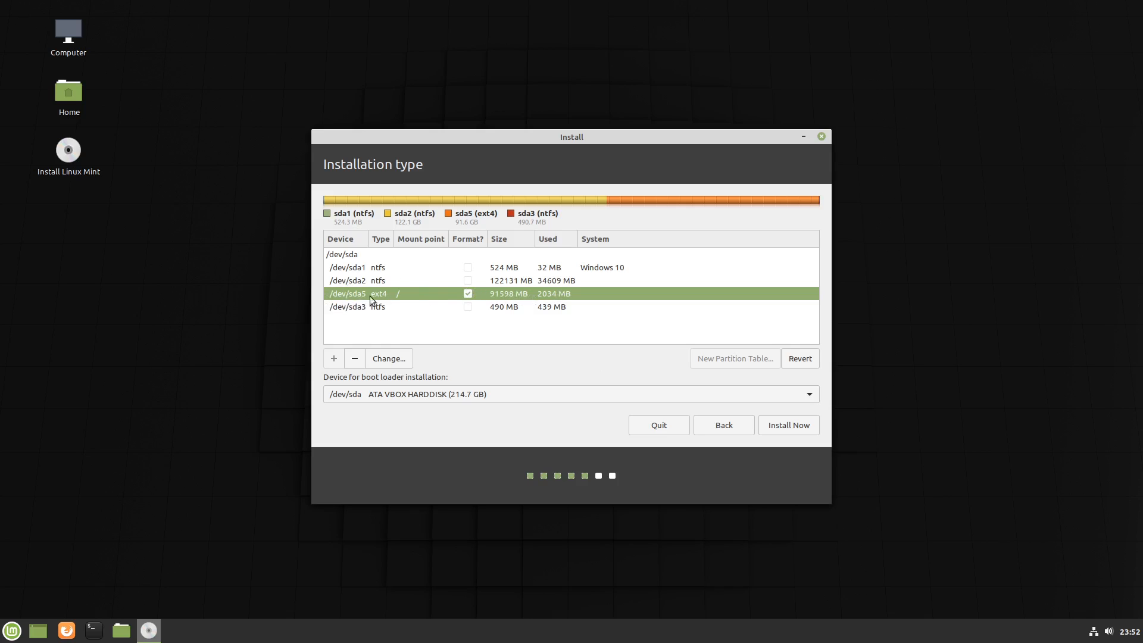
mouse_move(588, 301)
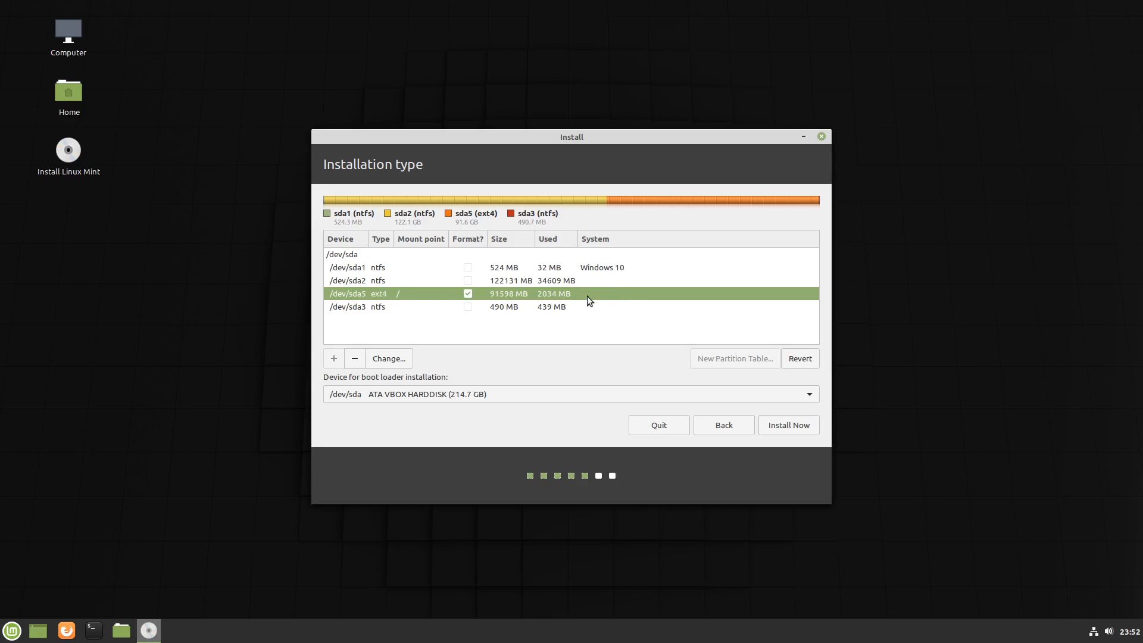
mouse_move(611, 297)
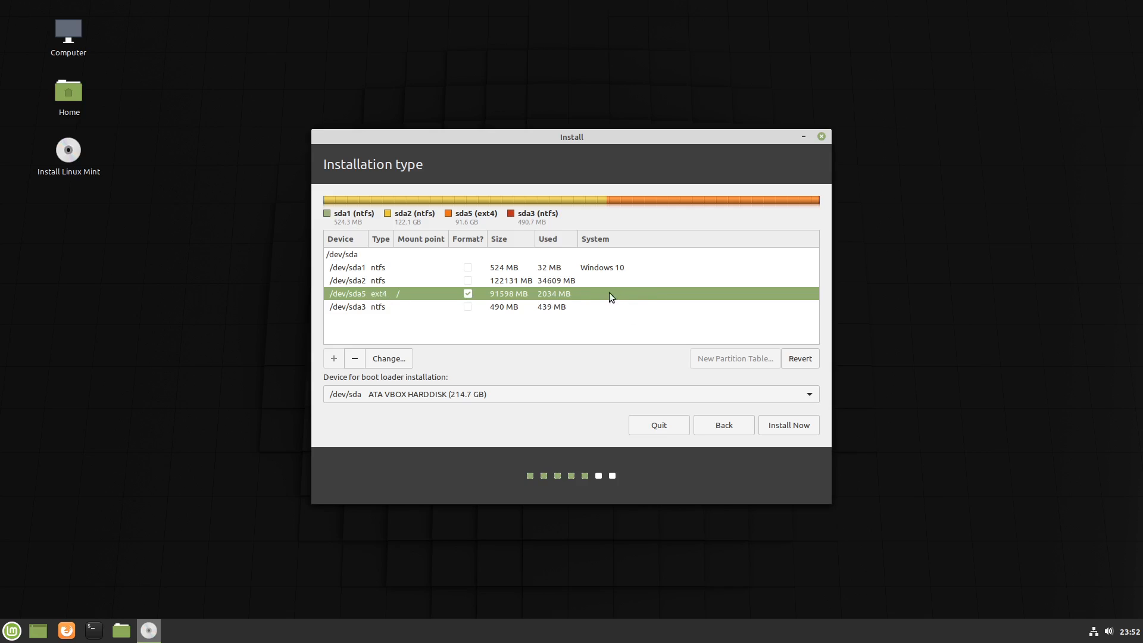
mouse_move(373, 287)
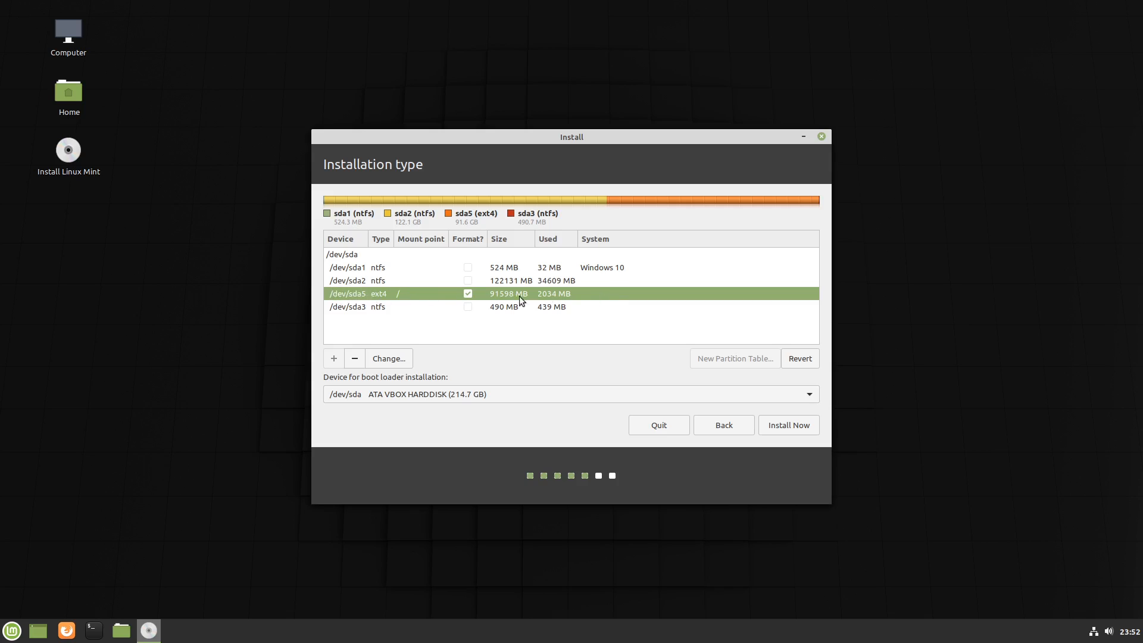
mouse_move(788, 425)
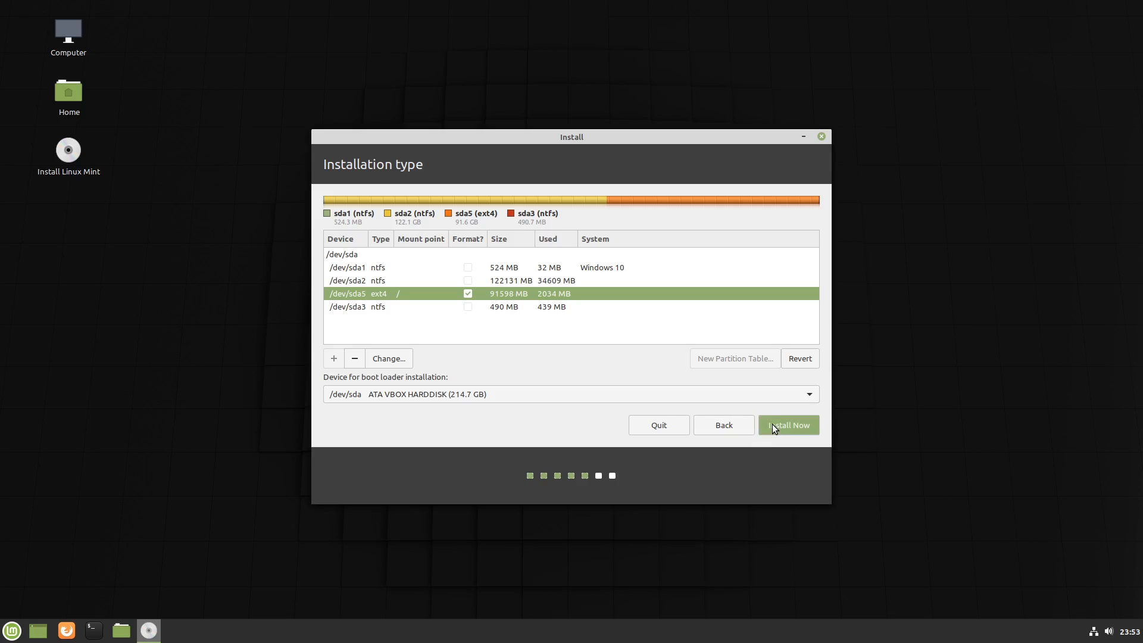
left_click(787, 425)
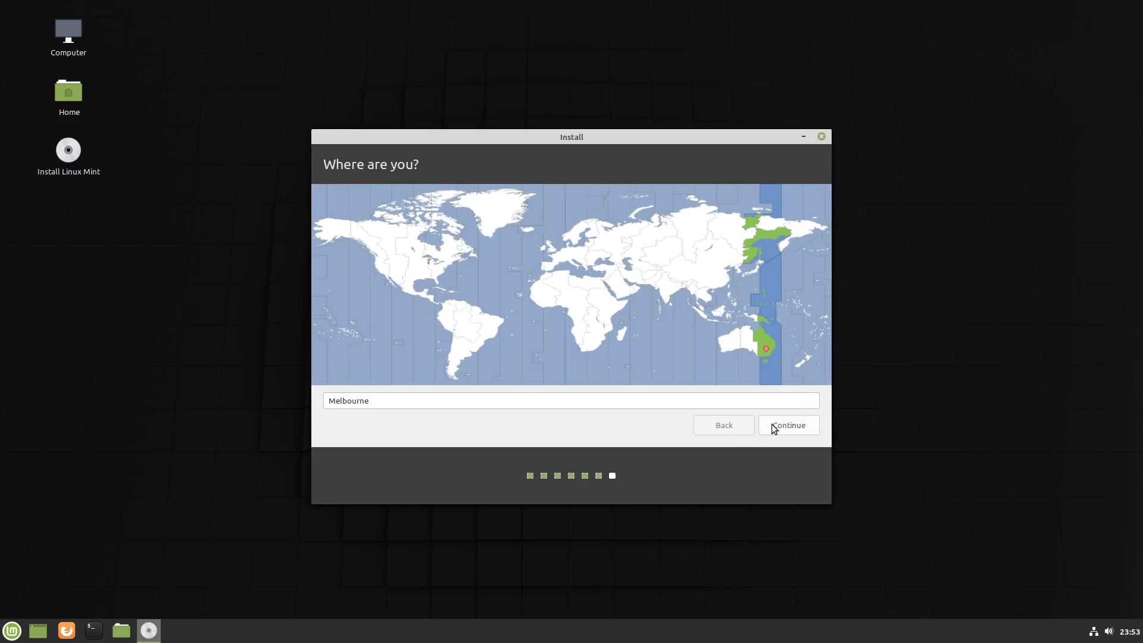
left_click(787, 425)
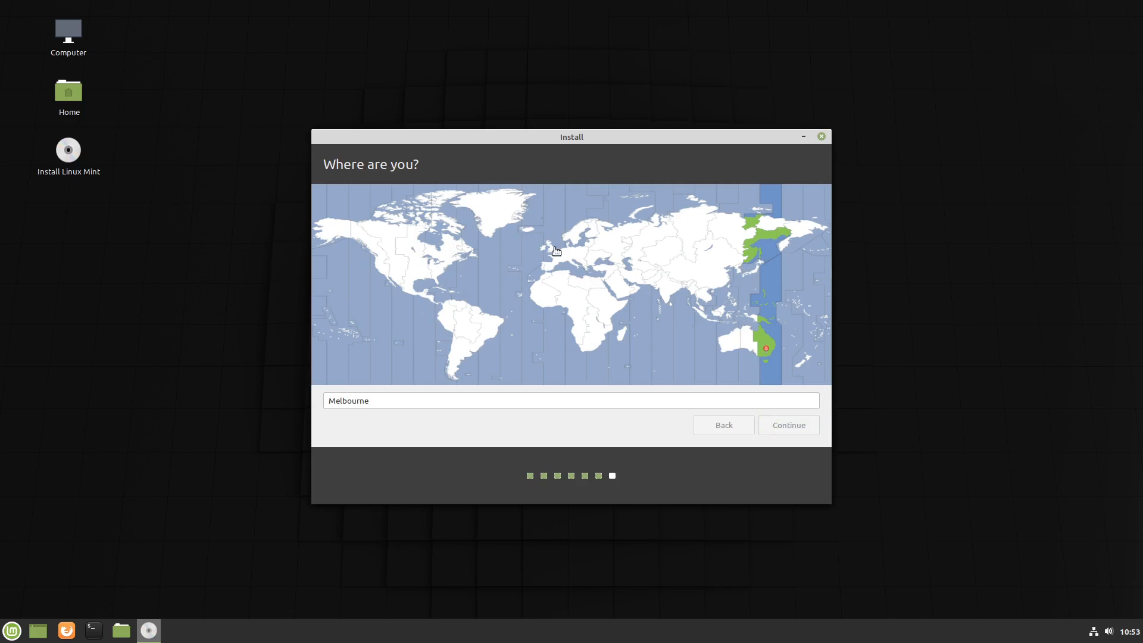
left_click(787, 425)
type("winlinreplace")
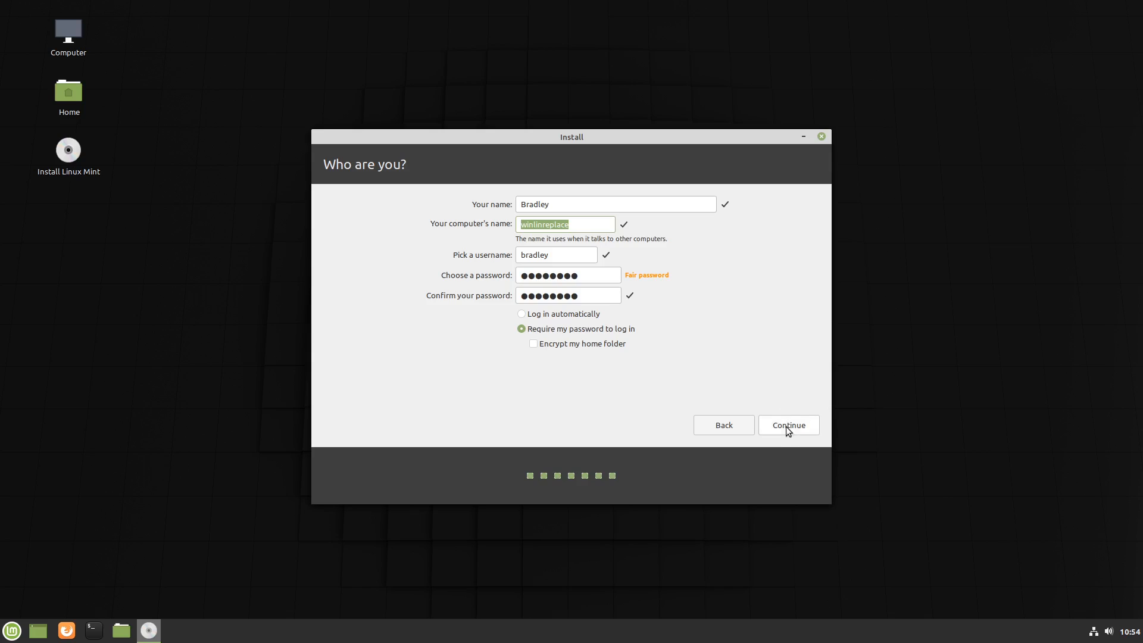
left_click(788, 425)
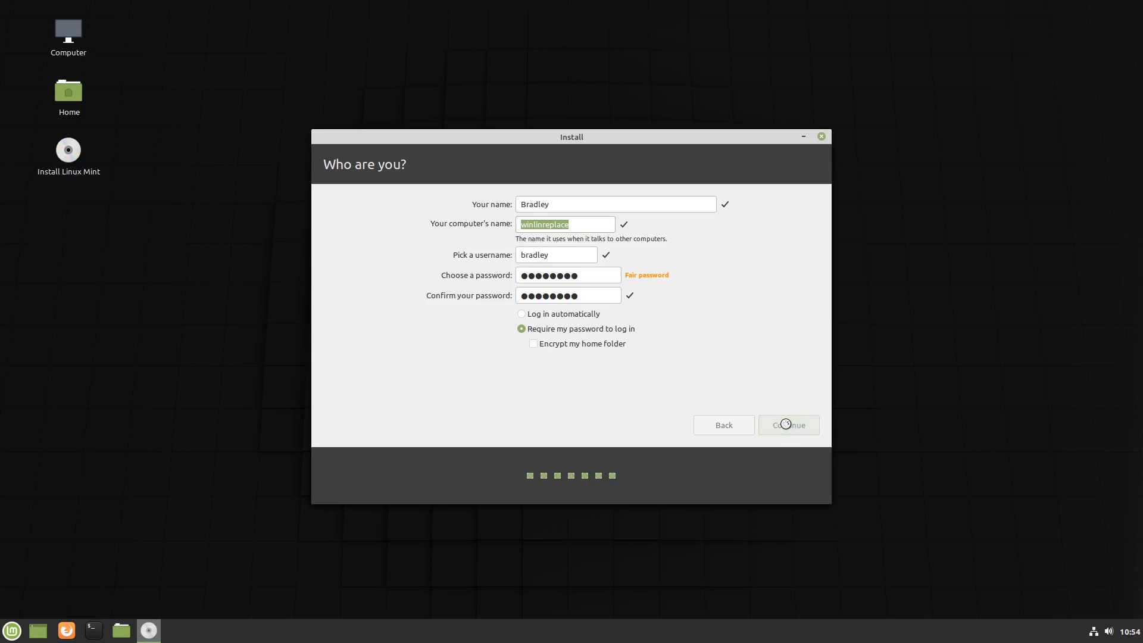
left_click(787, 424)
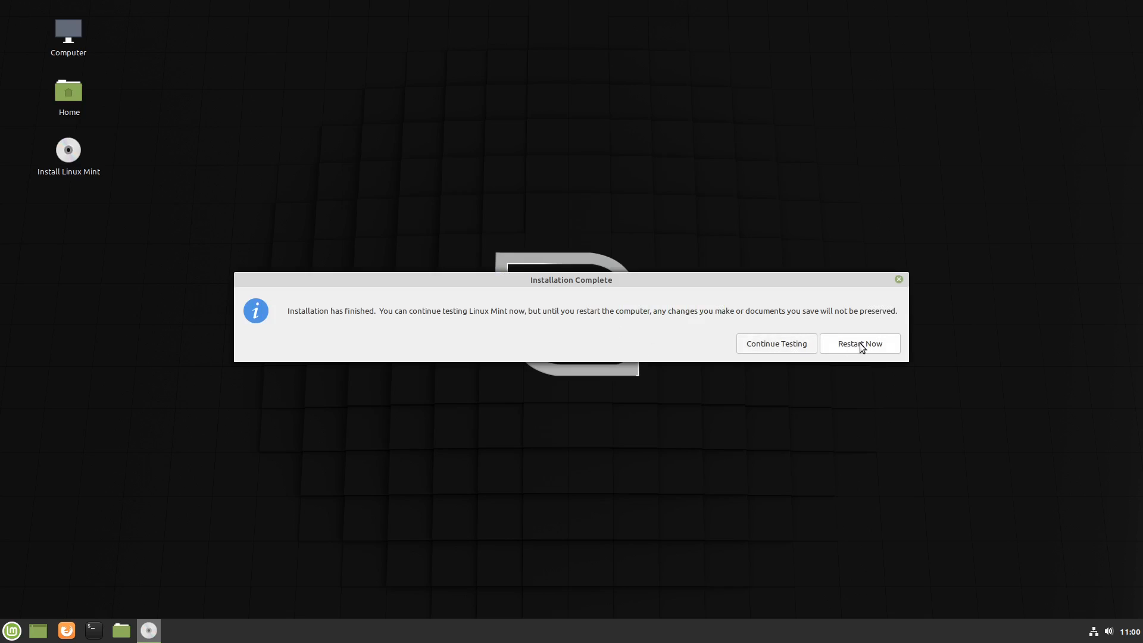
Restart, then choose Linux Mint 19.3 Cinnamon in the GRUB menu alongside Windows 10 on /dev/sda1.
left_click(858, 343)
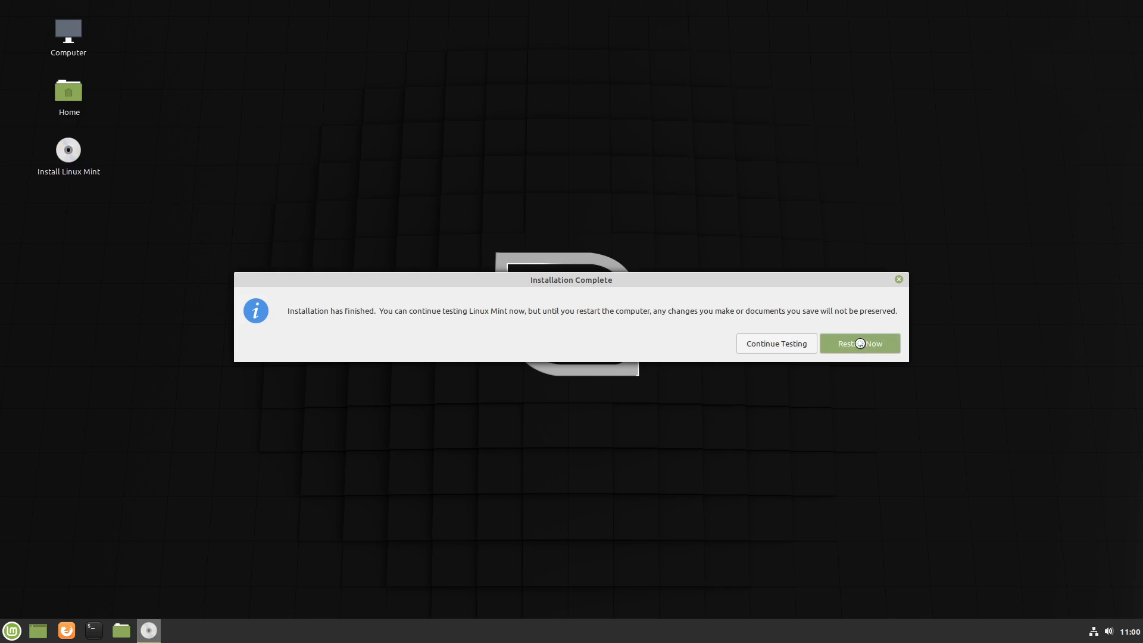
left_click(859, 343)
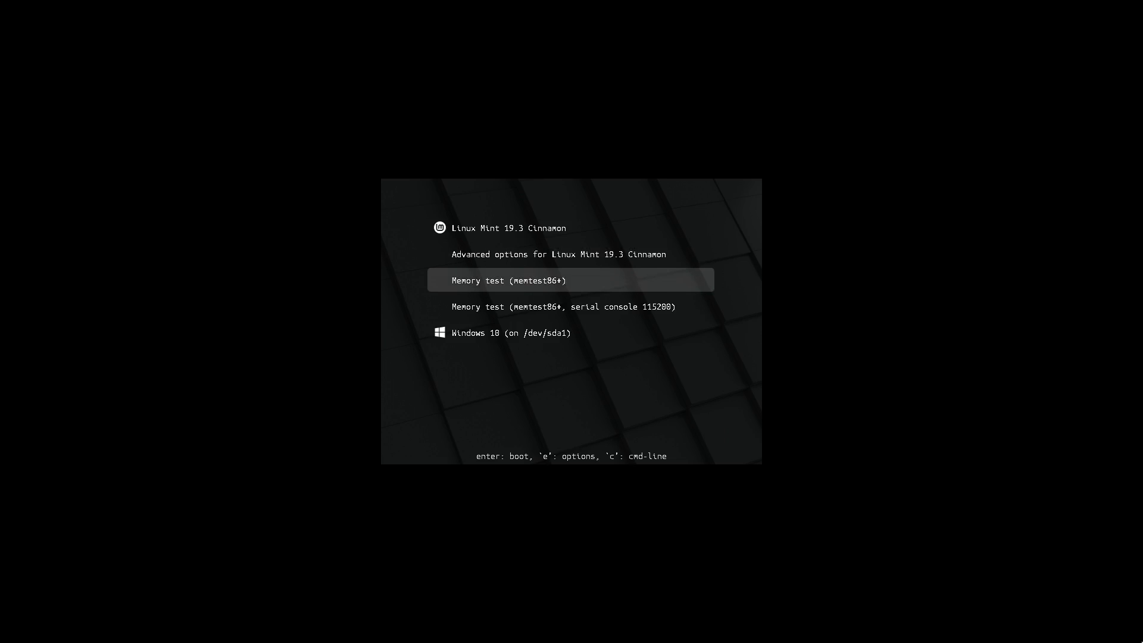
key("Up")
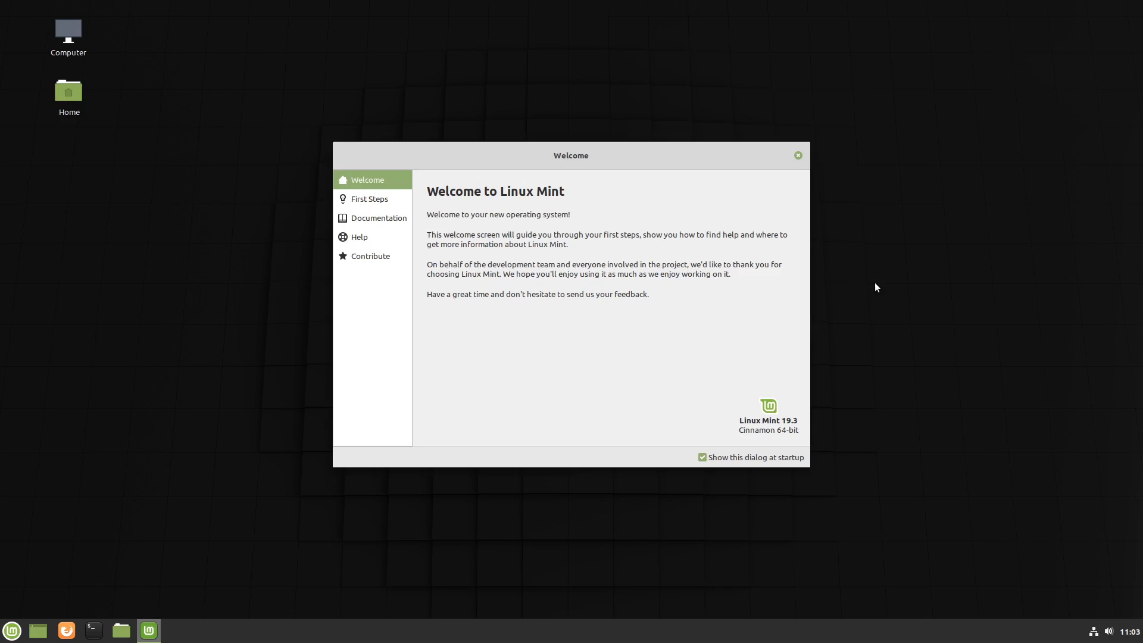
Dismiss the Welcome screen and launch the Disks utility from the Menu.
left_click(796, 155)
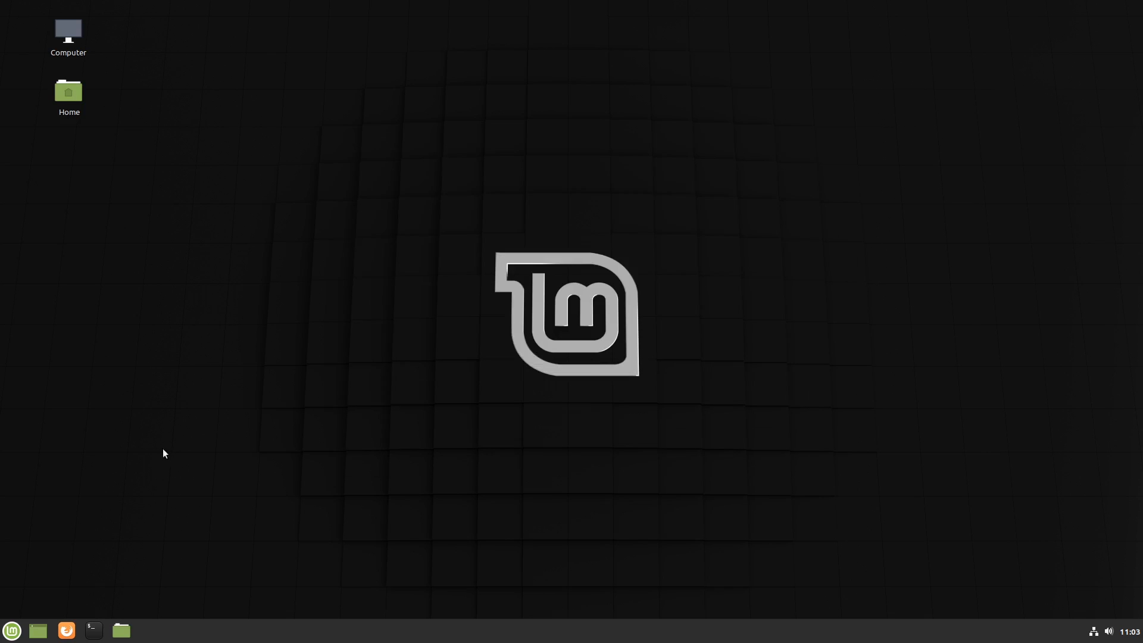
left_click(12, 629)
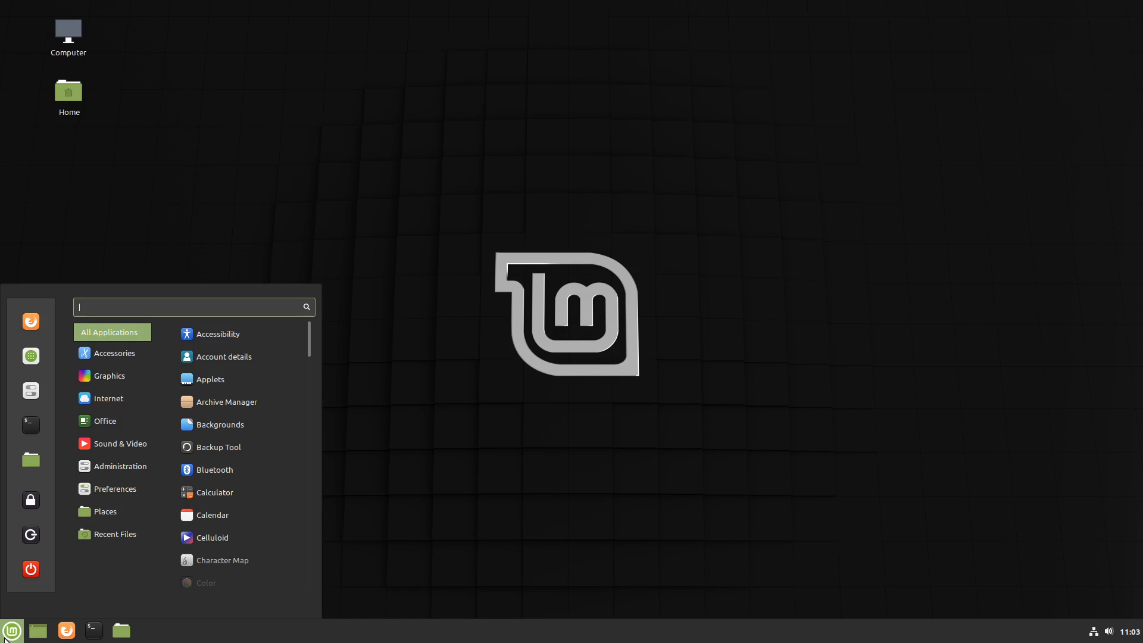
left_click(11, 630)
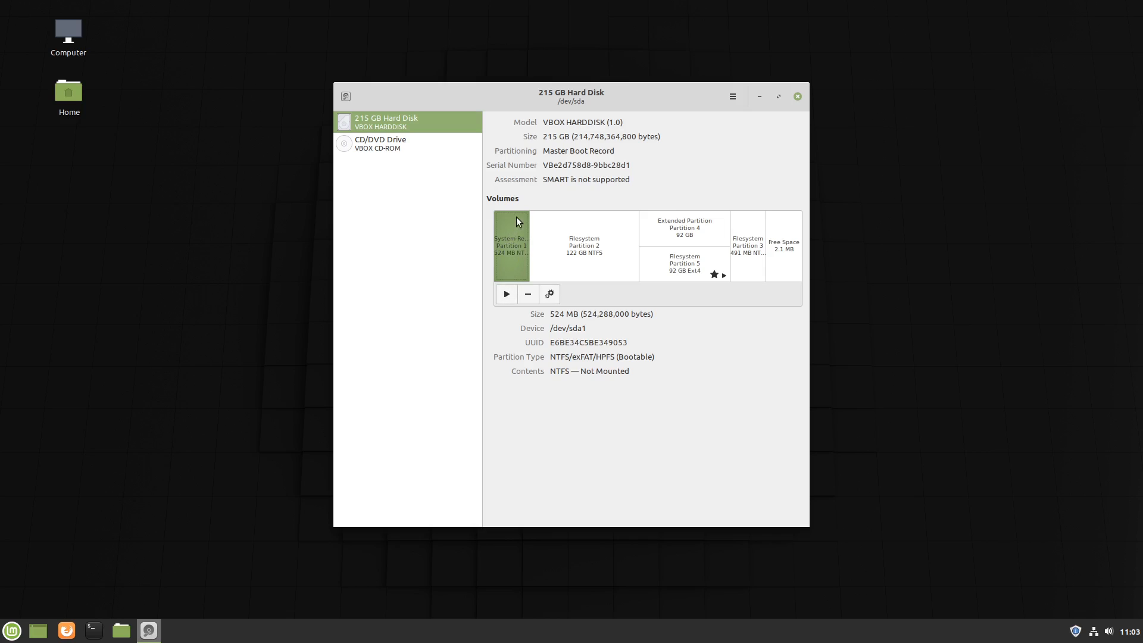
mouse_move(498, 265)
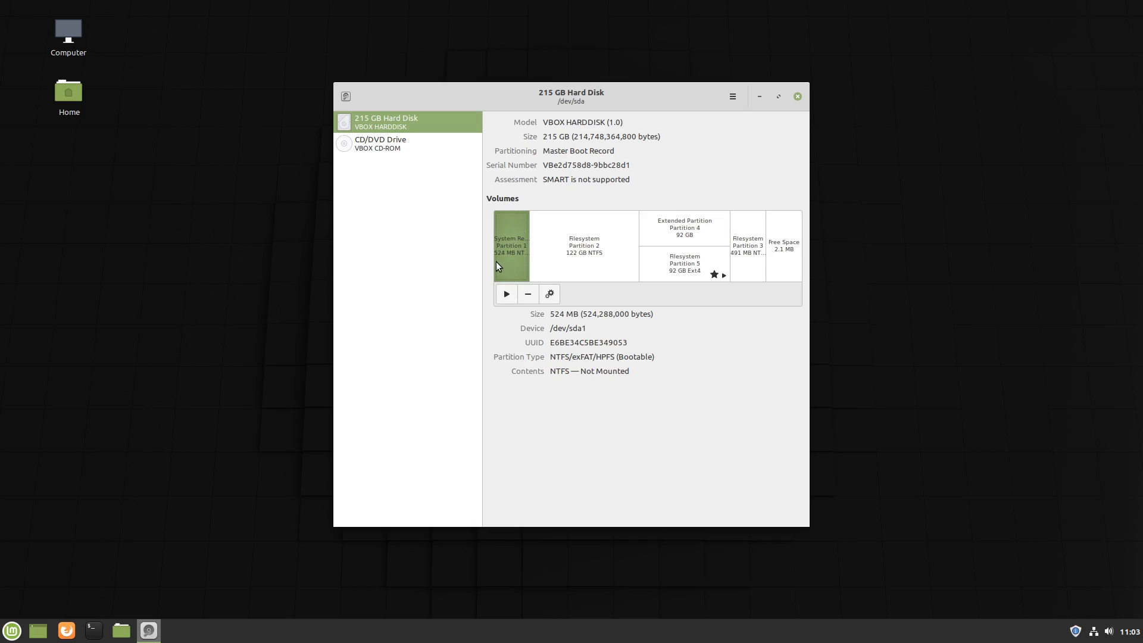
Inspect the 122 GB NTFS, 92 GB ext4 root and 491 MB NTFS partitions, then leave Disks.
left_click(584, 246)
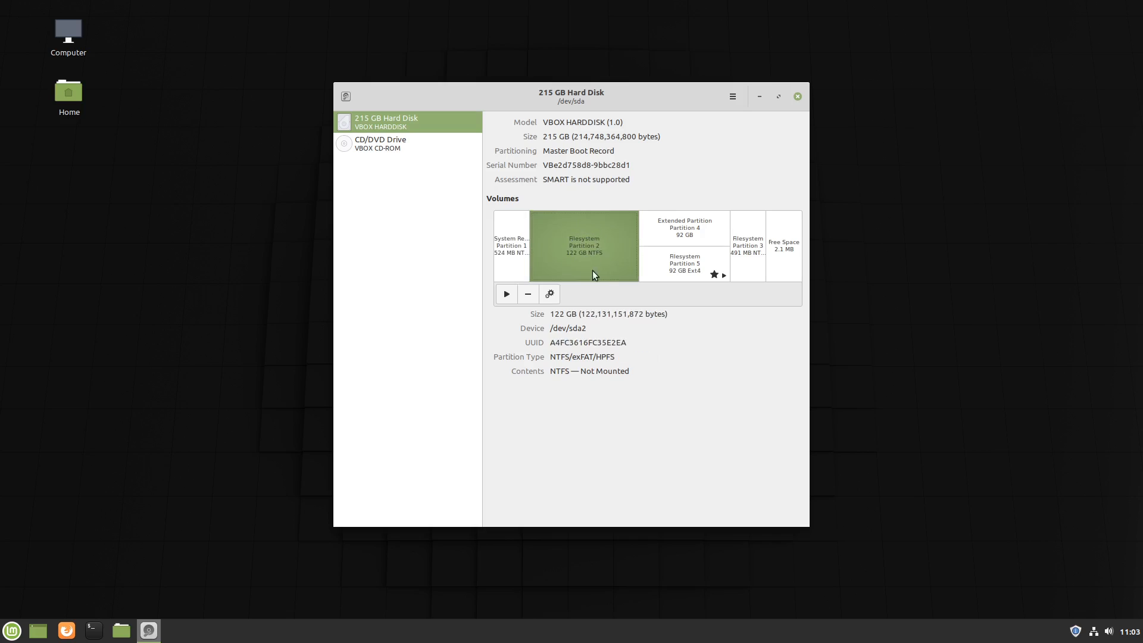
mouse_move(575, 263)
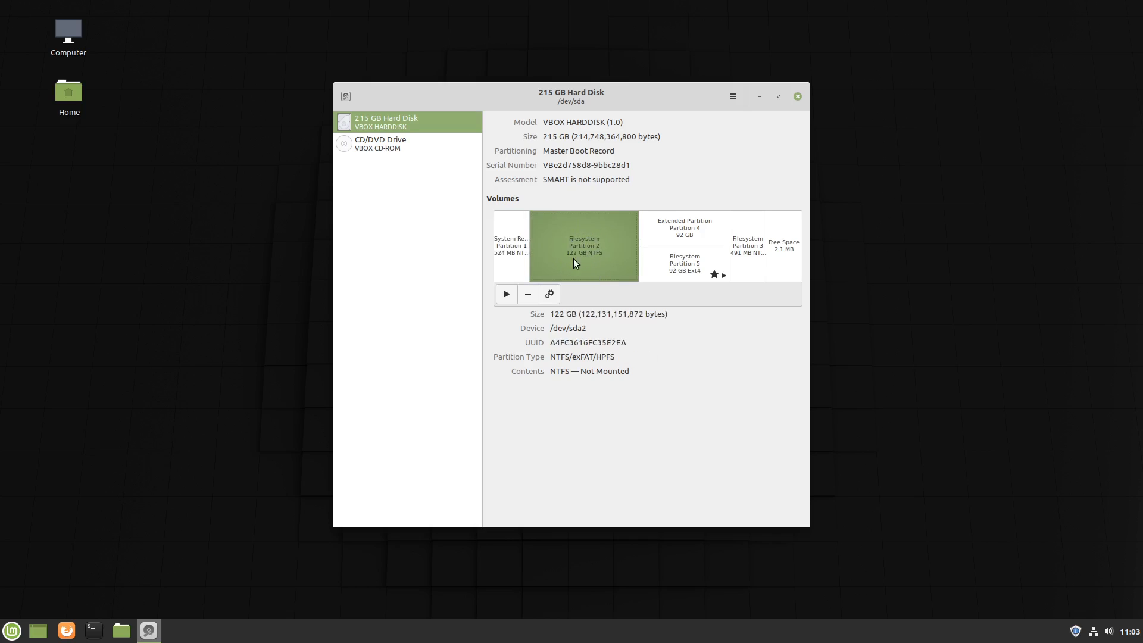
mouse_move(683, 278)
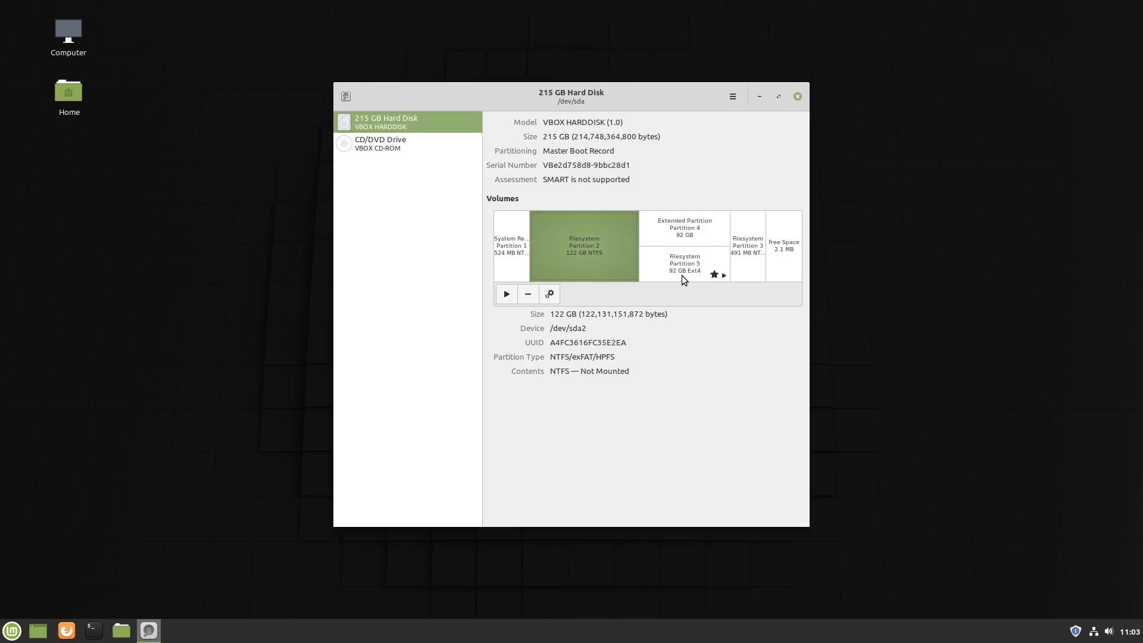
left_click(685, 264)
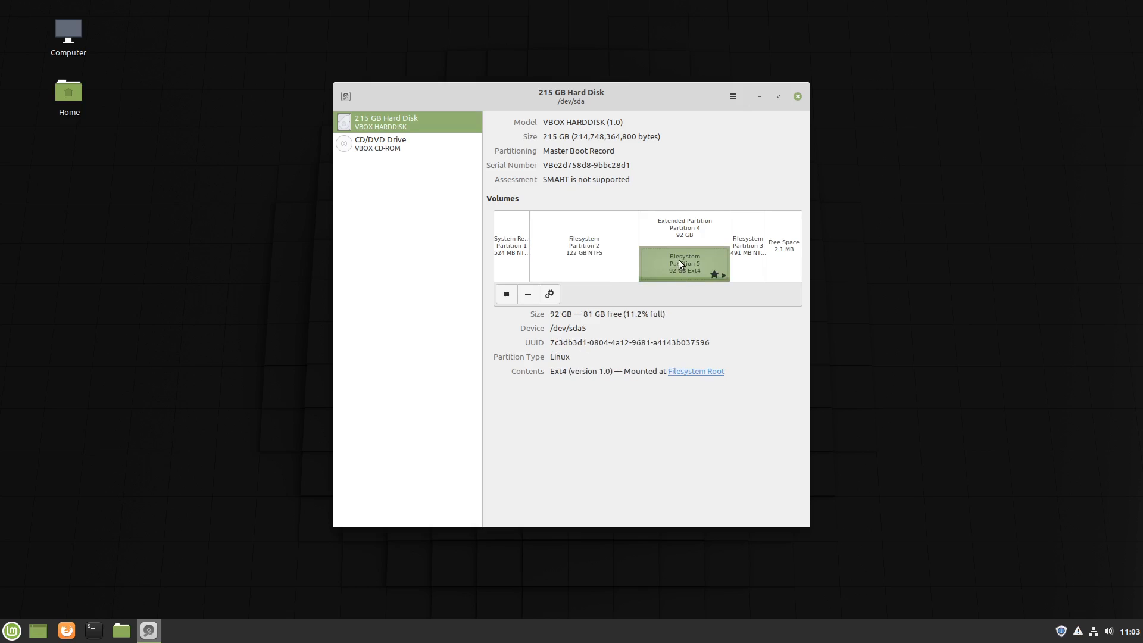
mouse_move(677, 369)
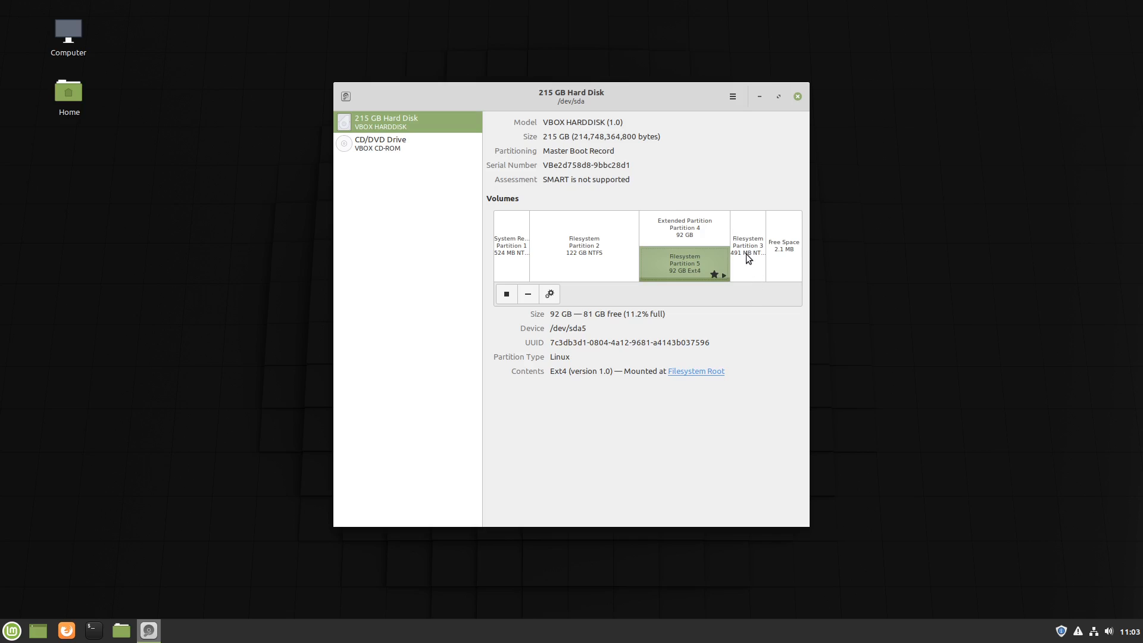
left_click(746, 247)
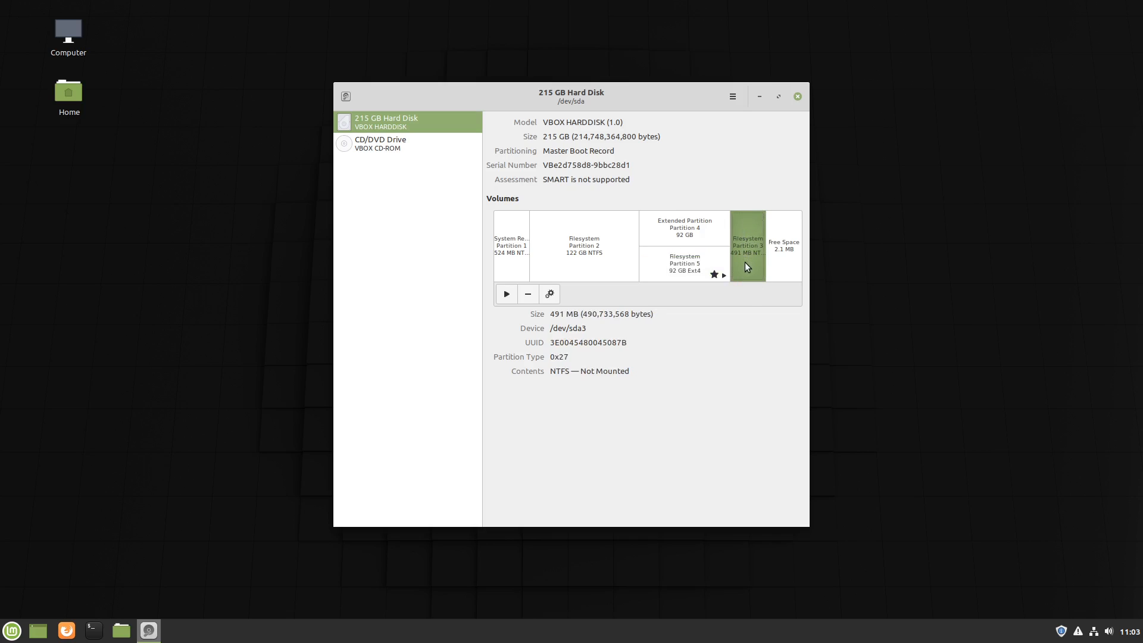
mouse_move(748, 234)
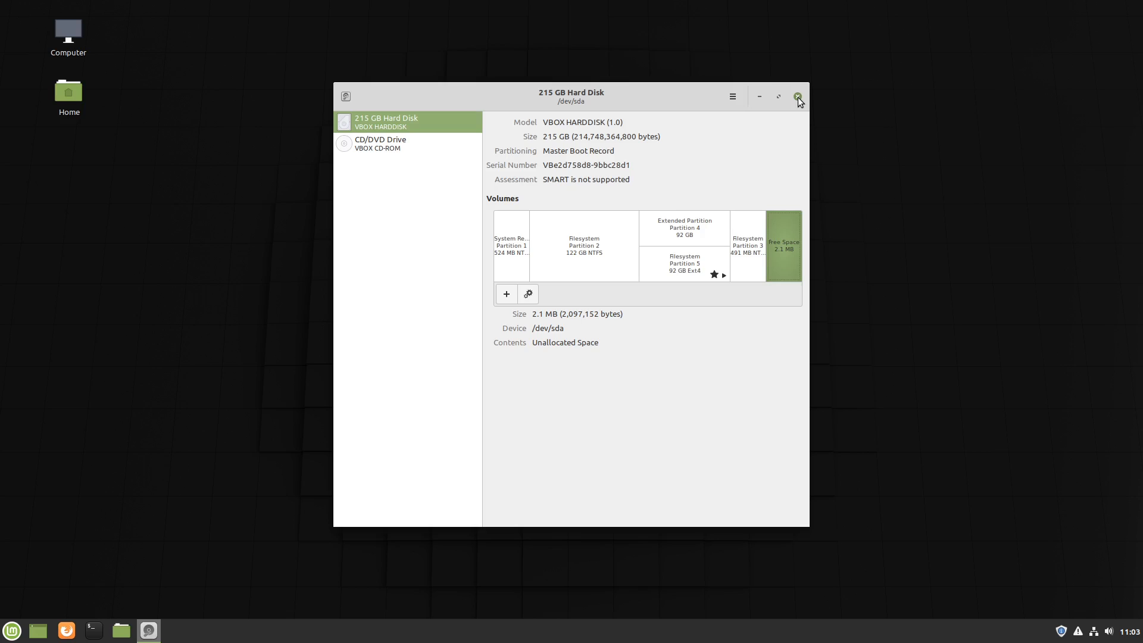
left_click(798, 96)
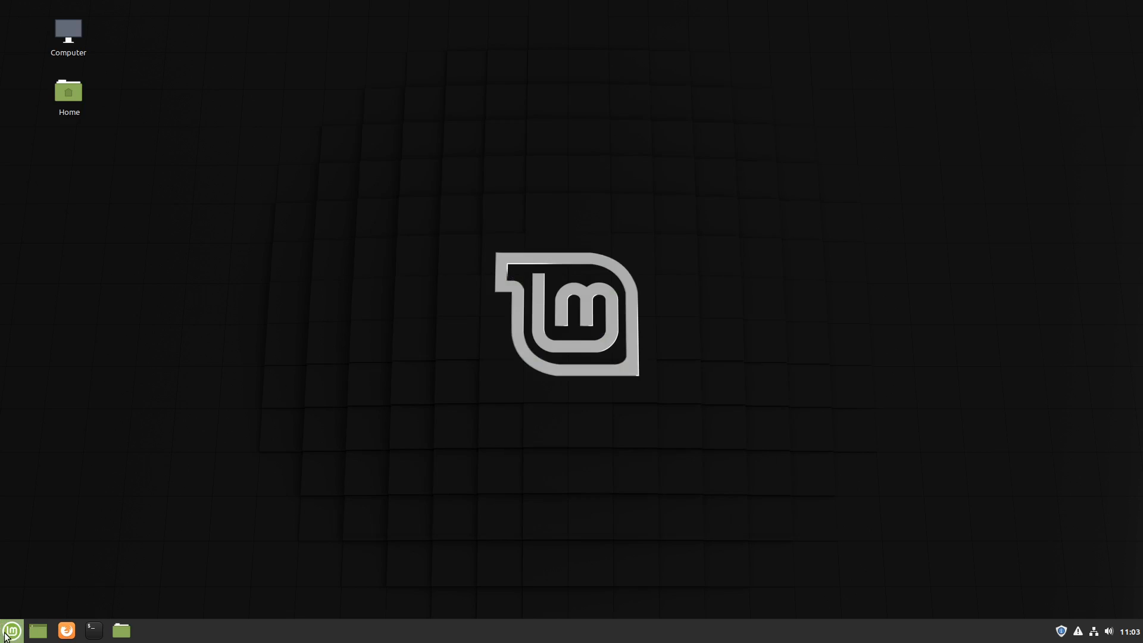
Restart into Windows 10 via GRUB and show the Start menu's Shut down and Restart choices.
left_click(147, 630)
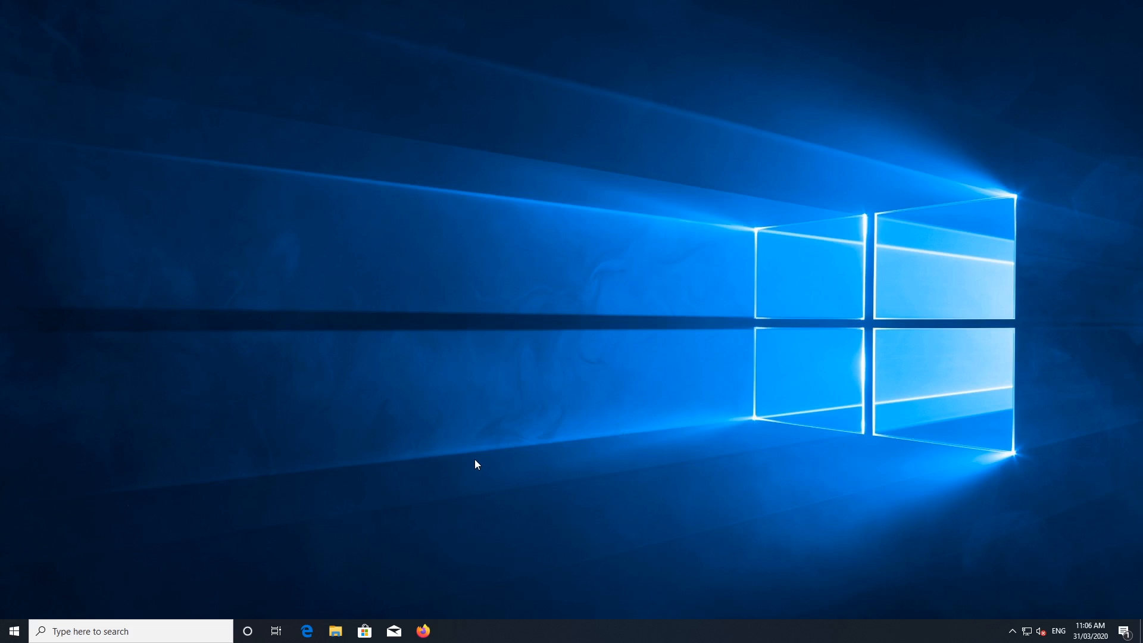
mouse_move(477, 461)
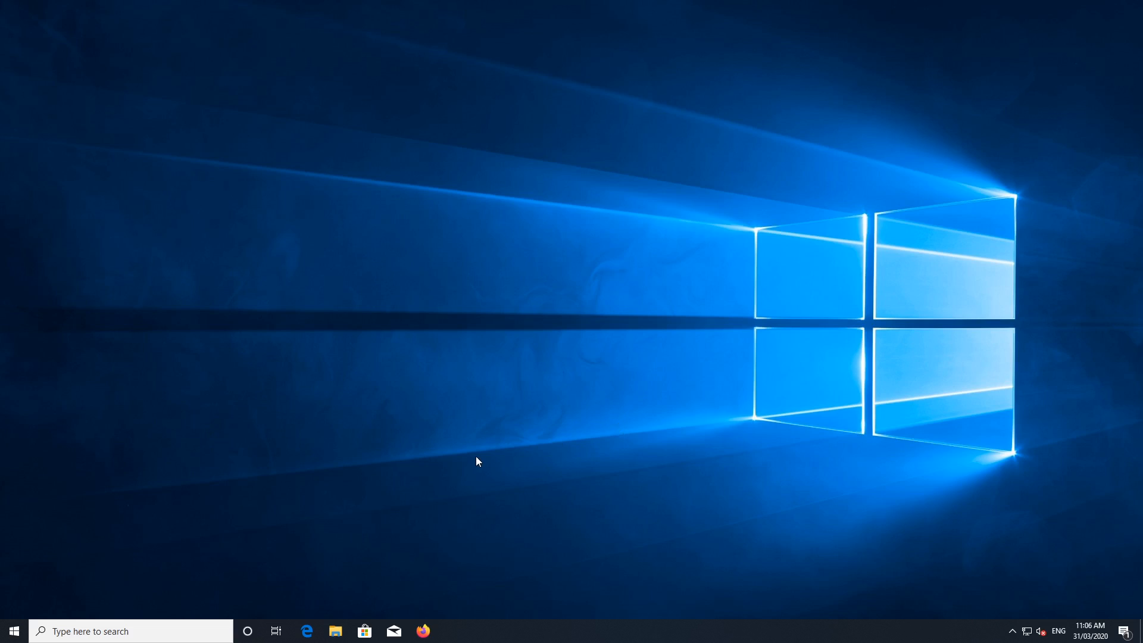
mouse_move(557, 460)
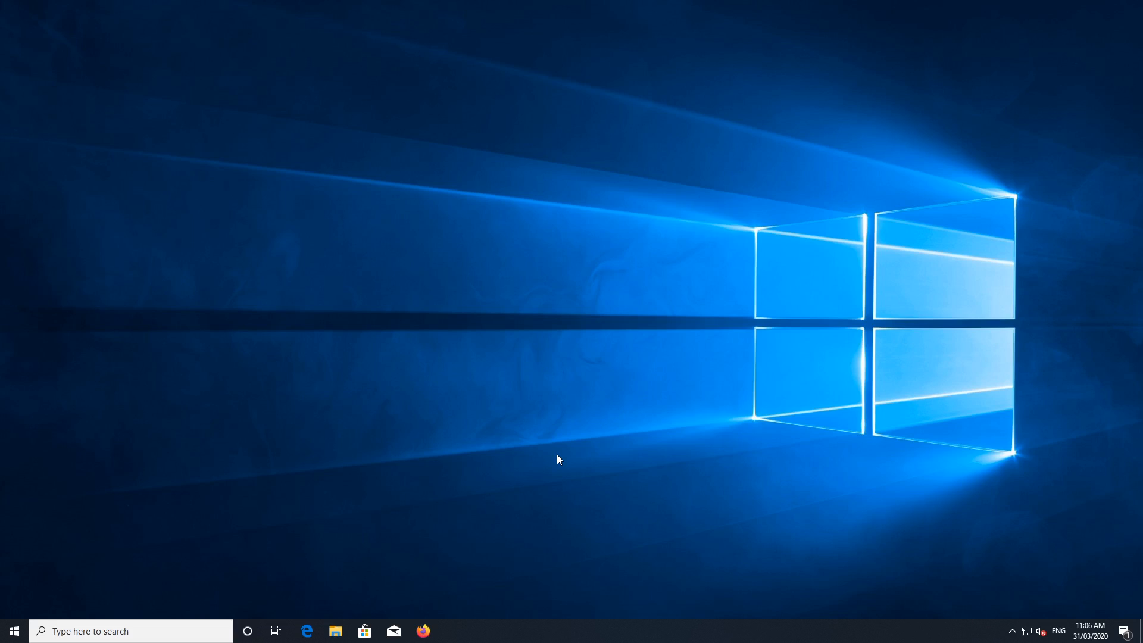
mouse_move(148, 536)
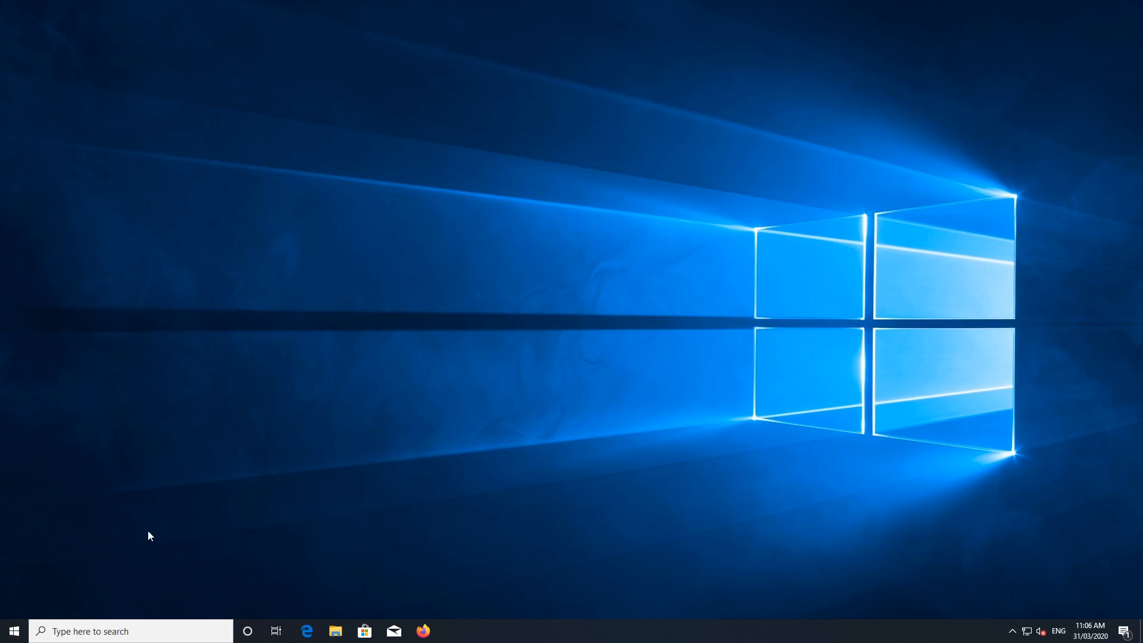
mouse_move(539, 463)
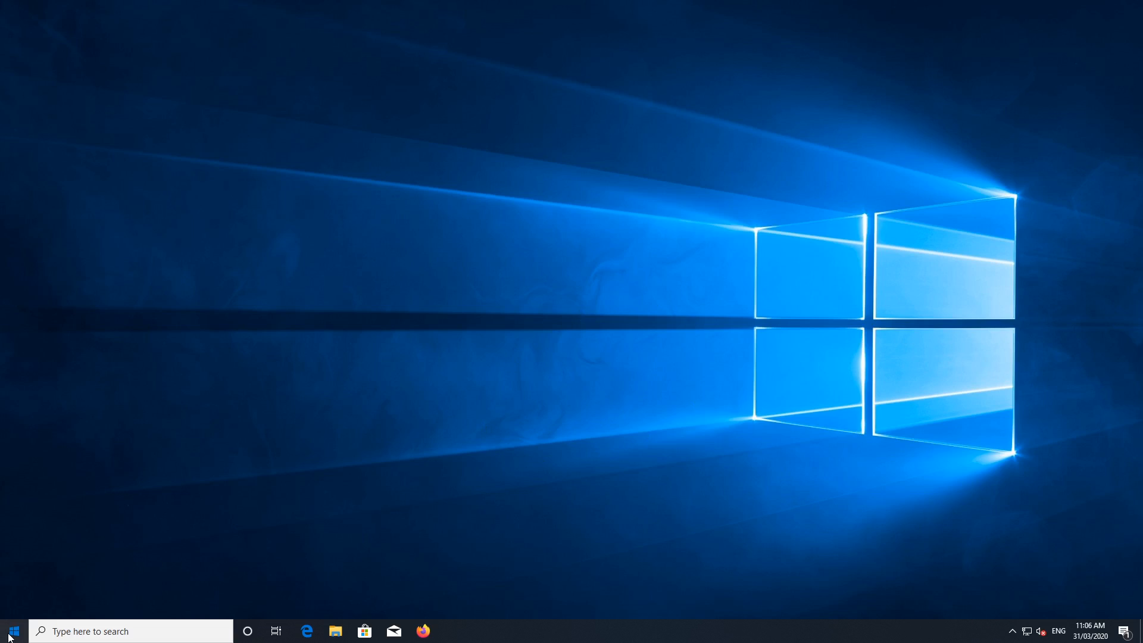
left_click(11, 631)
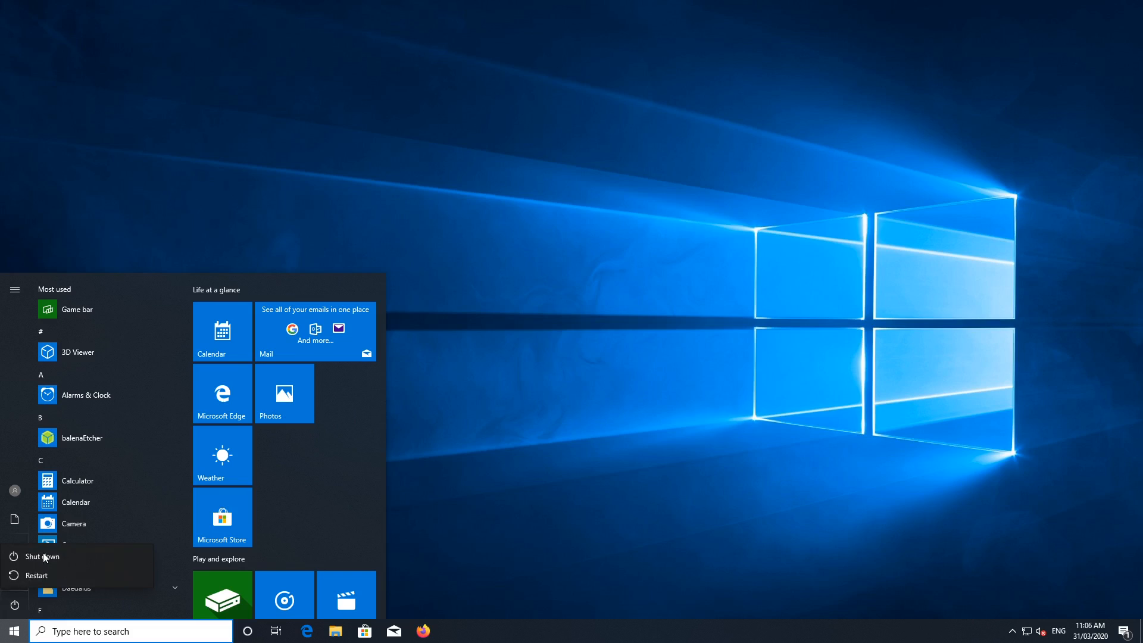